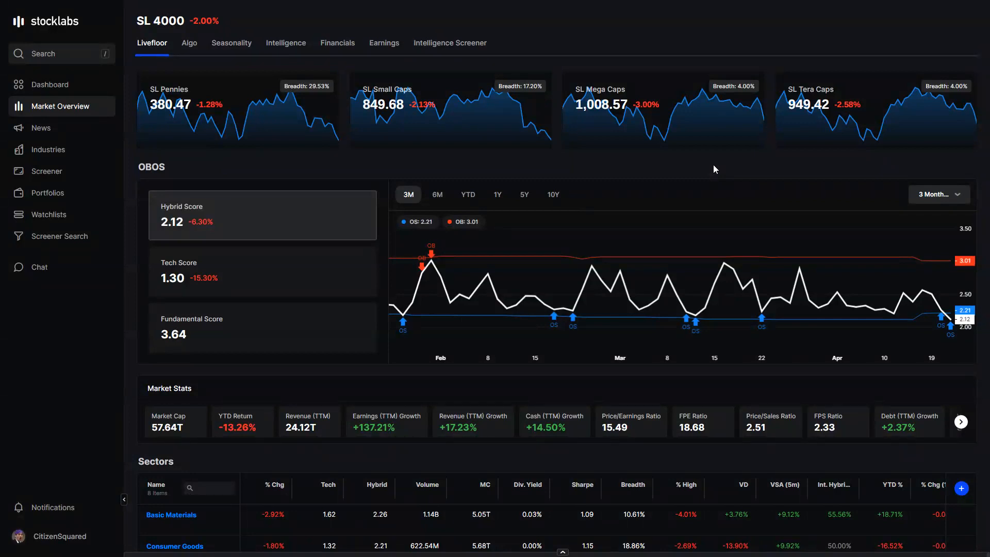
pyautogui.moveTo(686, 170)
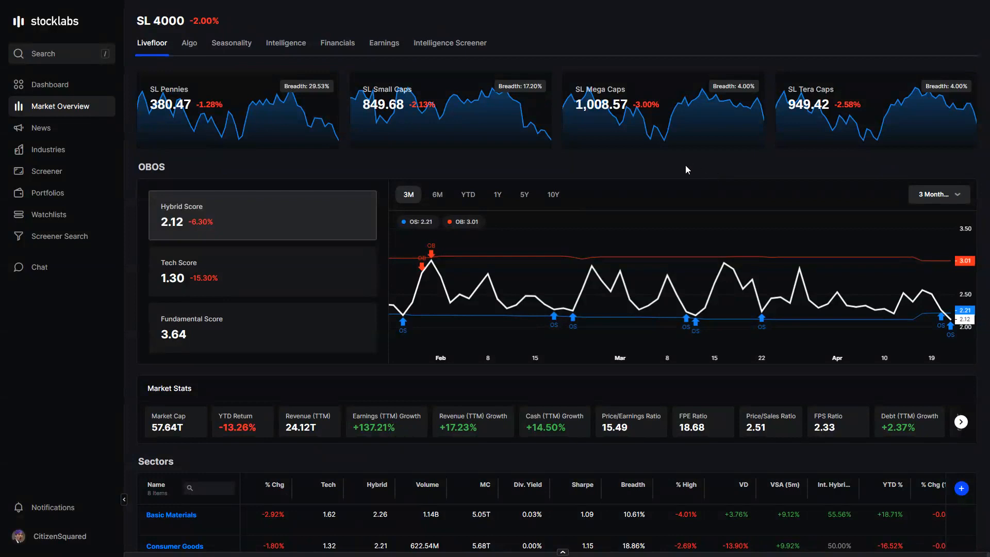
pyautogui.moveTo(48, 215)
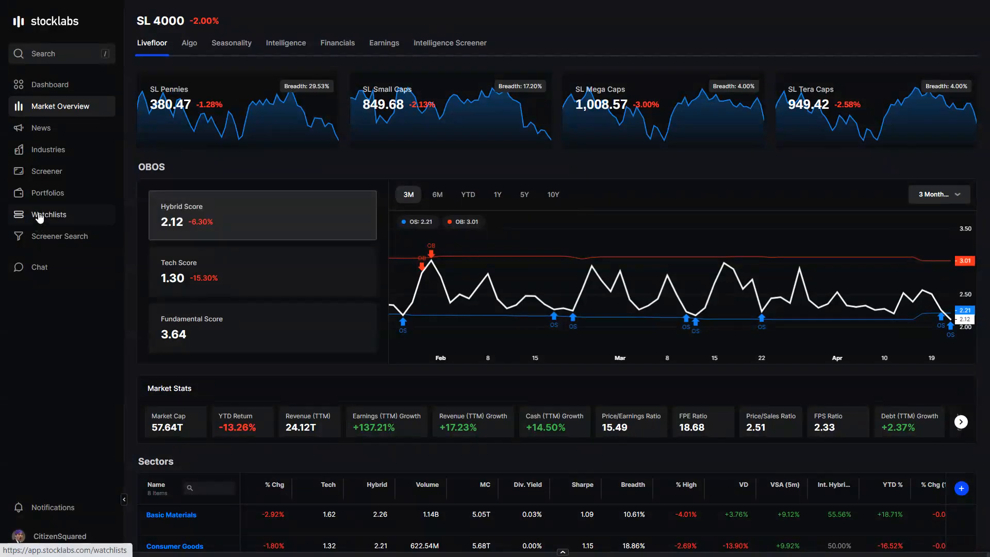
# Add the WTD Return field as a column in the Major ETFs watchlist
pyautogui.click(48, 215)
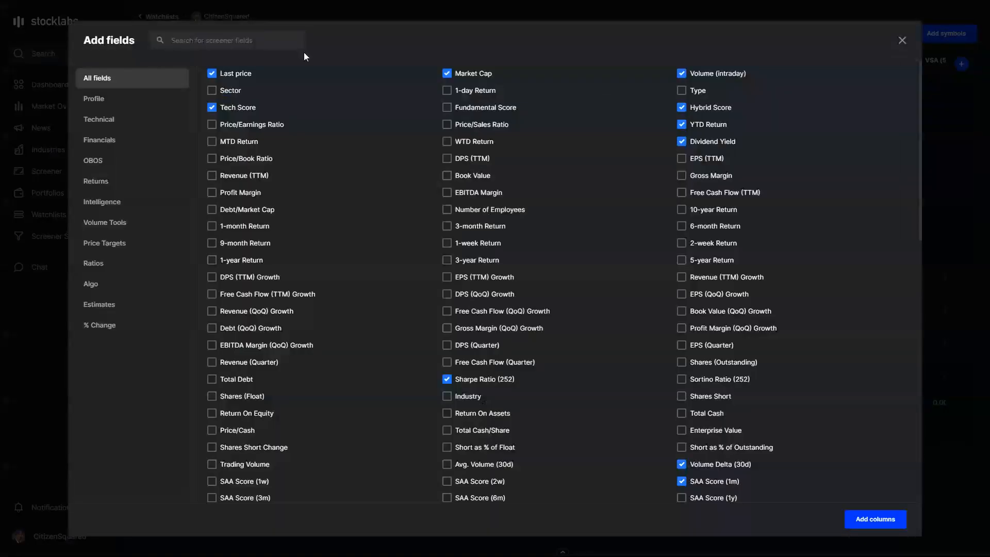
pyautogui.write('wtd')
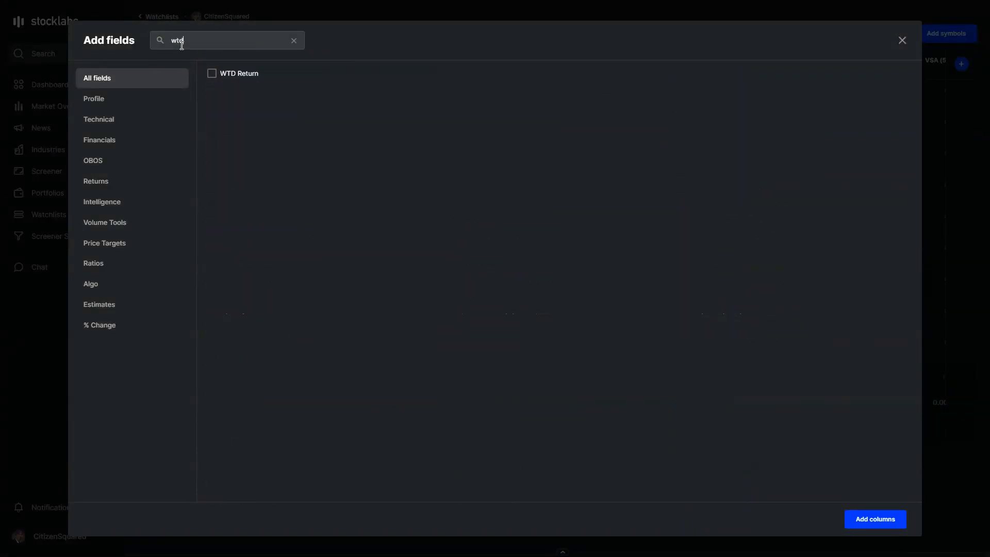
pyautogui.click(212, 73)
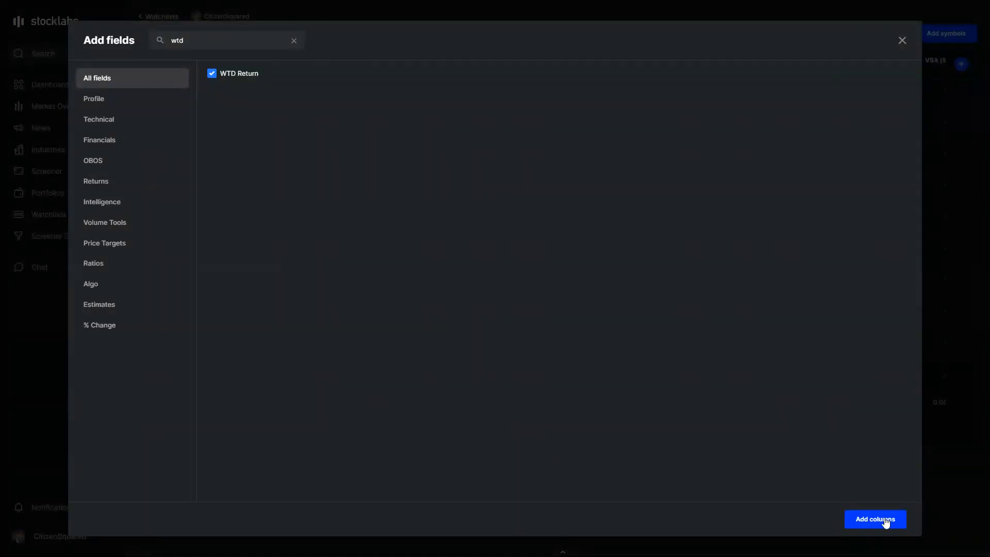
pyautogui.click(875, 519)
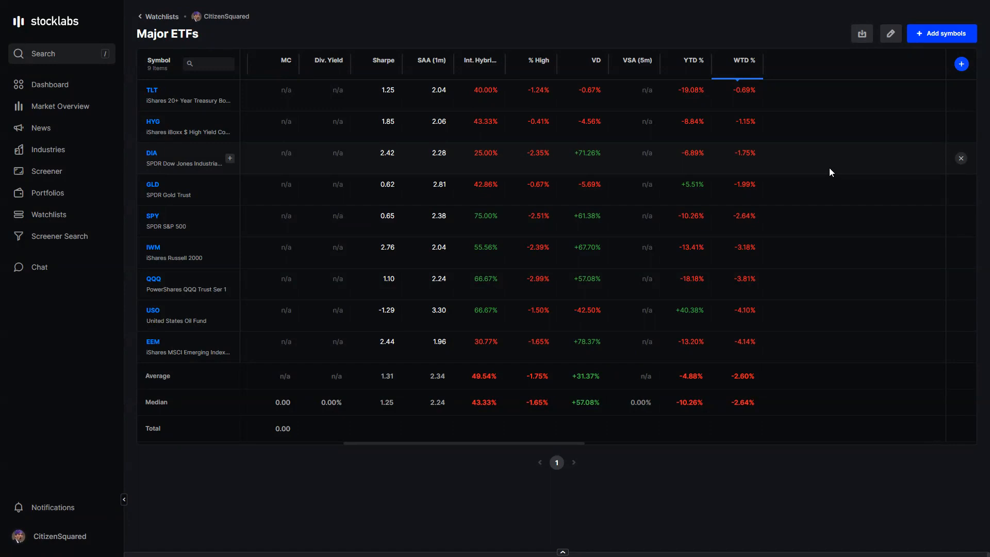
pyautogui.moveTo(757, 221)
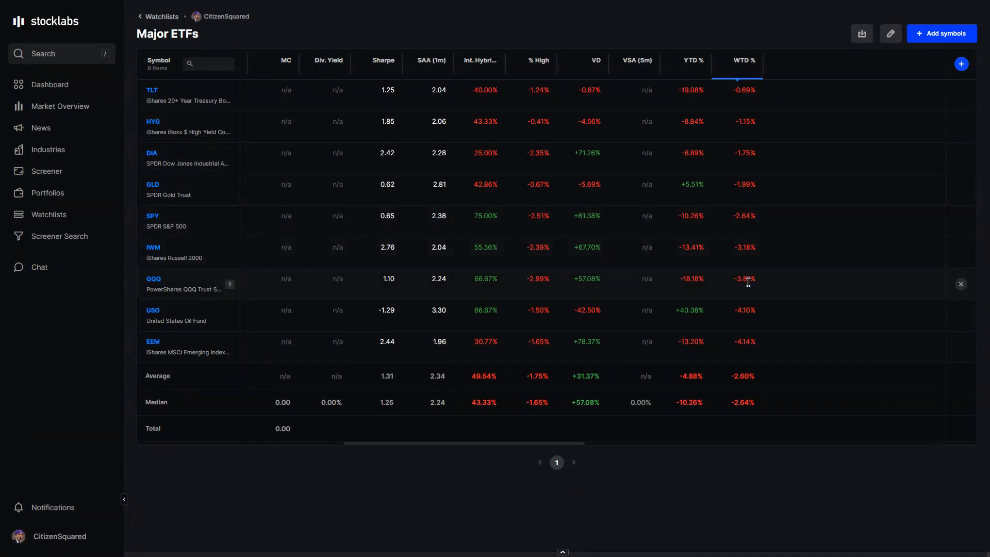
pyautogui.moveTo(753, 281)
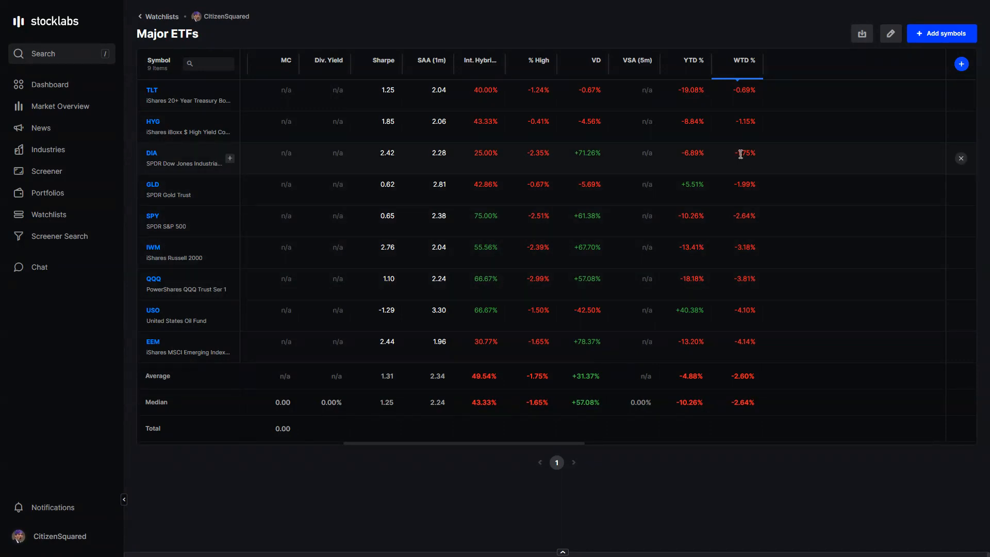
pyautogui.moveTo(746, 162)
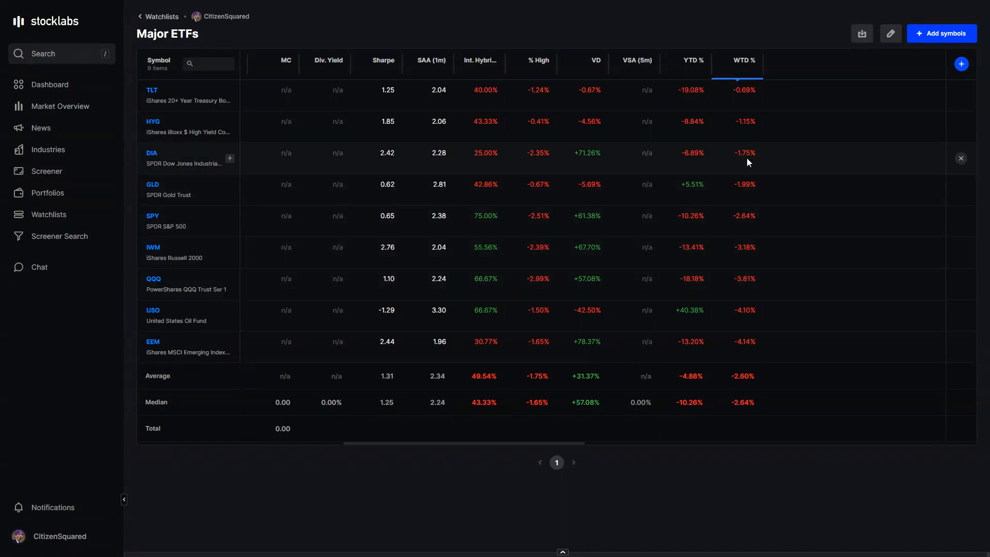
pyautogui.moveTo(752, 268)
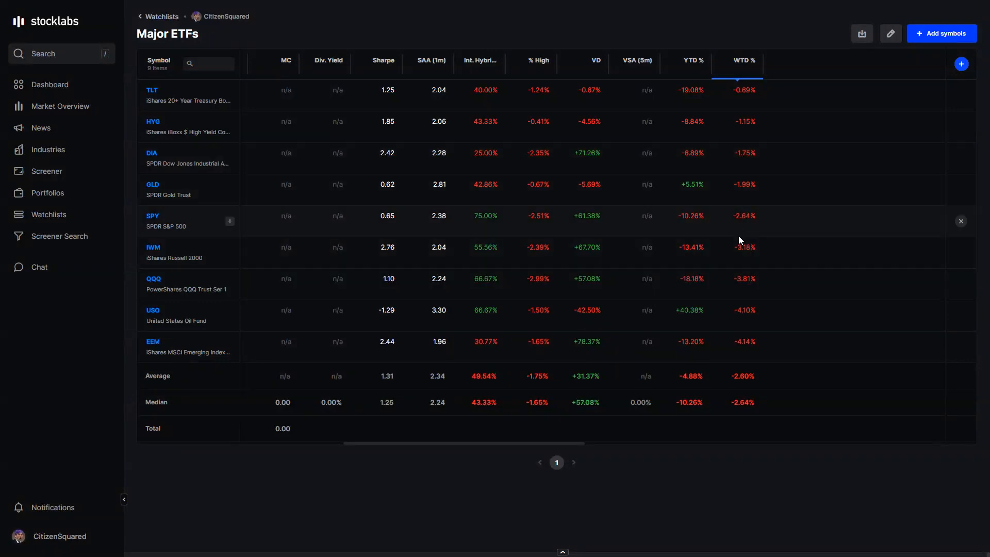
pyautogui.moveTo(750, 249)
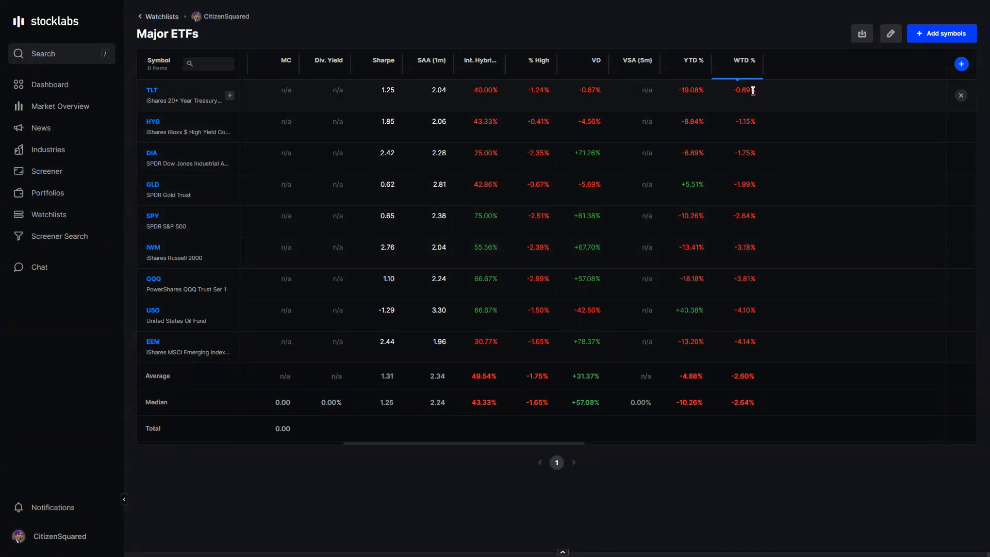
pyautogui.moveTo(680, 91)
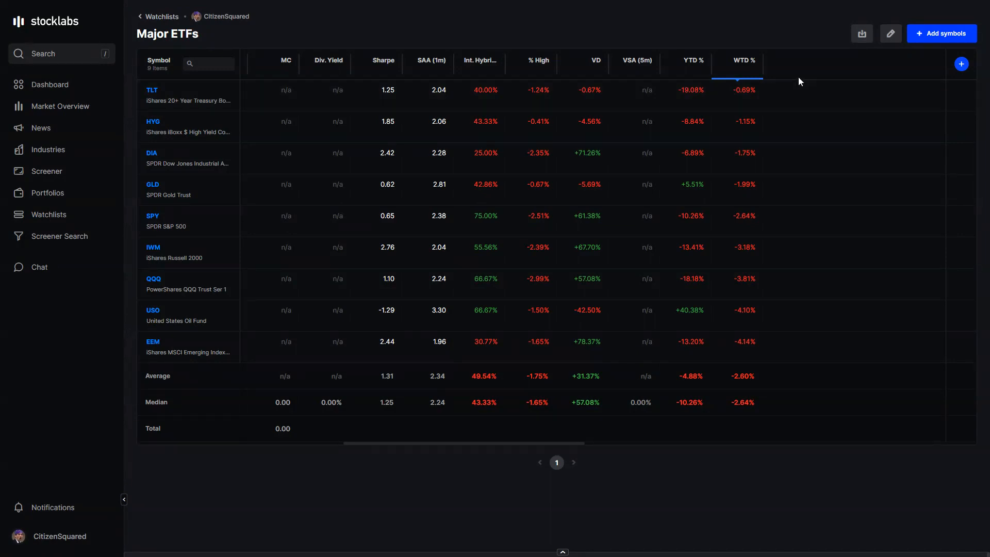
pyautogui.moveTo(787, 148)
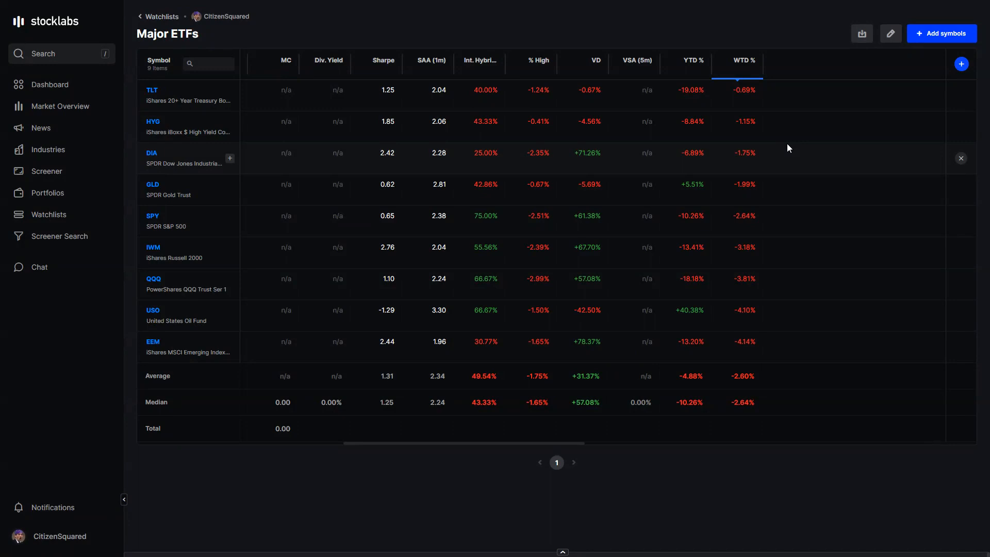
pyautogui.moveTo(769, 219)
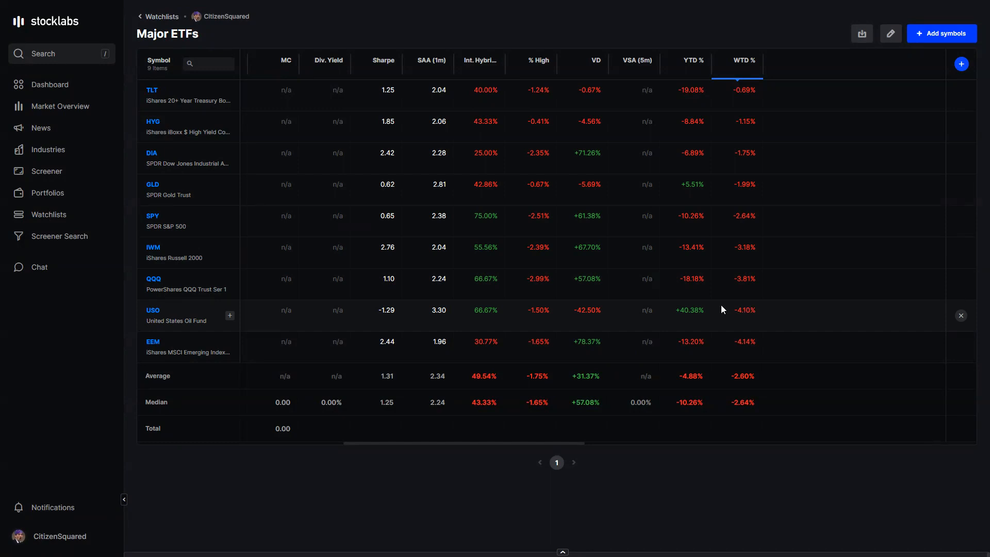
pyautogui.moveTo(171, 316)
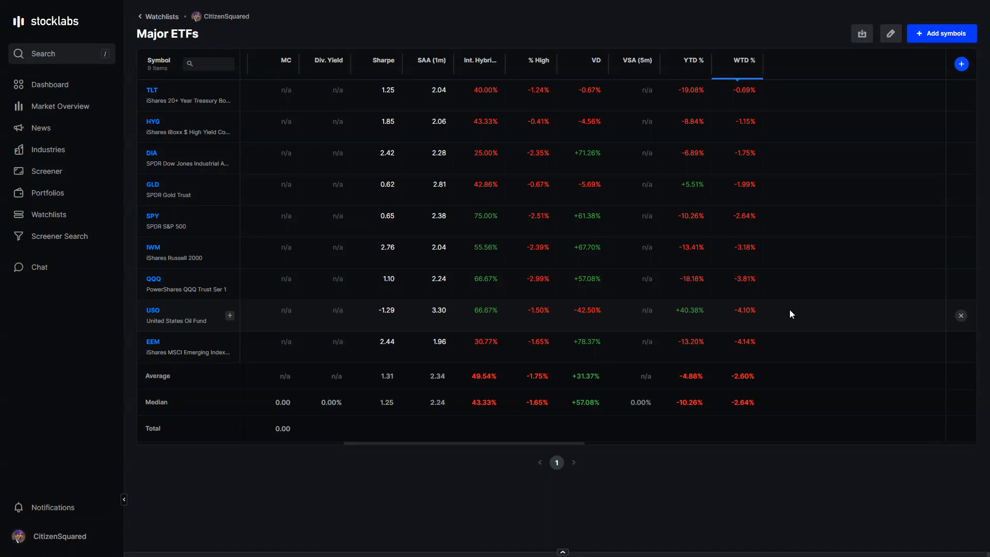
pyautogui.moveTo(771, 271)
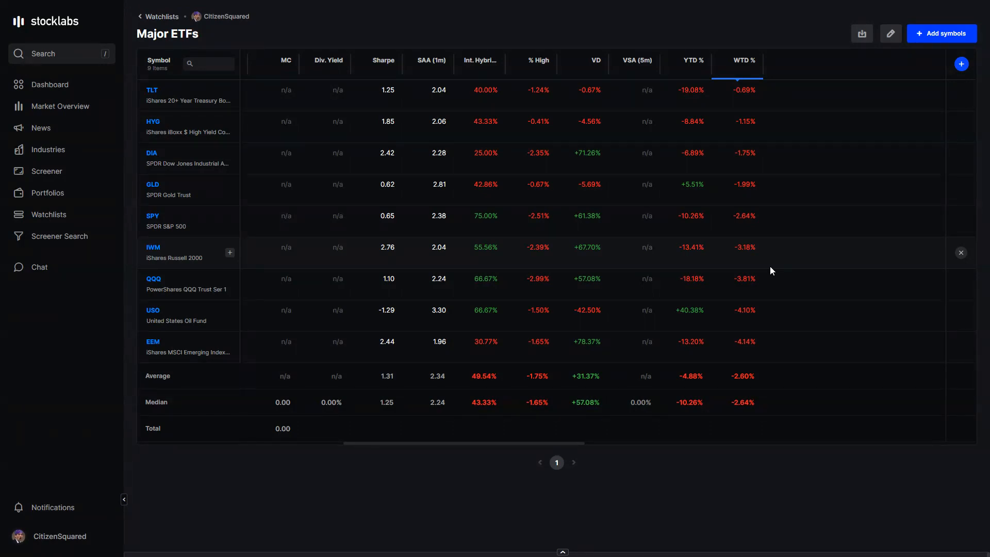
pyautogui.moveTo(256, 310)
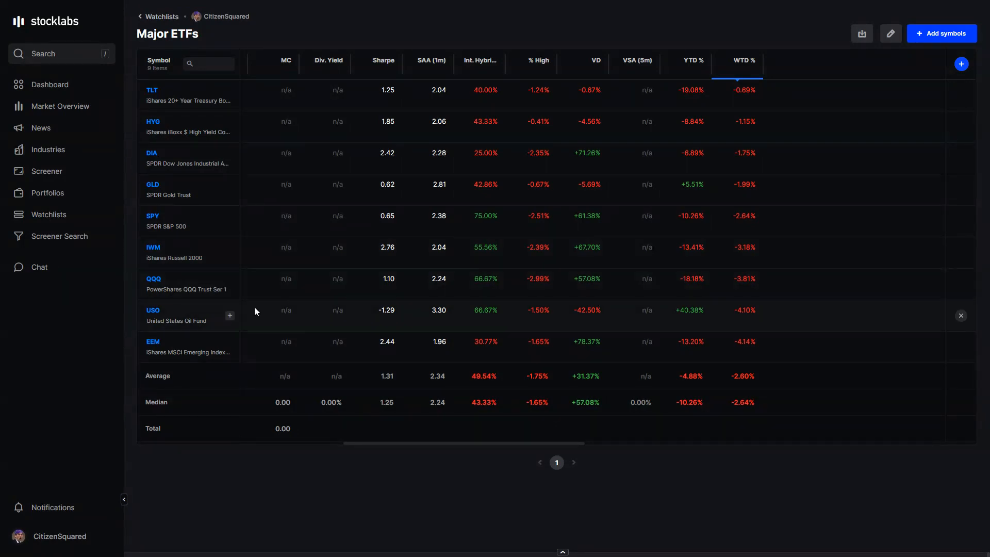
pyautogui.moveTo(743, 311)
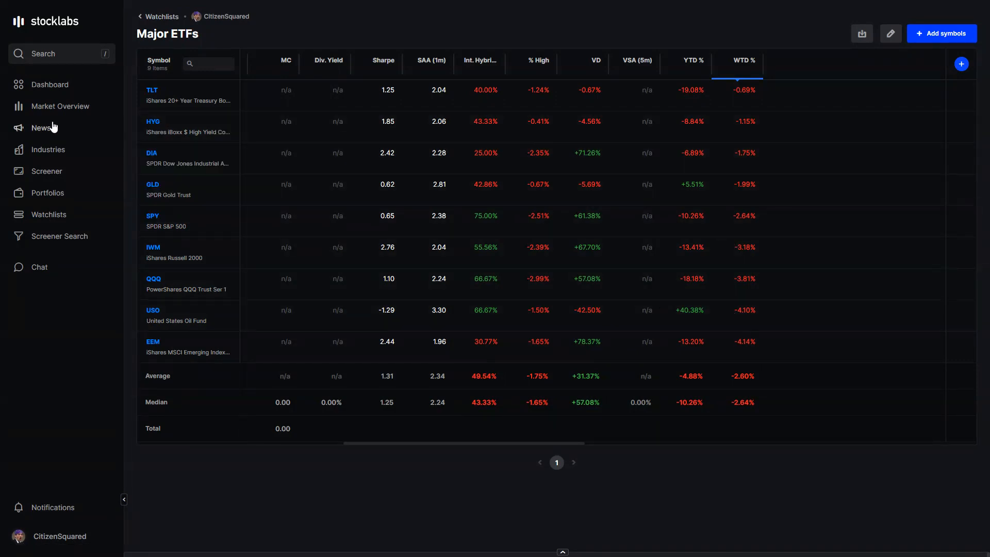
# Open the Mega Cap Leadership watchlist and search the column fields for 'wtd'
pyautogui.click(162, 17)
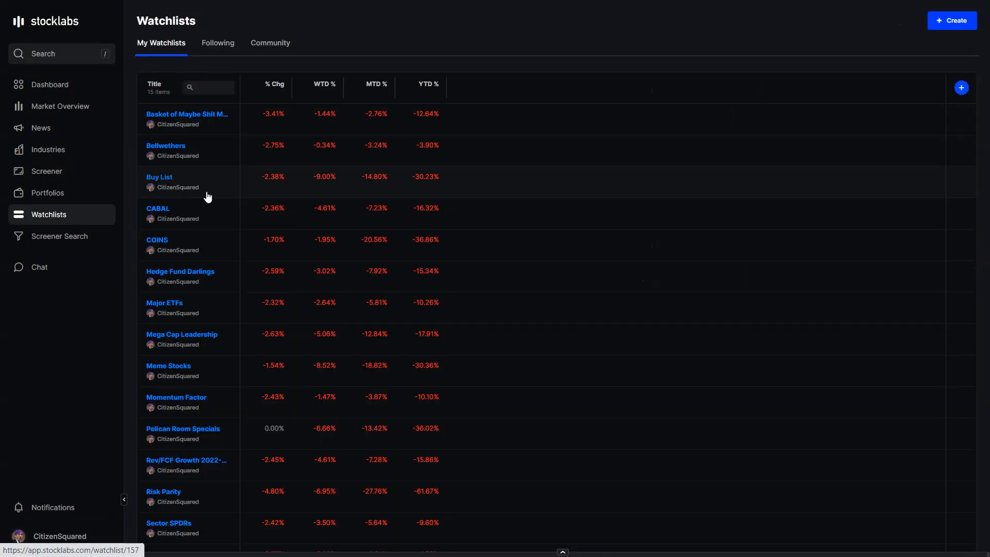
pyautogui.click(181, 334)
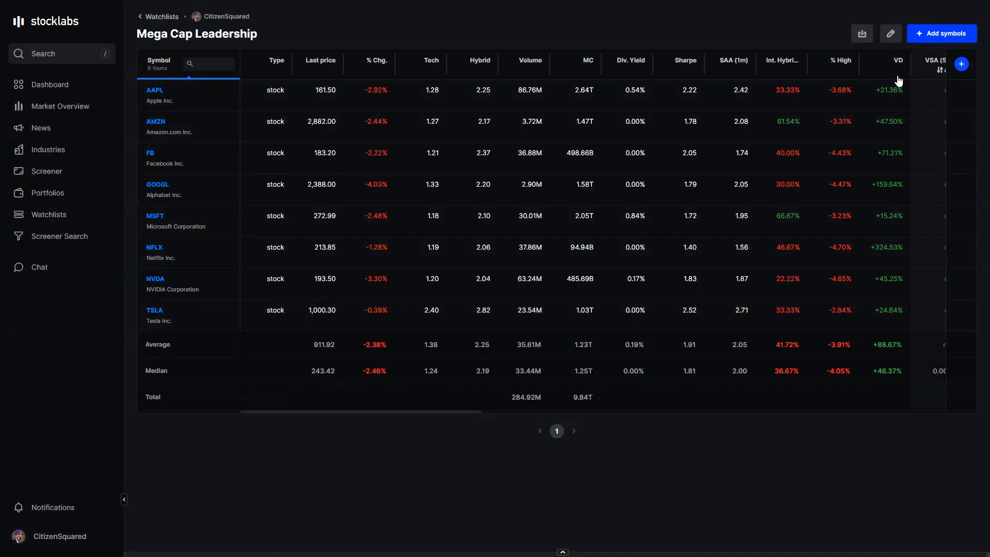
pyautogui.click(889, 33)
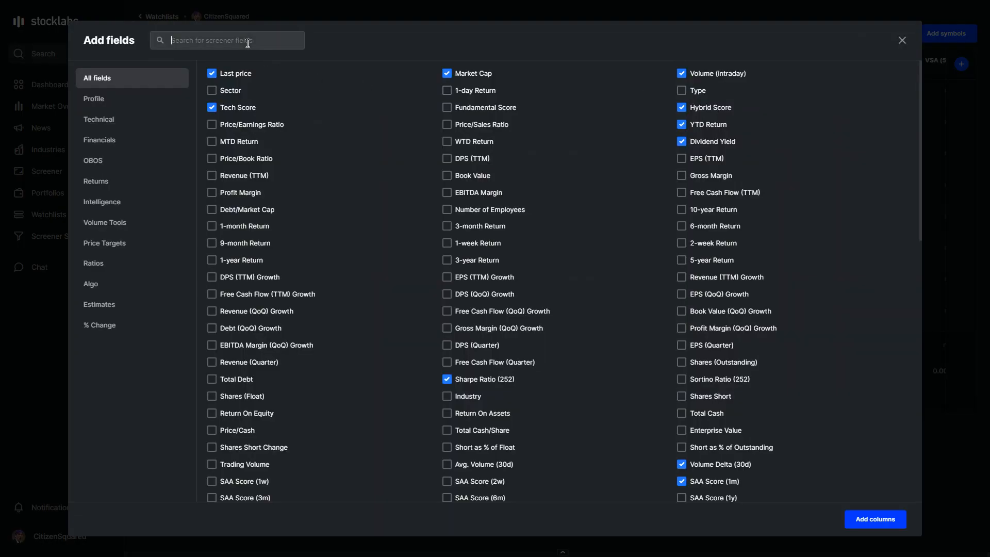
pyautogui.write('wtd')
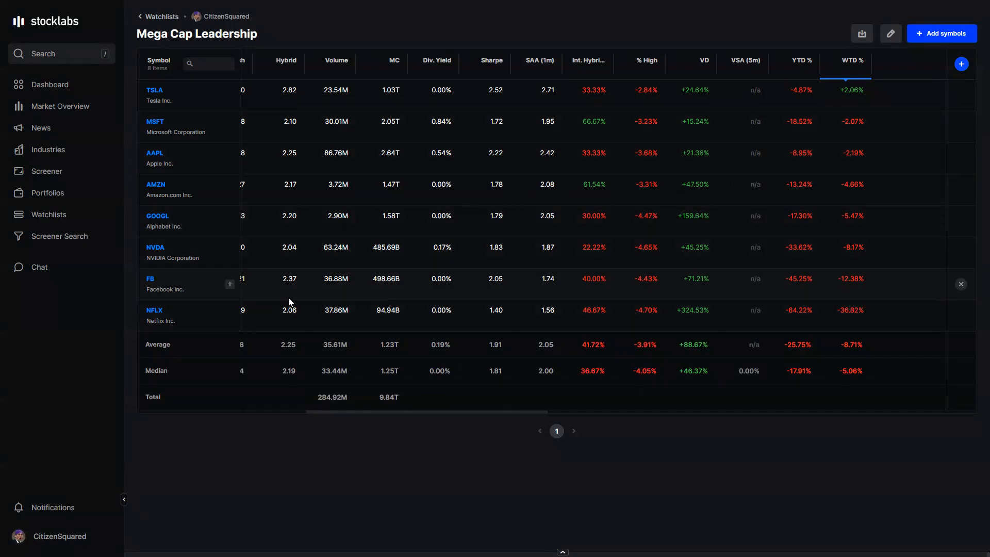
pyautogui.moveTo(731, 318)
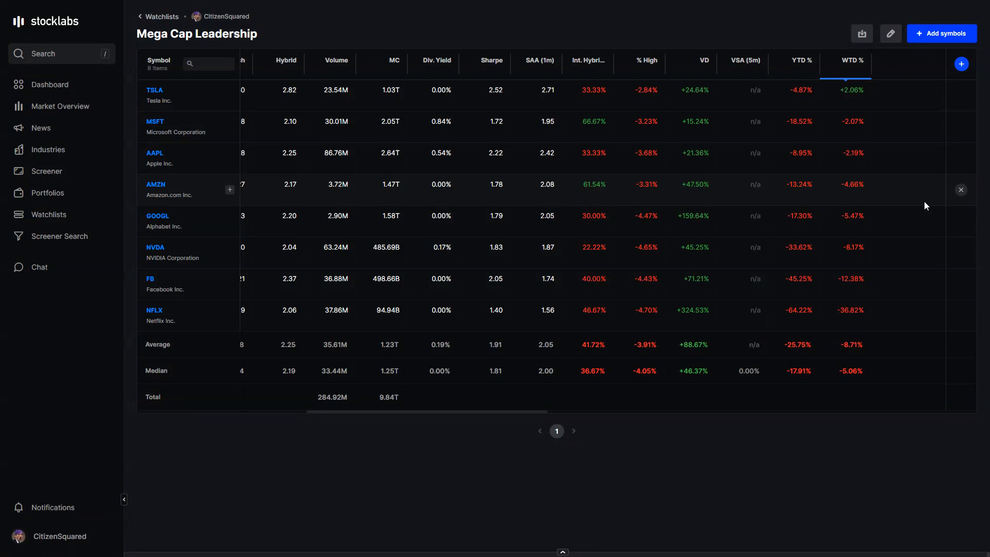
pyautogui.moveTo(876, 268)
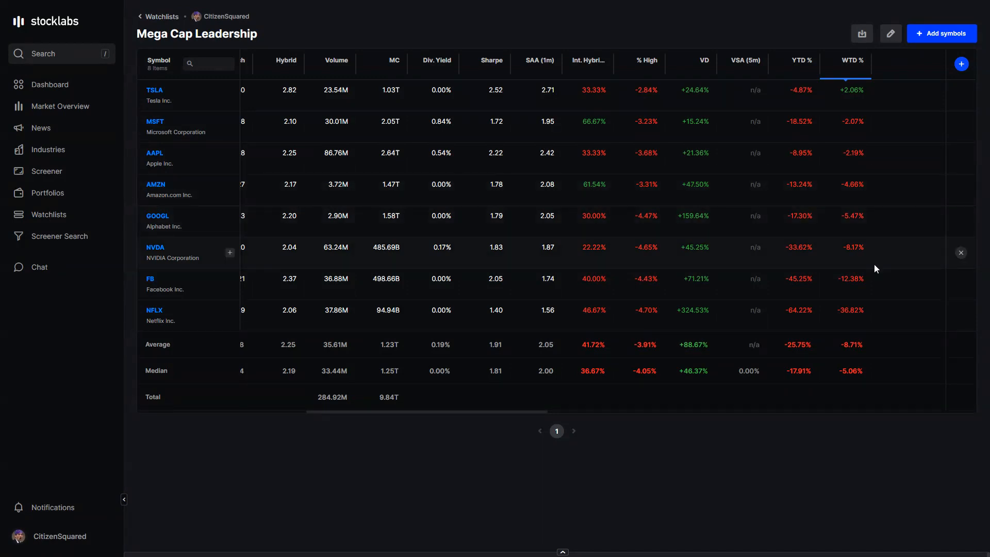
pyautogui.hscroll(-3)
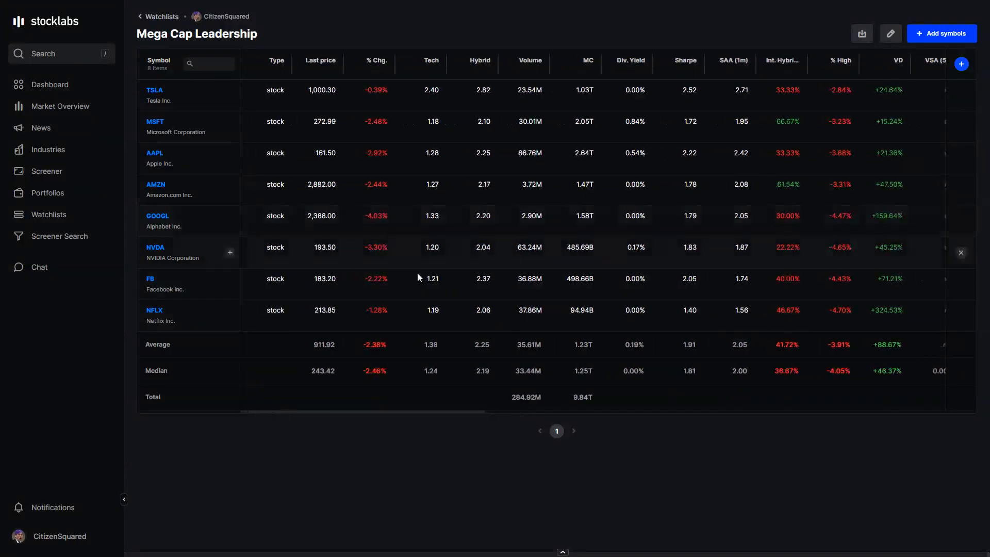
pyautogui.moveTo(327, 279)
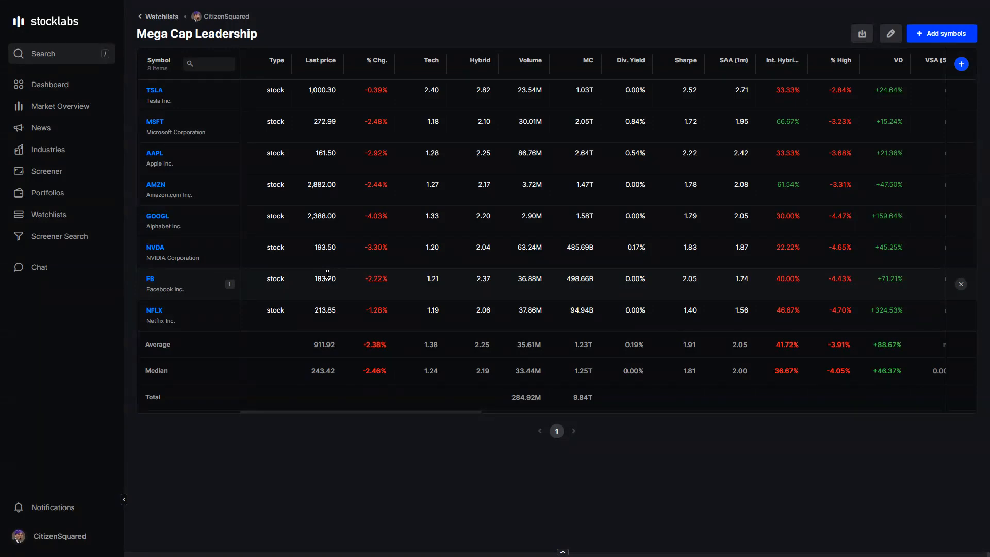
pyautogui.moveTo(387, 240)
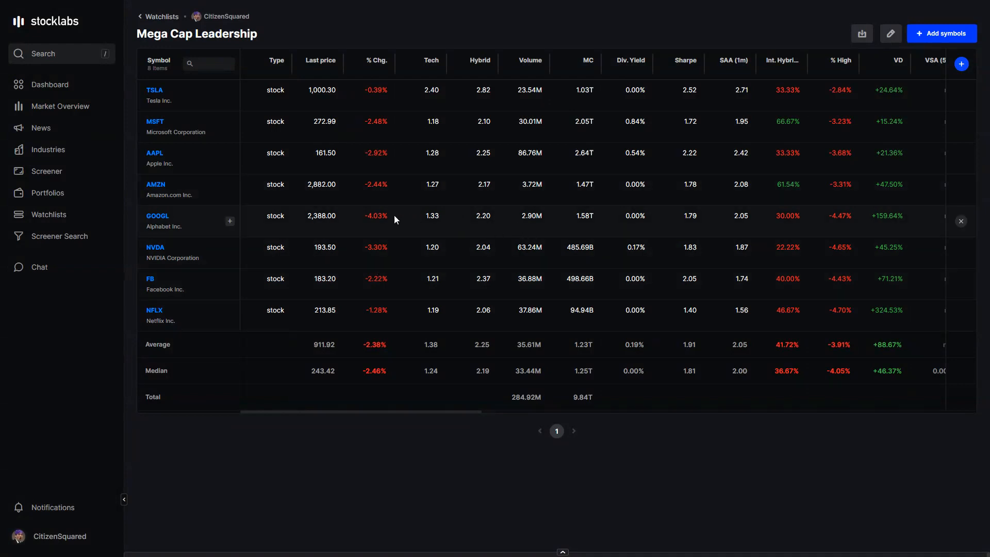
pyautogui.hscroll(3)
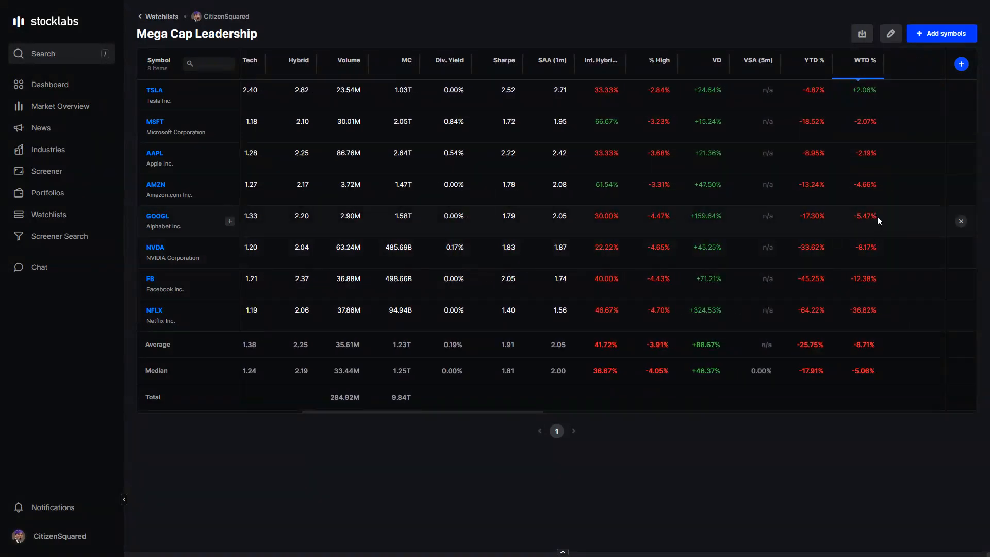
pyautogui.doubleClick(863, 215)
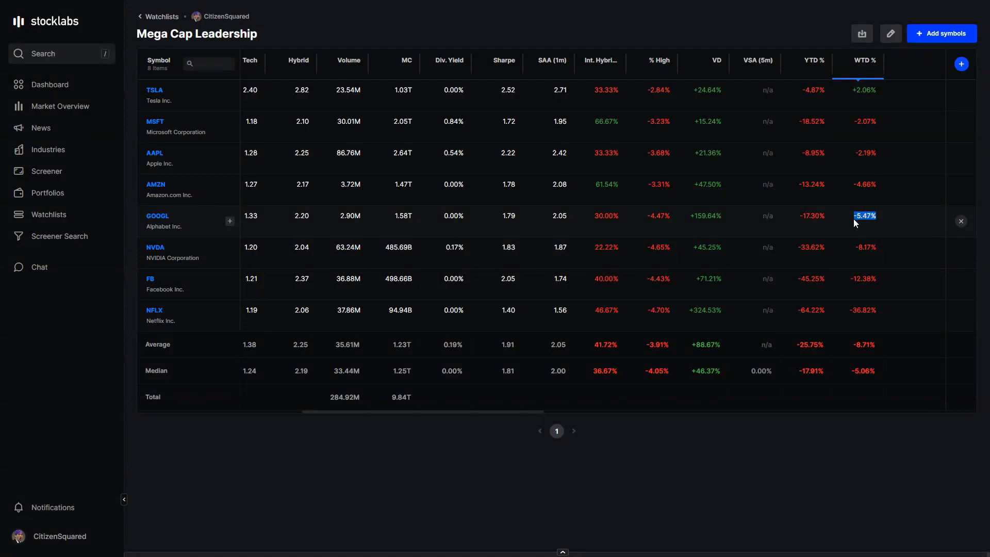
pyautogui.moveTo(852, 223)
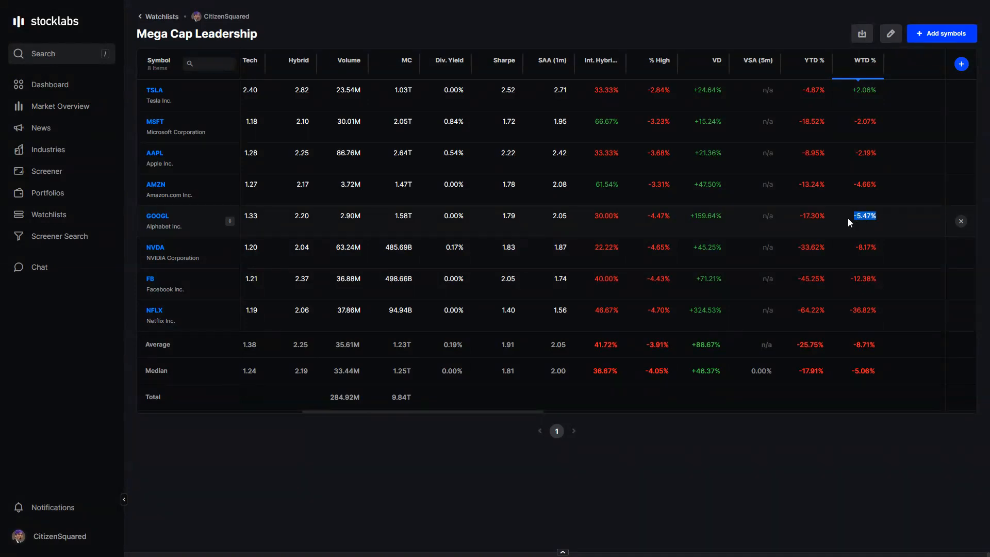
pyautogui.moveTo(555, 232)
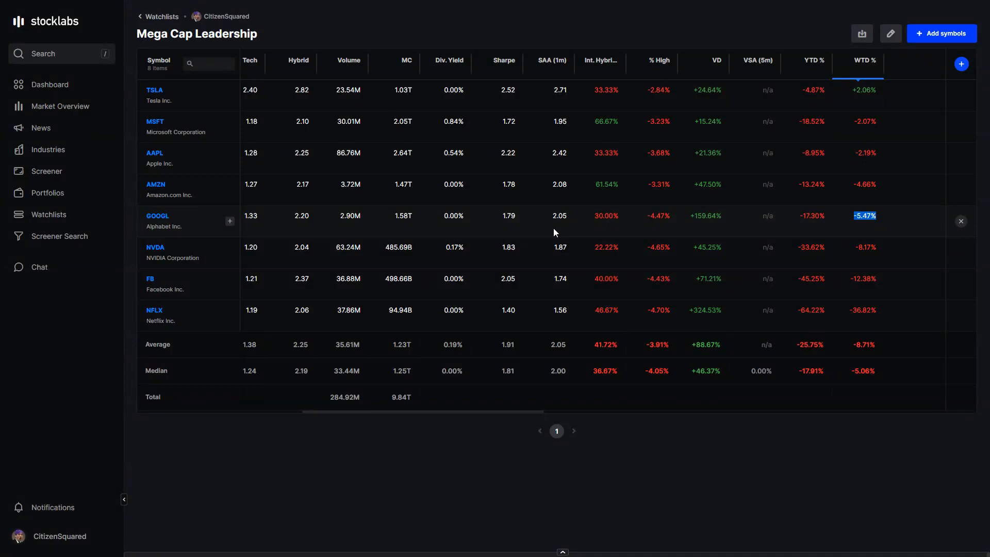
pyautogui.moveTo(797, 226)
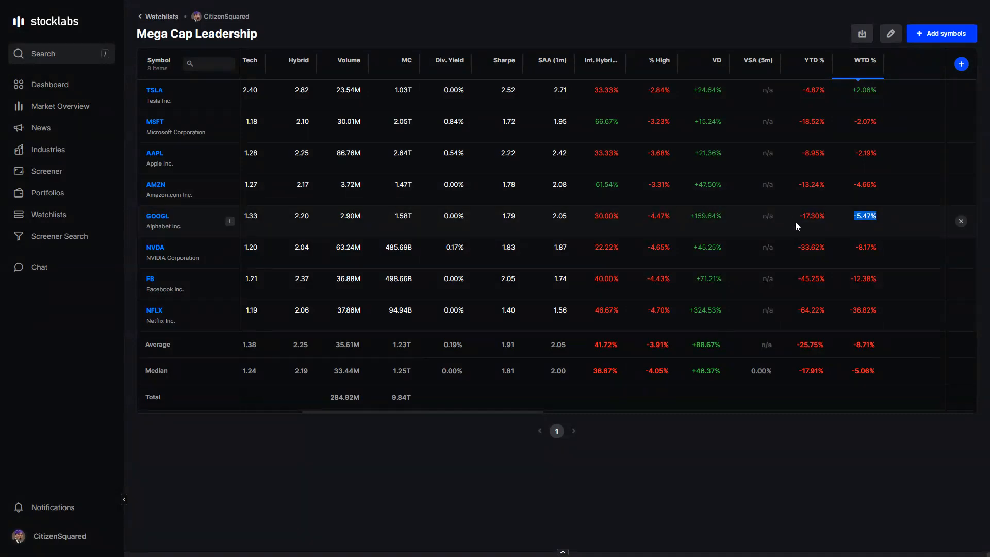
pyautogui.moveTo(872, 225)
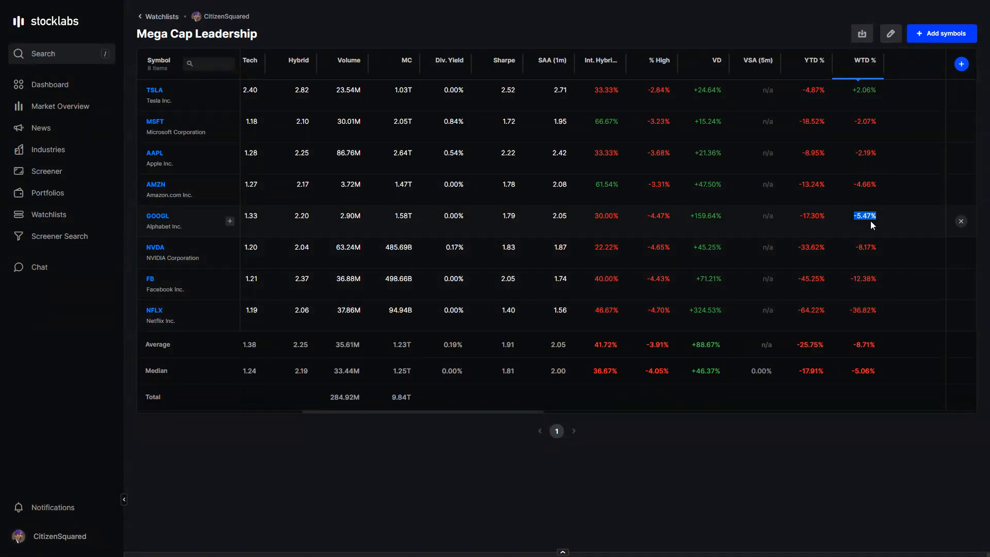
pyautogui.moveTo(597, 193)
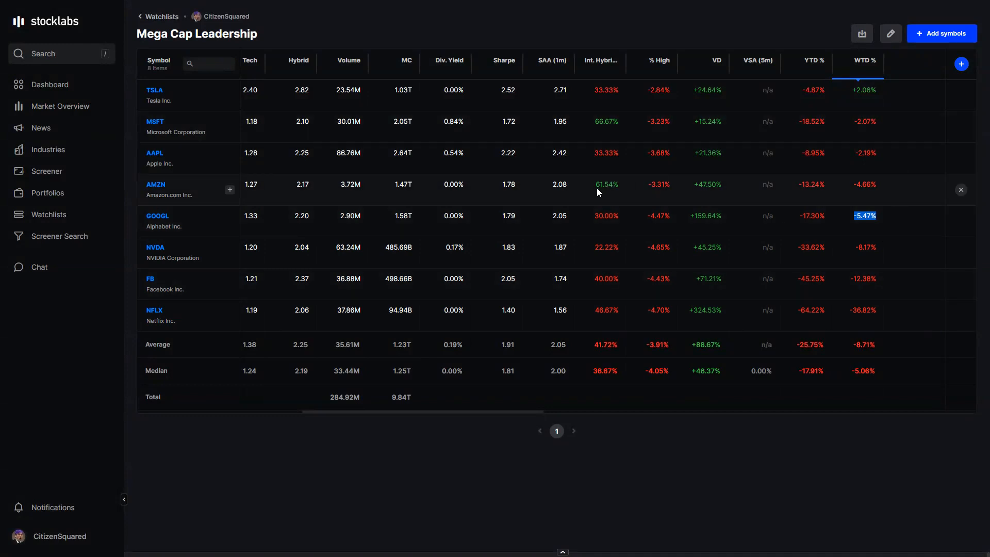
pyautogui.moveTo(851, 157)
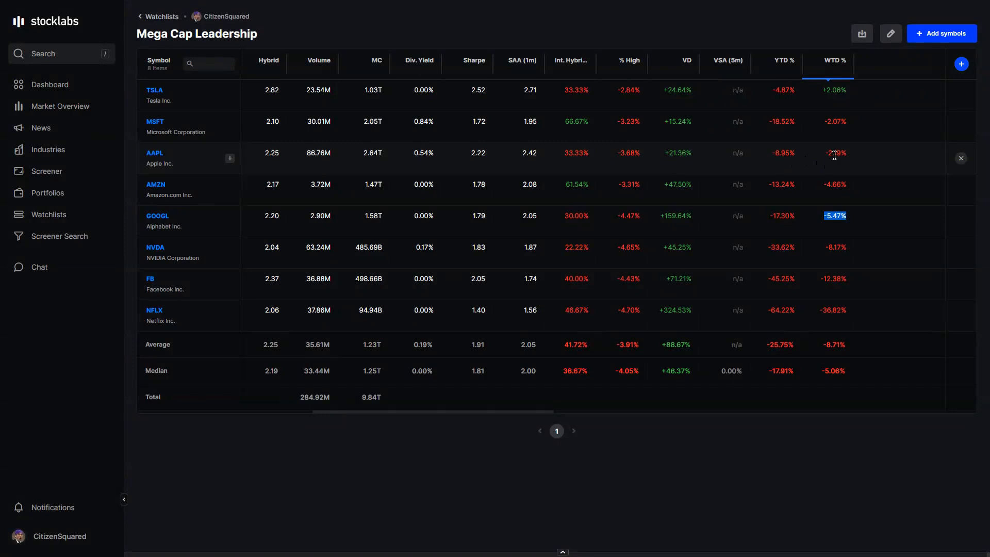
pyautogui.moveTo(791, 152)
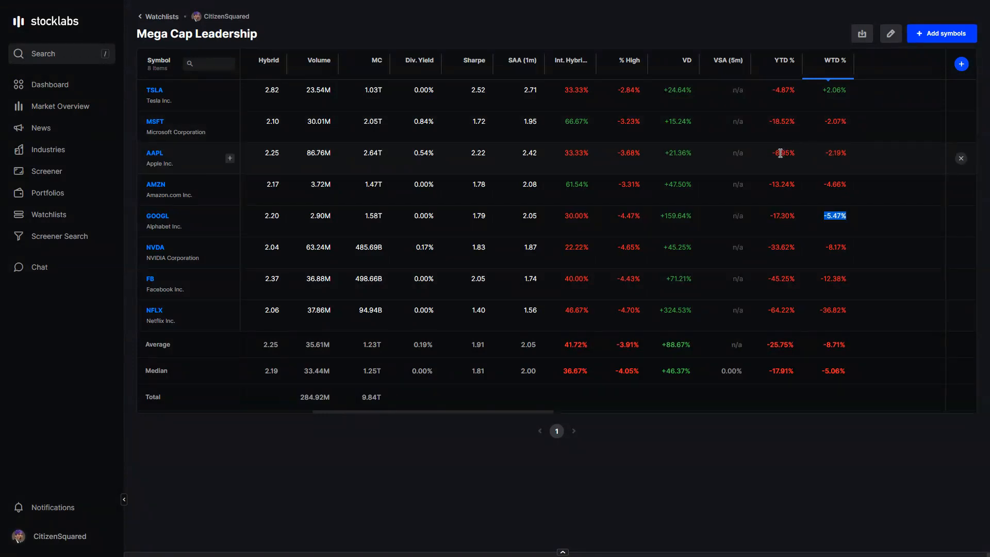
pyautogui.moveTo(768, 166)
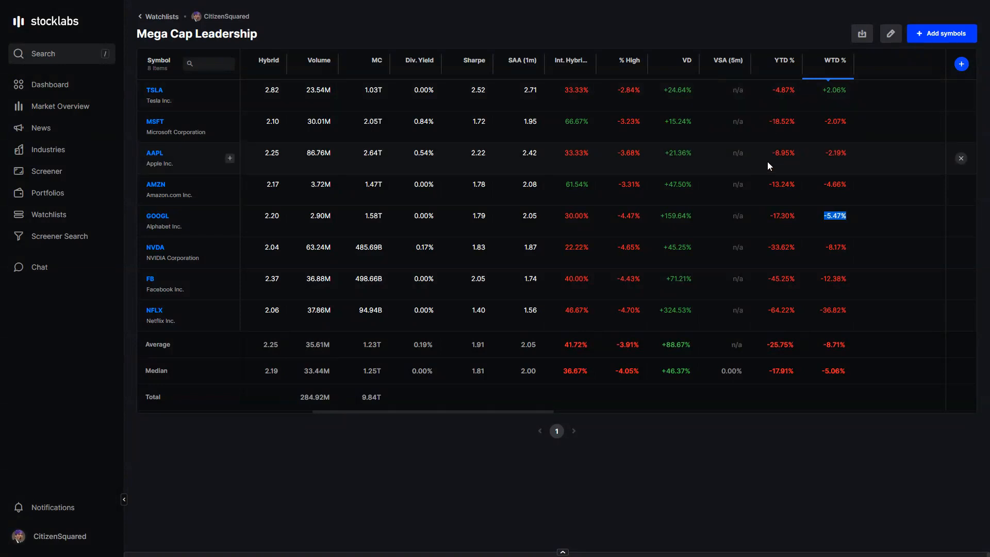
pyautogui.moveTo(770, 163)
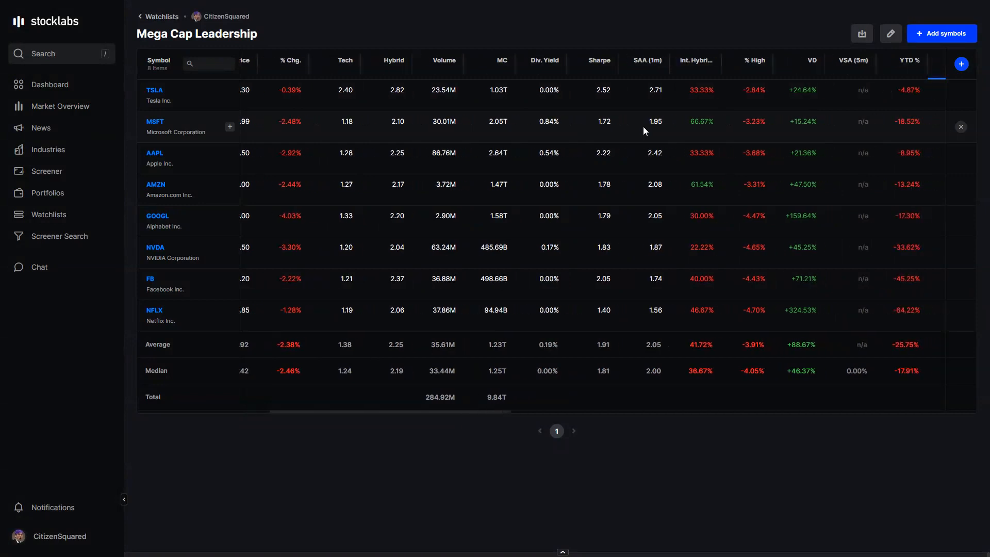
pyautogui.hscroll(-3)
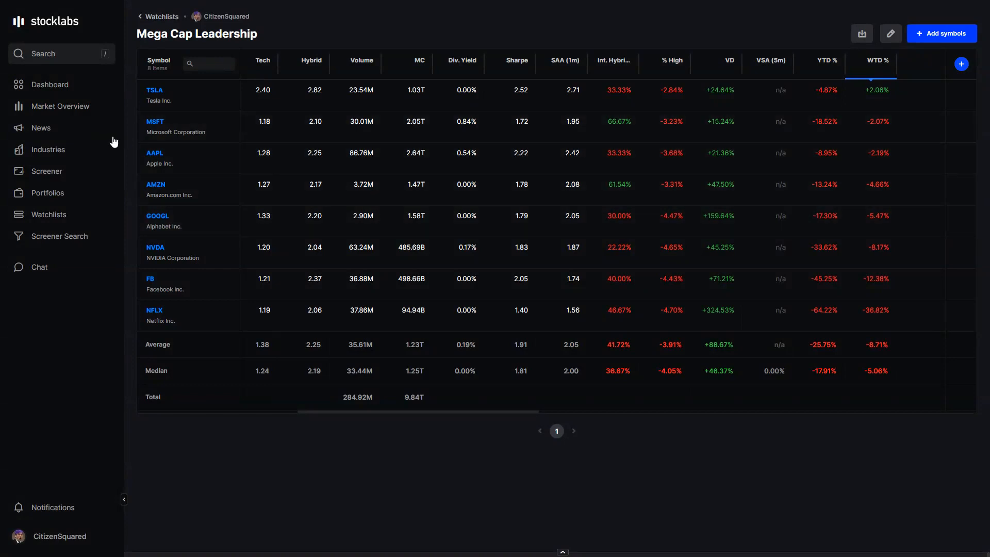
# Show the Industries page with sector returns set to week-to-date
pyautogui.click(49, 149)
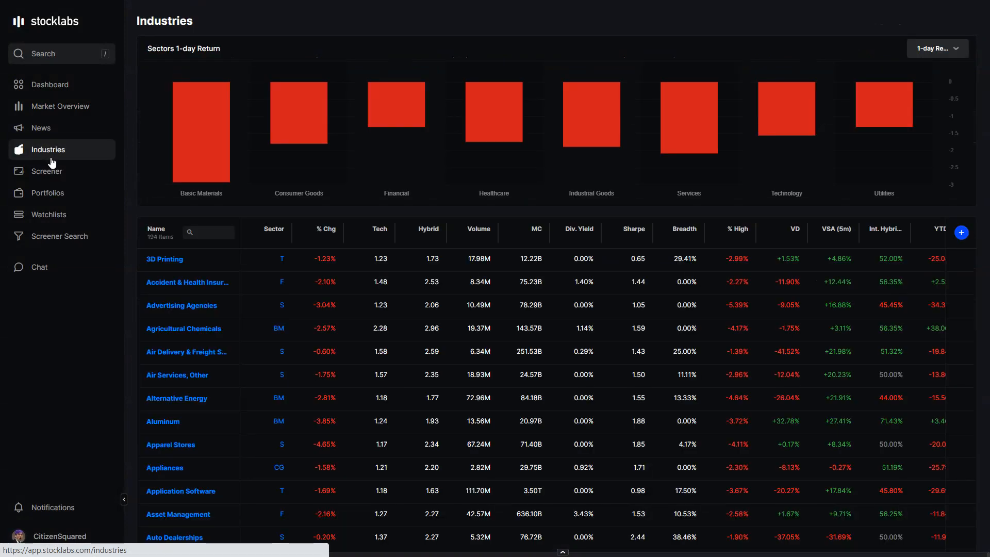
pyautogui.click(937, 49)
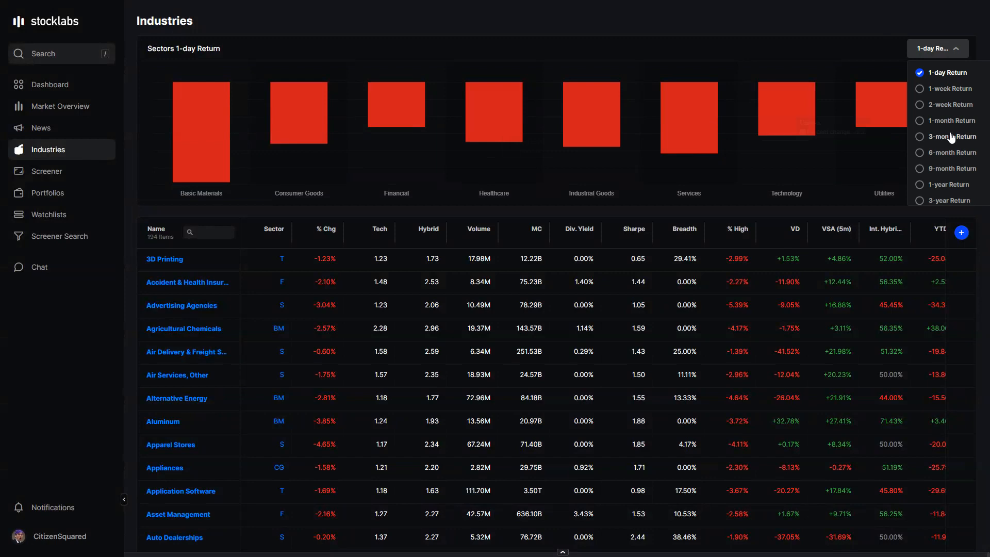
pyautogui.click(950, 89)
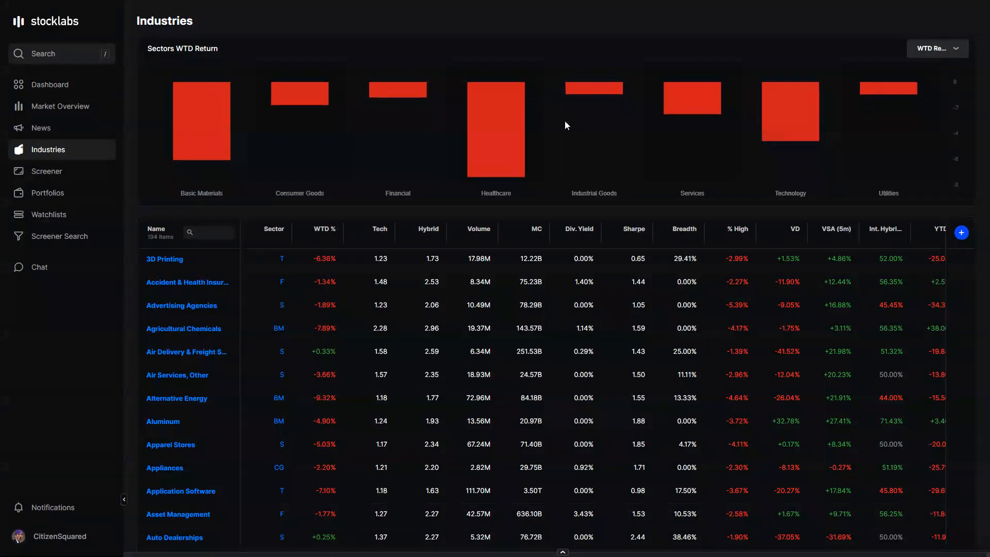
pyautogui.moveTo(503, 128)
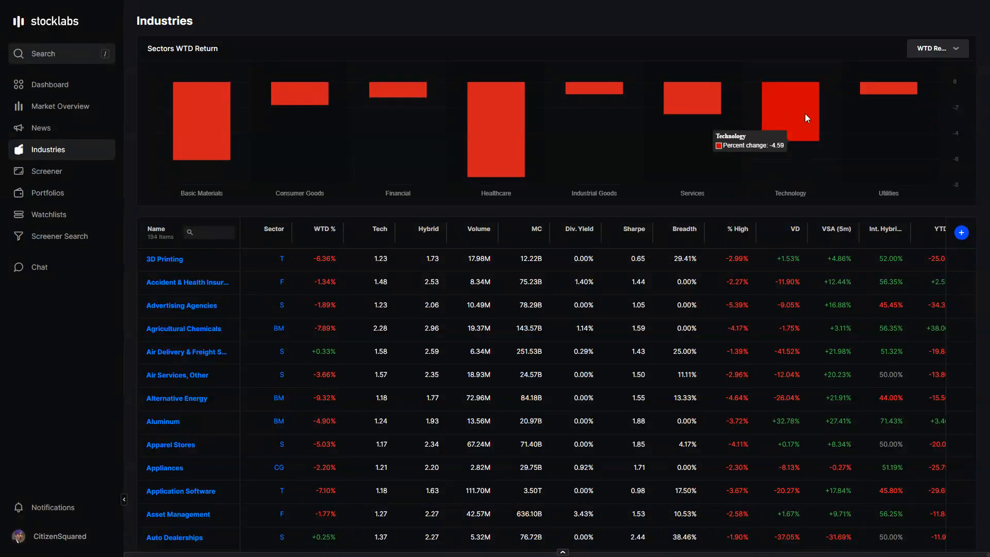
pyautogui.moveTo(609, 114)
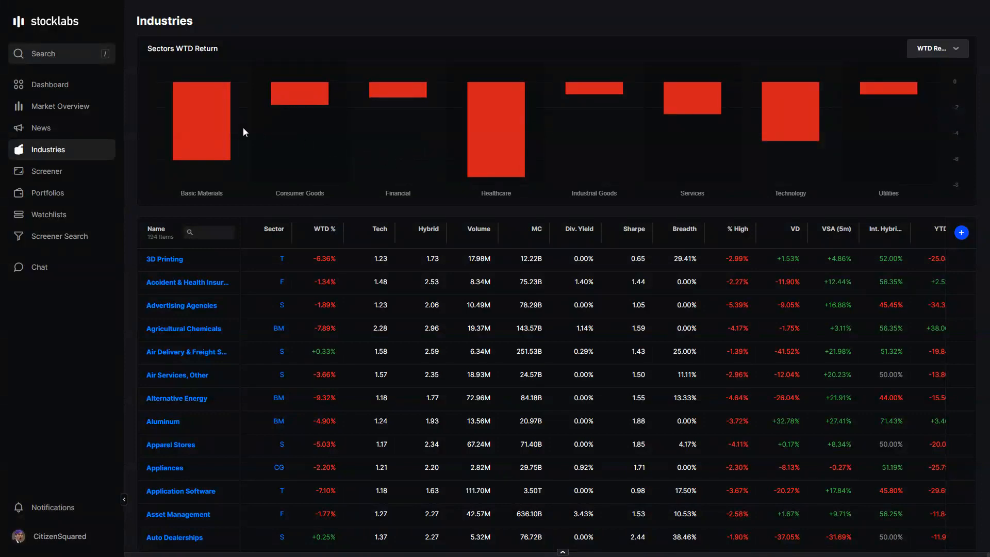
pyautogui.moveTo(205, 129)
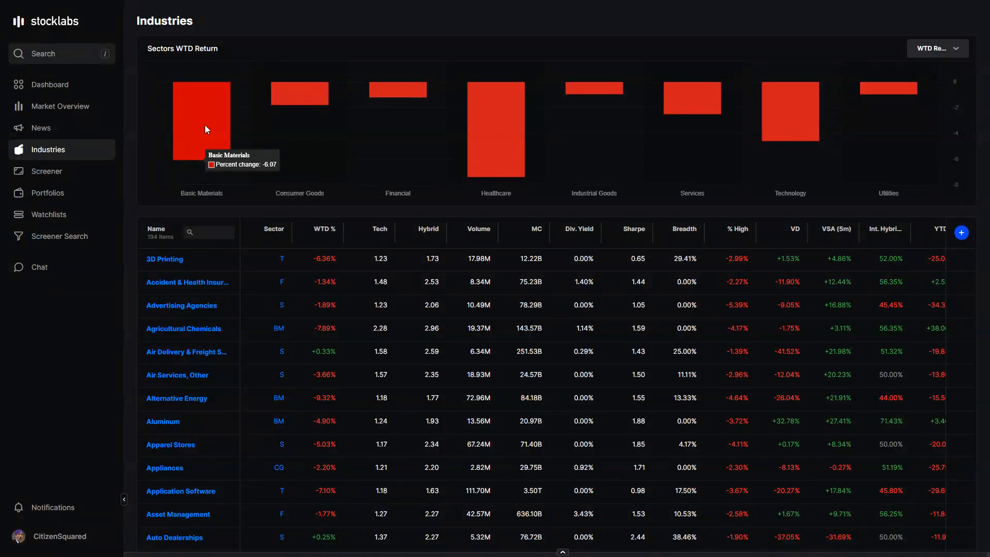
pyautogui.moveTo(246, 132)
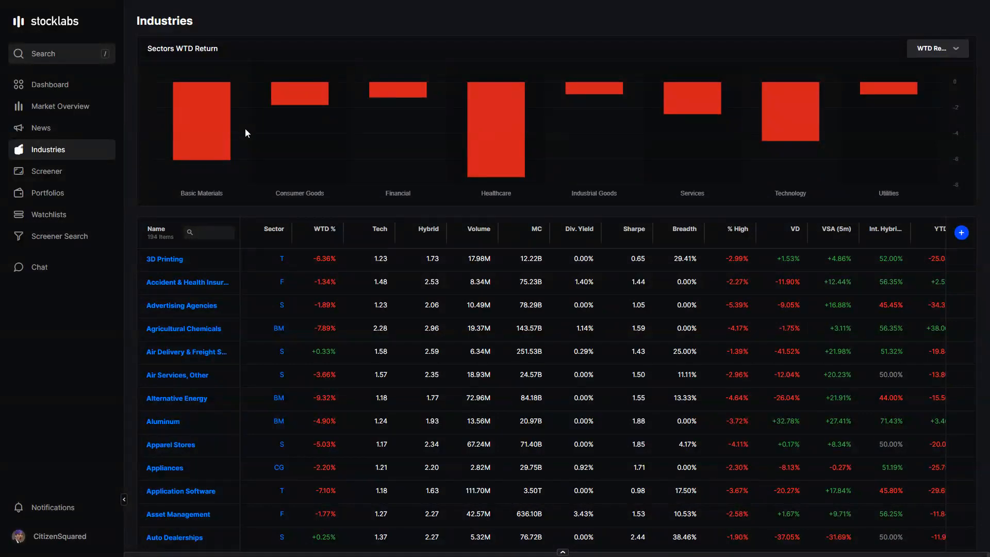
pyautogui.moveTo(211, 113)
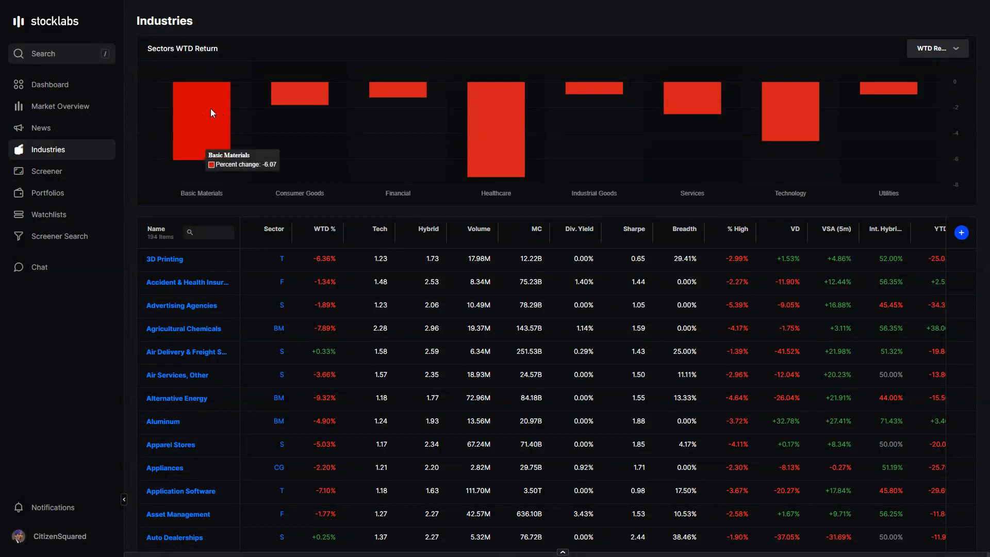
pyautogui.moveTo(301, 141)
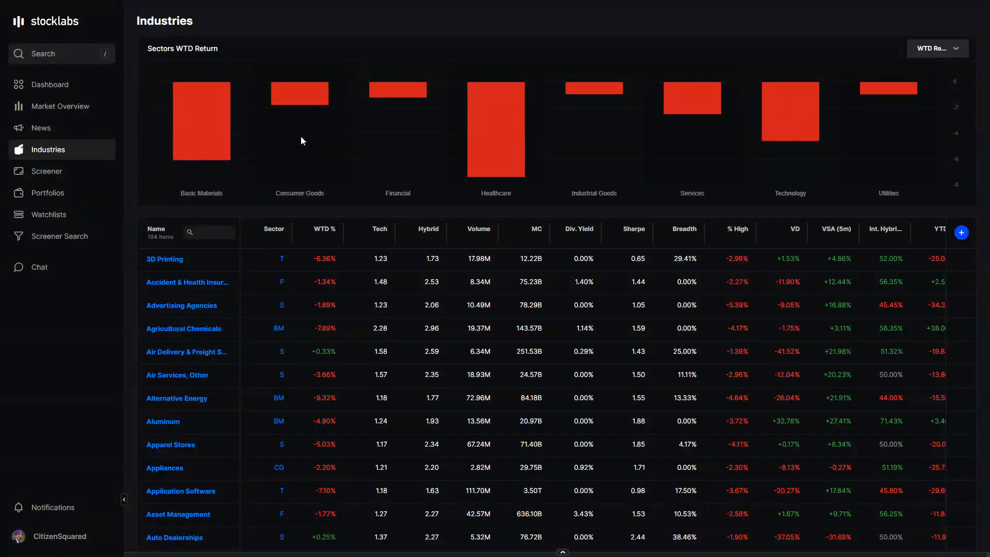
pyautogui.moveTo(199, 126)
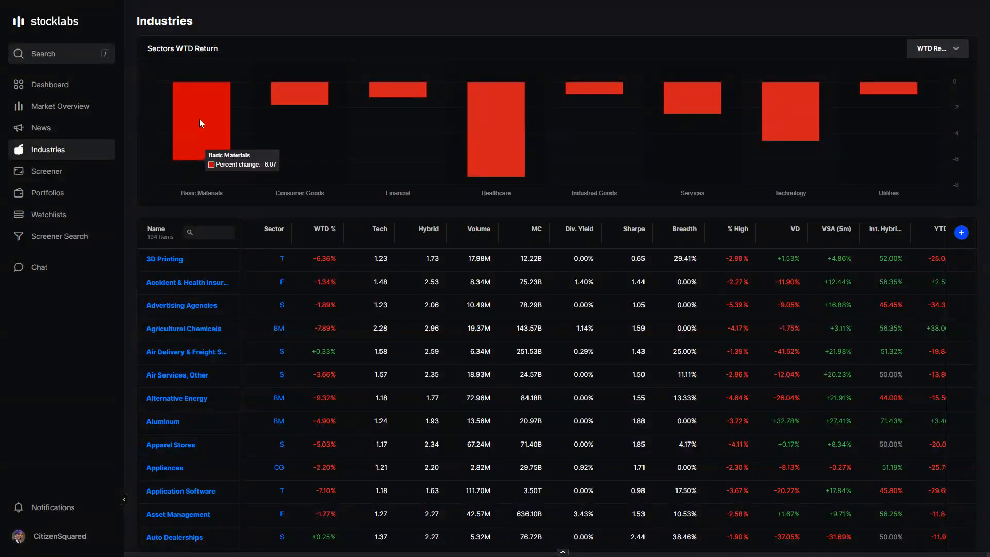
pyautogui.moveTo(271, 151)
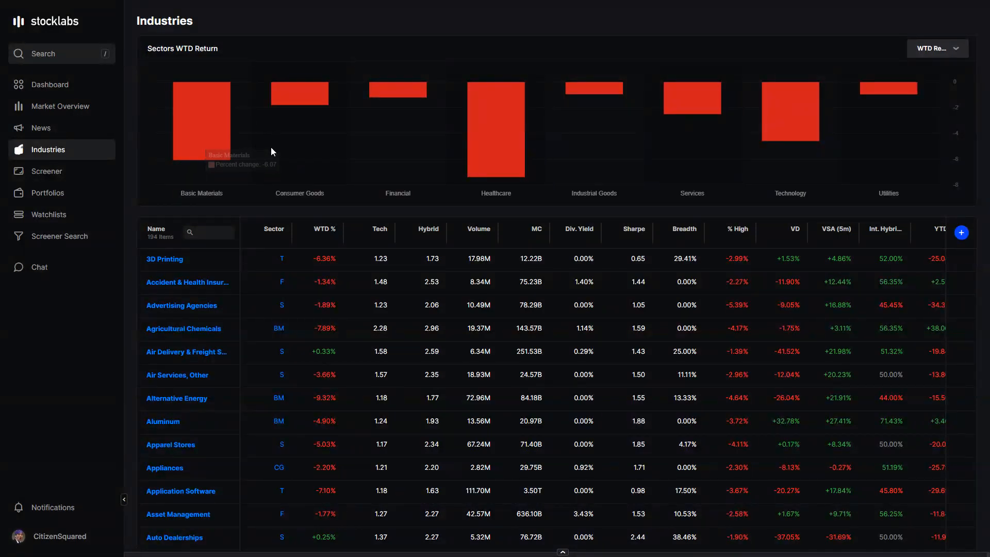
pyautogui.moveTo(352, 168)
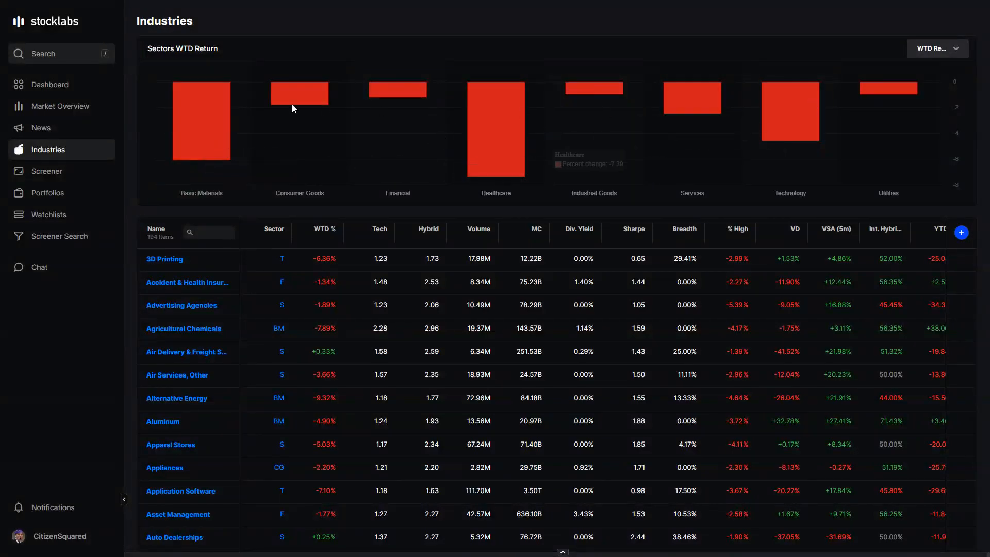
pyautogui.moveTo(839, 99)
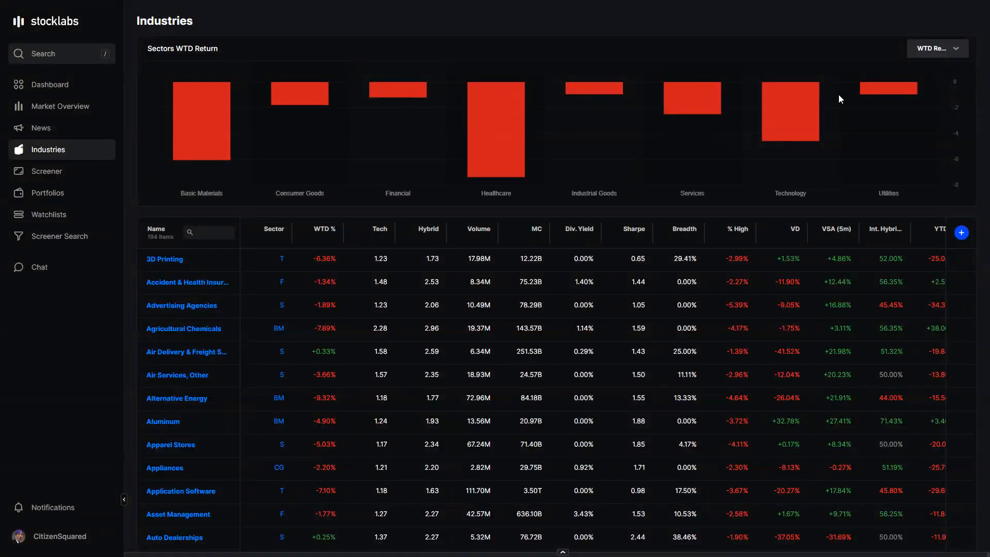
pyautogui.moveTo(791, 112)
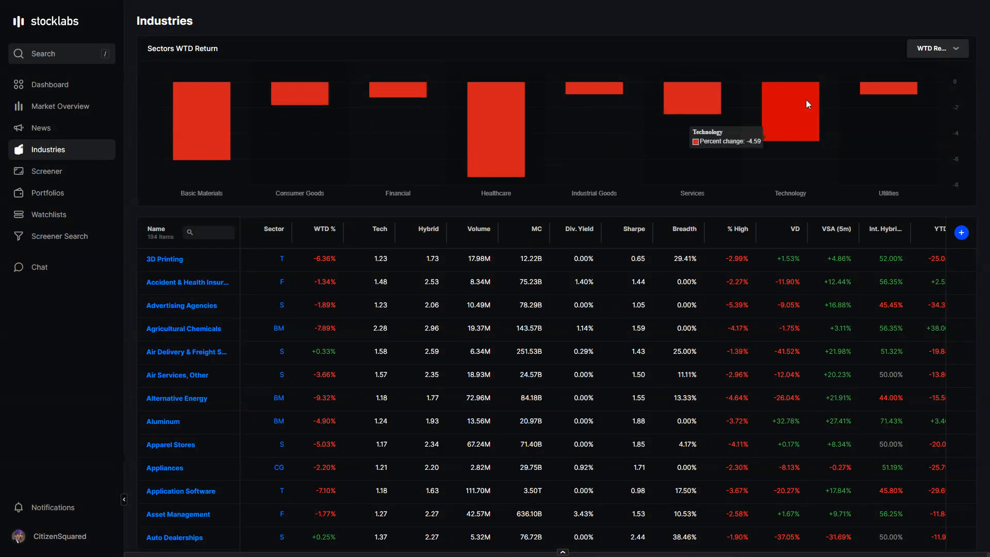
pyautogui.moveTo(362, 196)
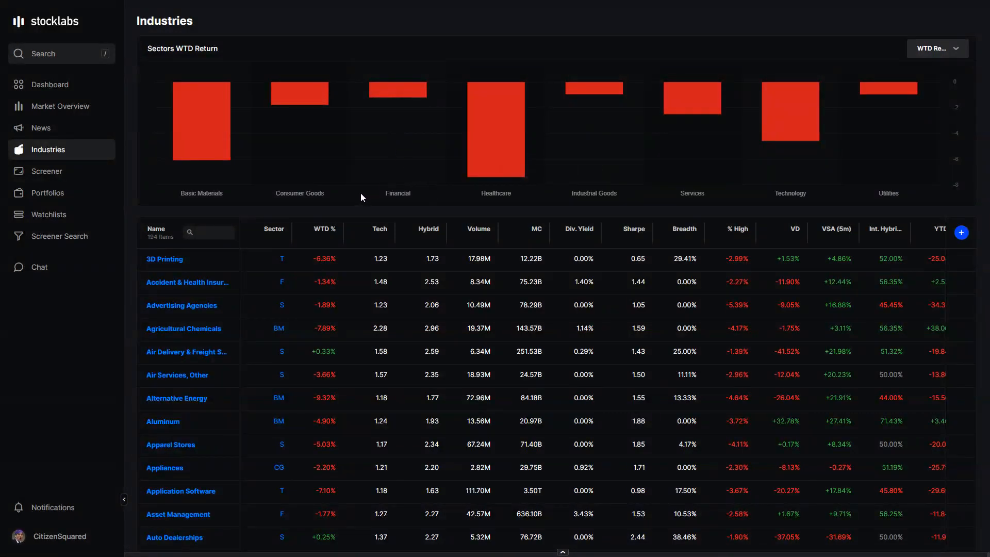
pyautogui.moveTo(700, 128)
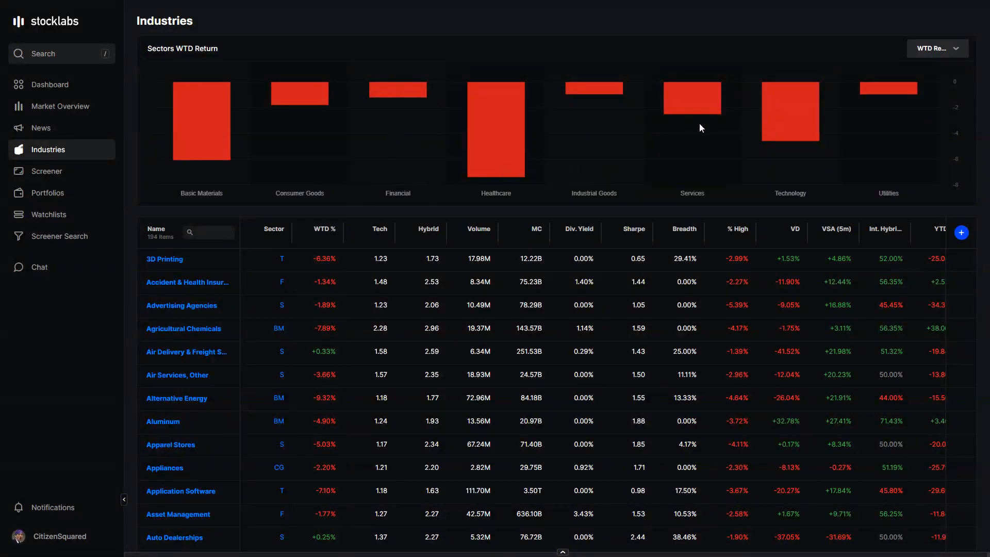
pyautogui.moveTo(782, 122)
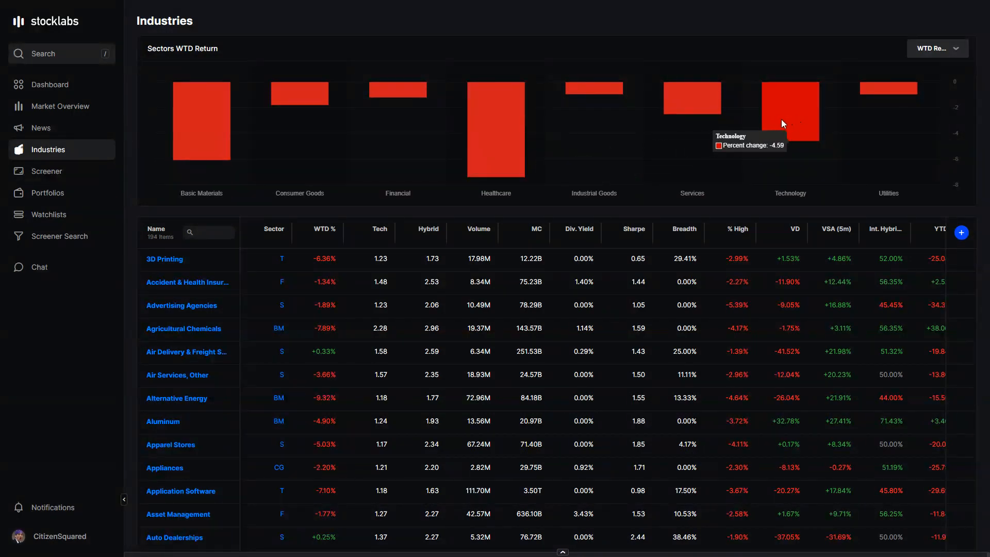
pyautogui.moveTo(201, 138)
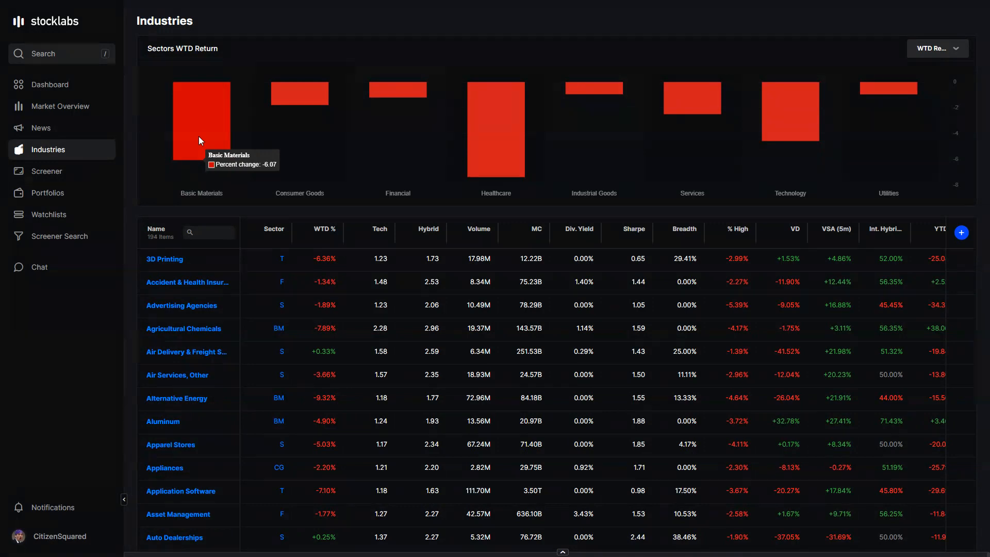
pyautogui.moveTo(386, 136)
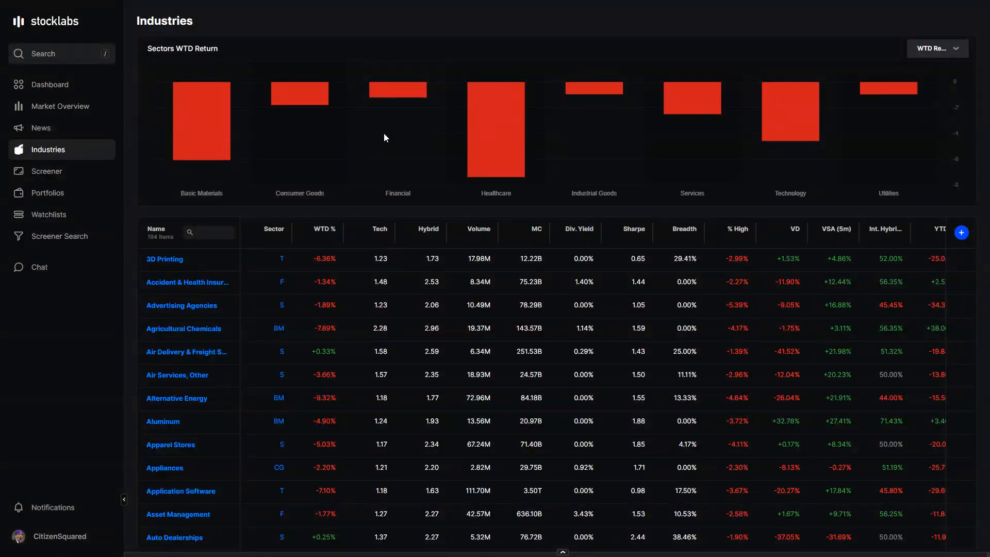
pyautogui.moveTo(691, 101)
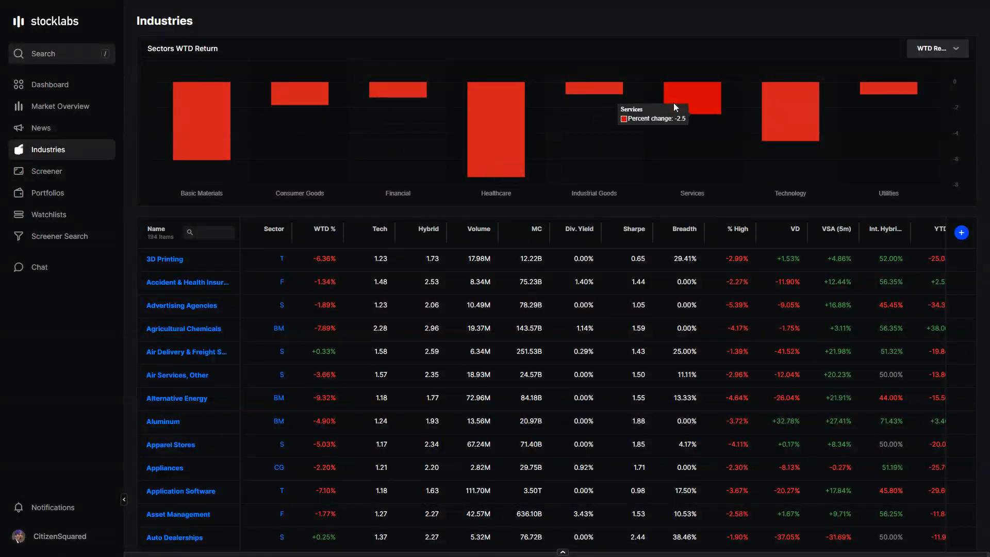
pyautogui.moveTo(352, 137)
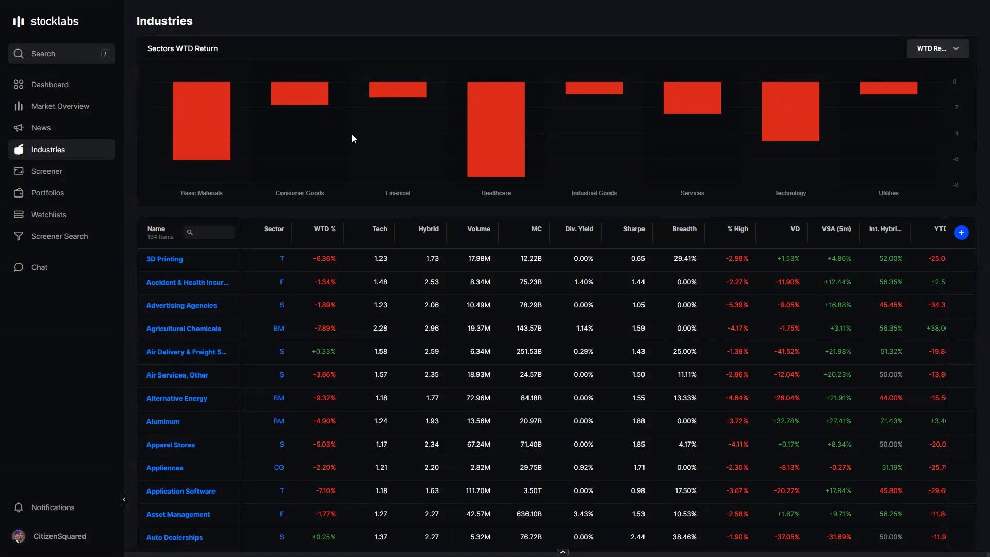
pyautogui.moveTo(352, 153)
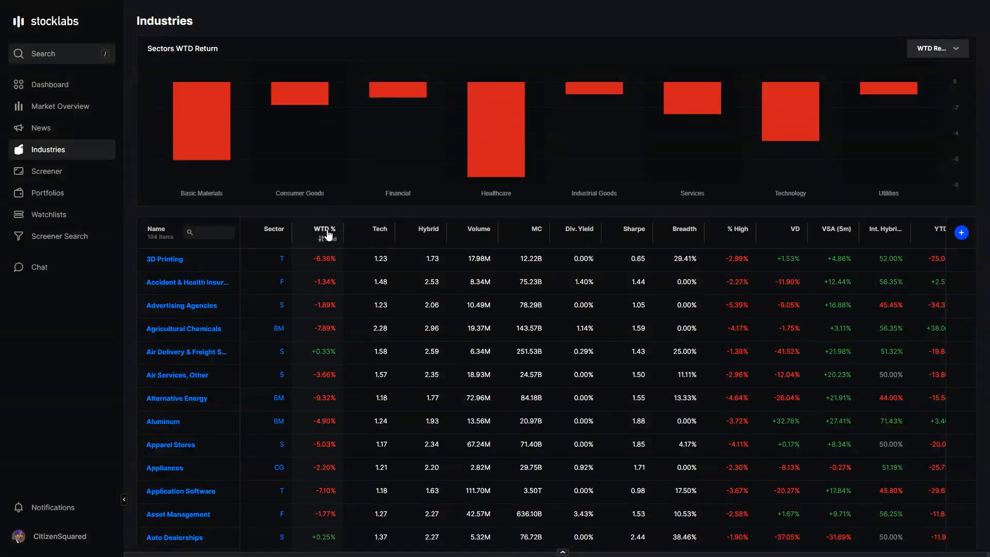
# Sort the industry table by WTD % worst first and review down to the average and median rows
pyautogui.click(323, 229)
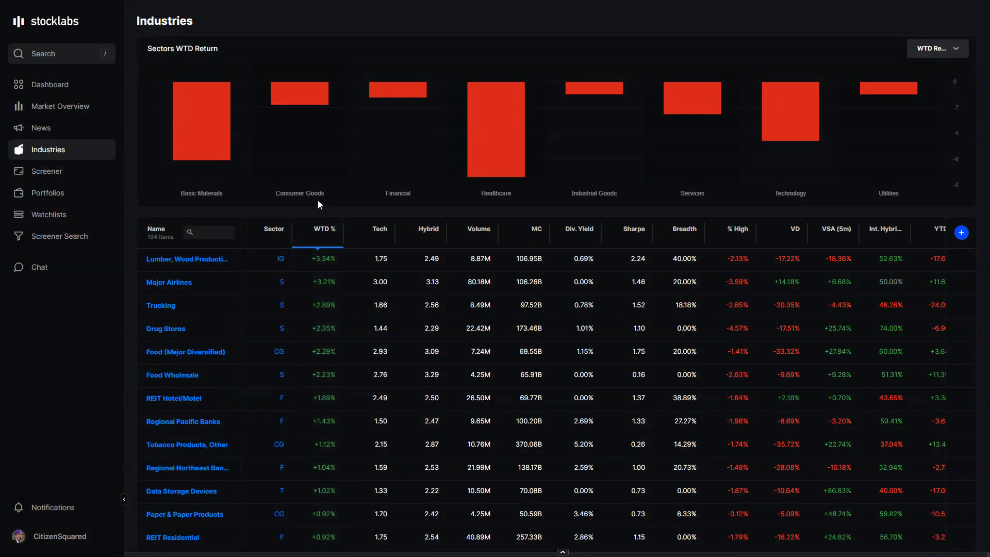
pyautogui.moveTo(328, 271)
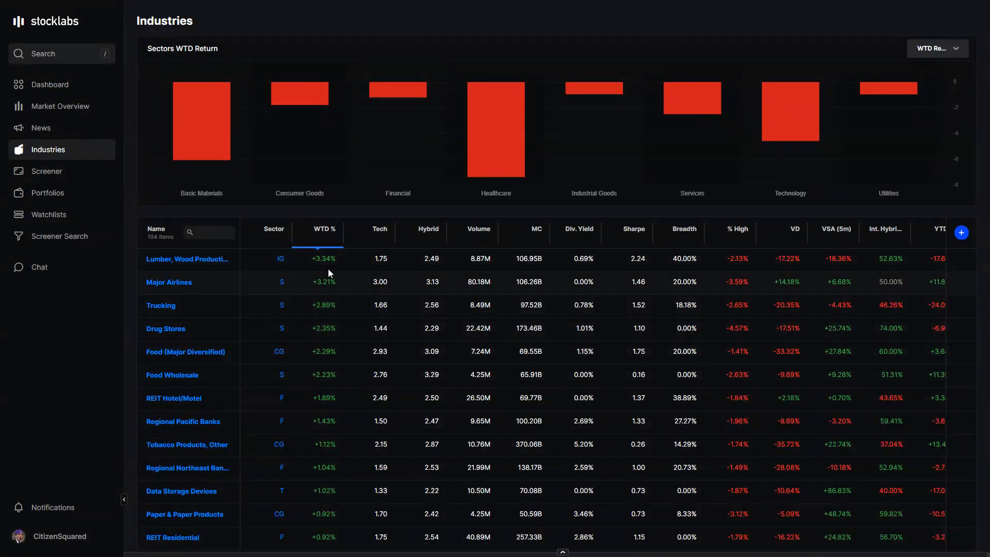
pyautogui.moveTo(380, 229)
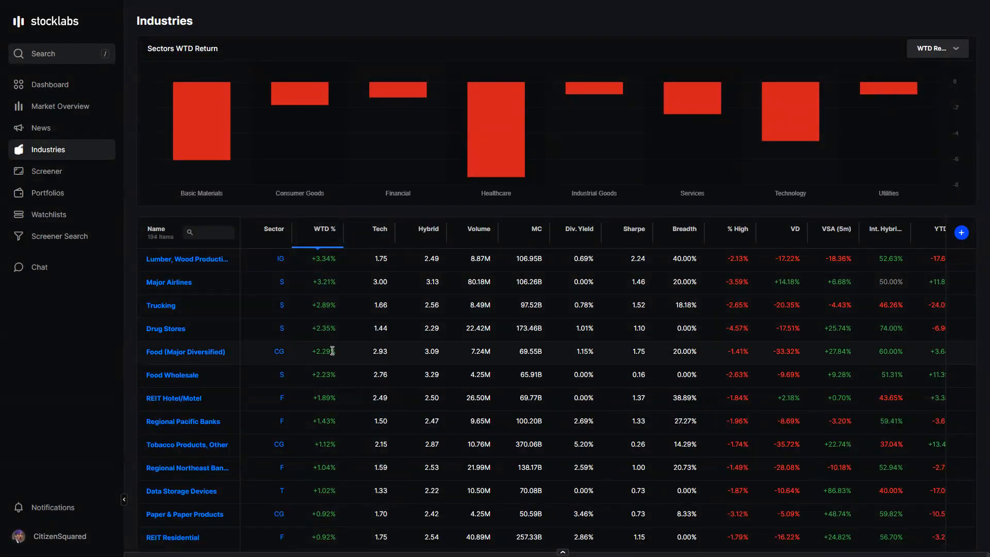
pyautogui.scroll(-3)
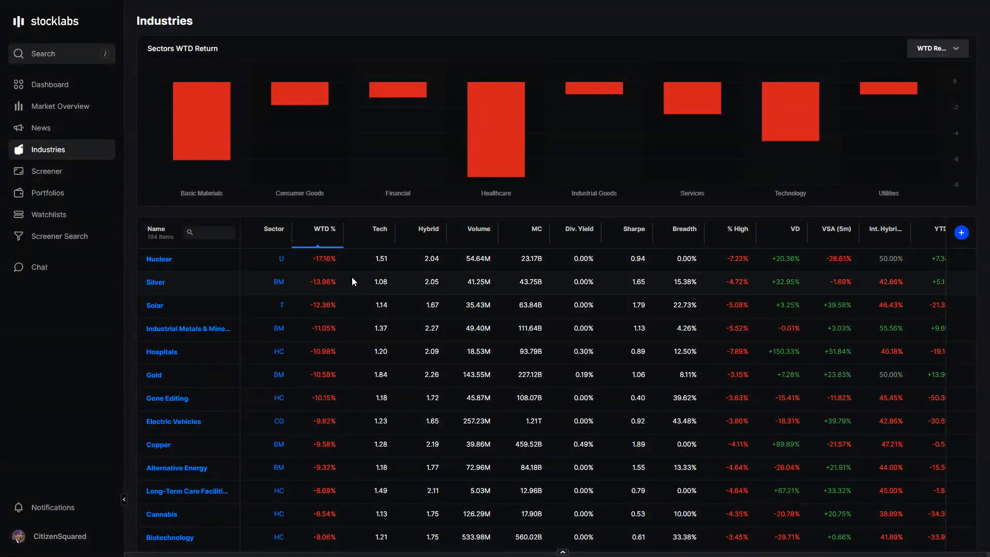
pyautogui.scroll(-3)
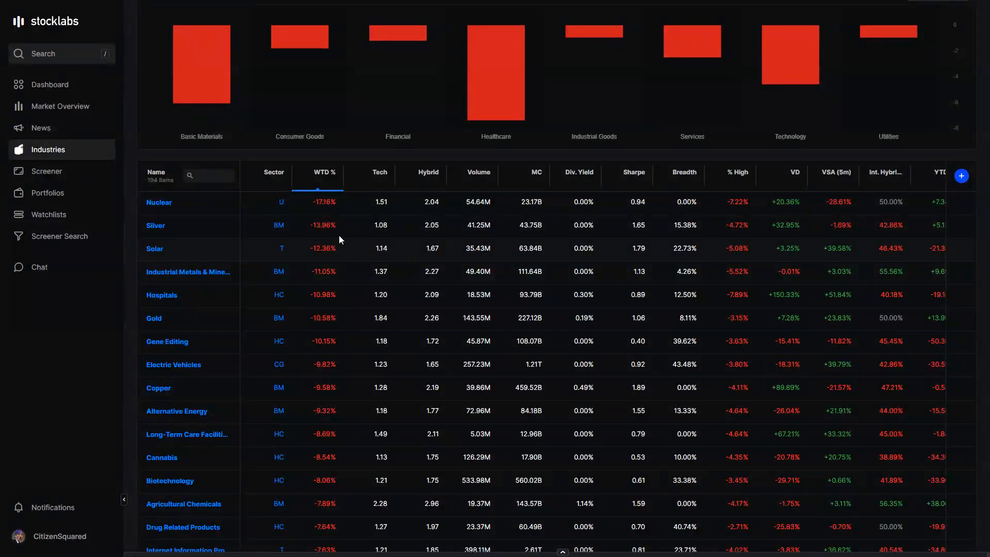
pyautogui.moveTo(311, 320)
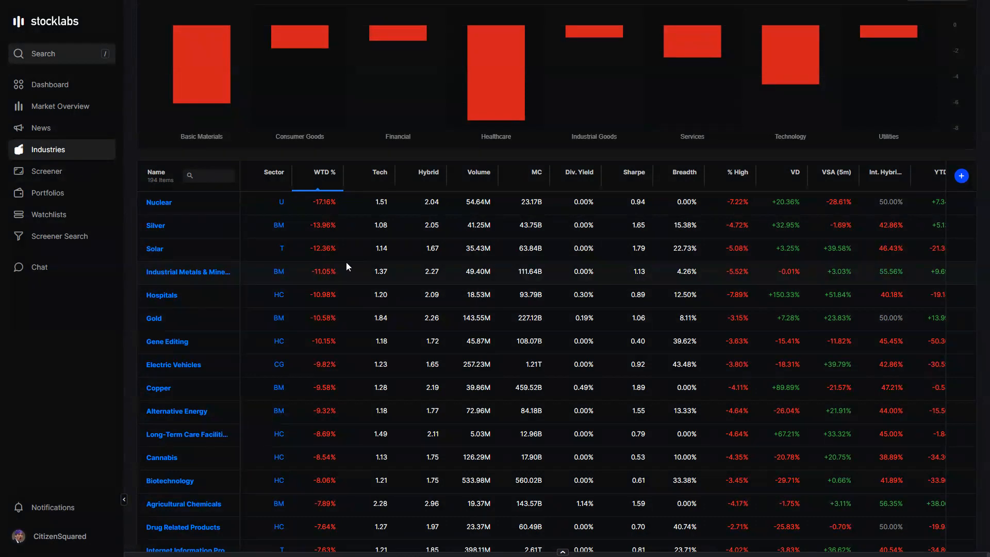
pyautogui.scroll(-3)
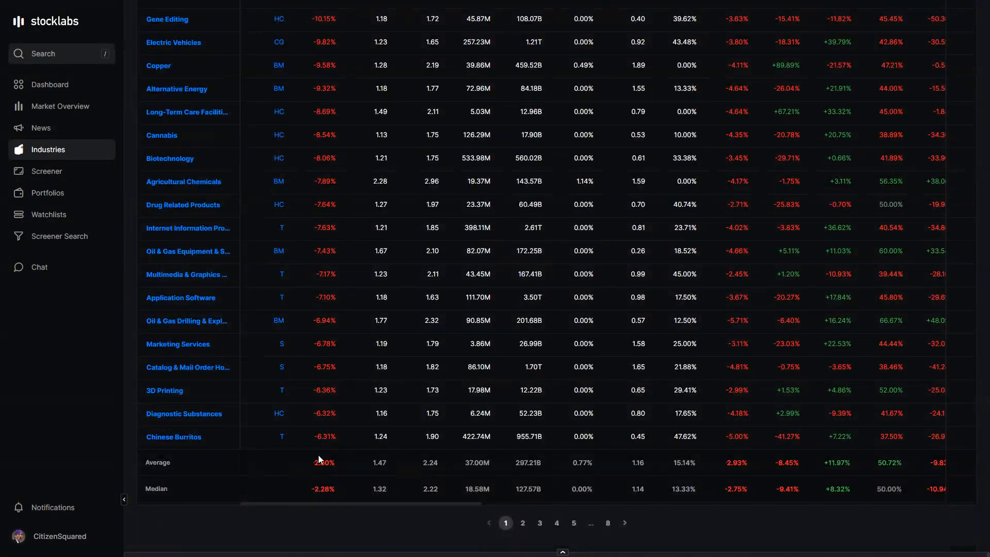
# View the second industries page, then load the saved Quick Sort screen from page 3 of the Screener Library
pyautogui.click(522, 523)
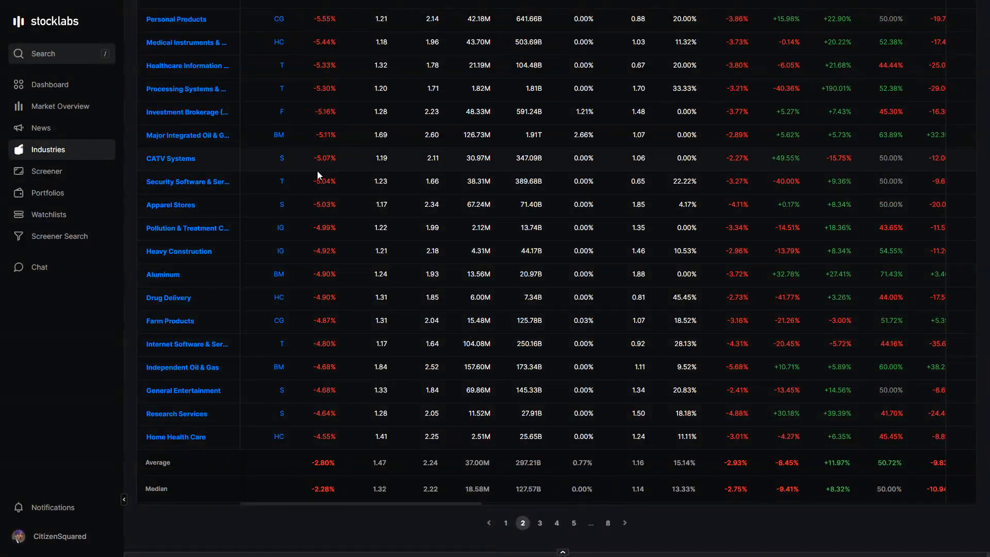
pyautogui.moveTo(320, 300)
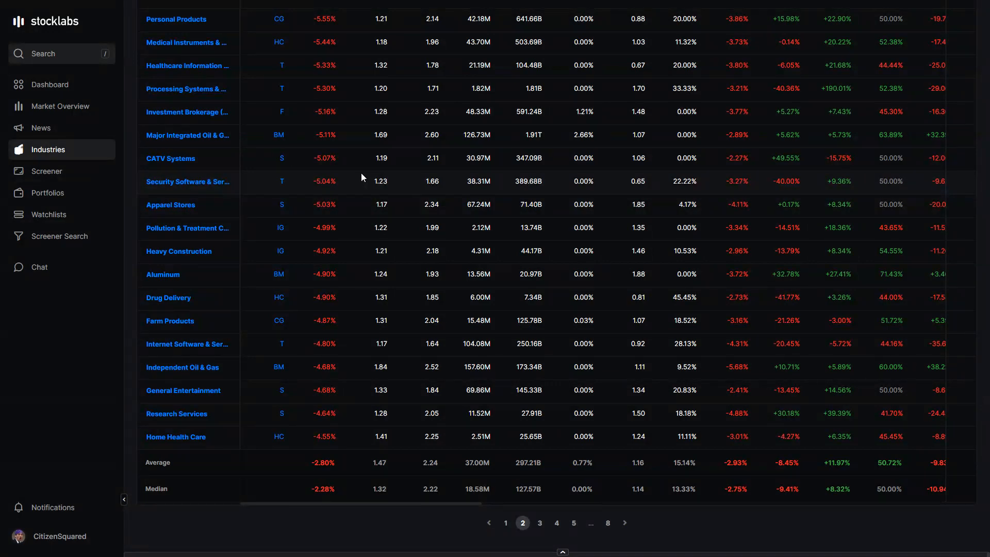
pyautogui.moveTo(388, 199)
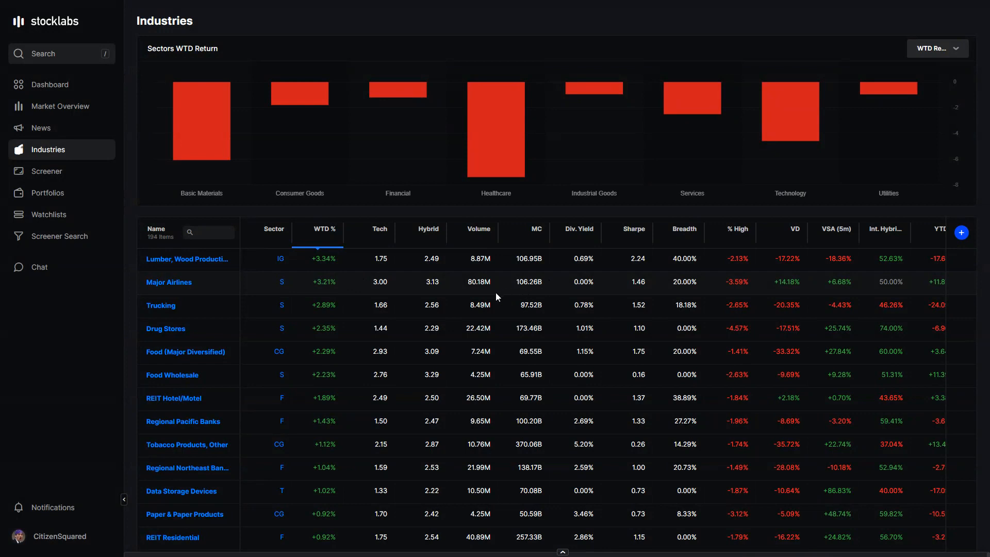
pyautogui.moveTo(321, 165)
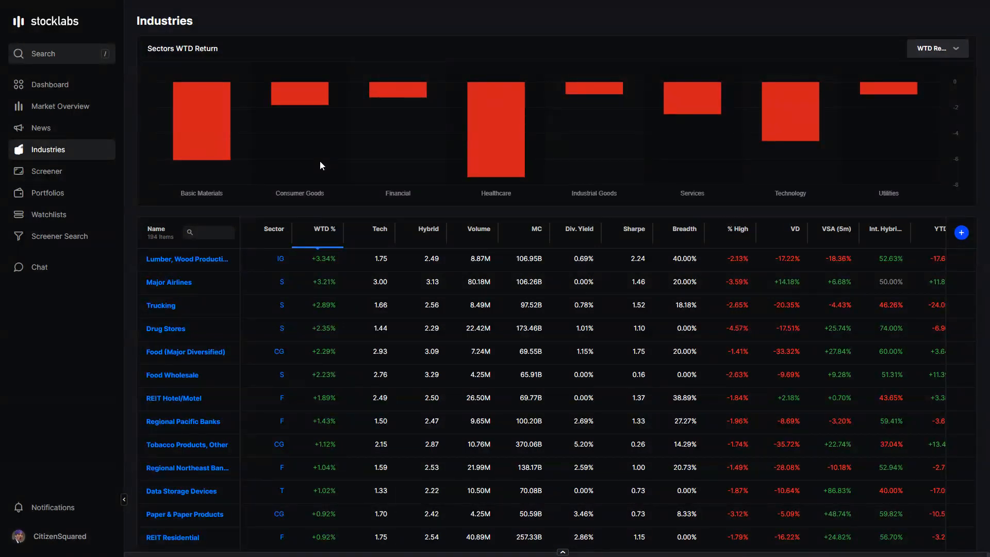
pyautogui.moveTo(42, 122)
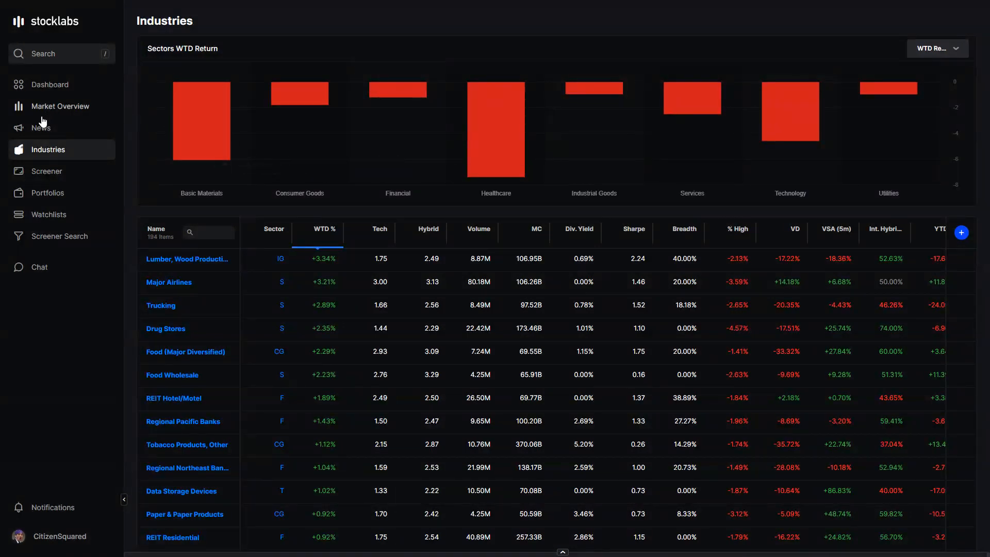
pyautogui.moveTo(46, 171)
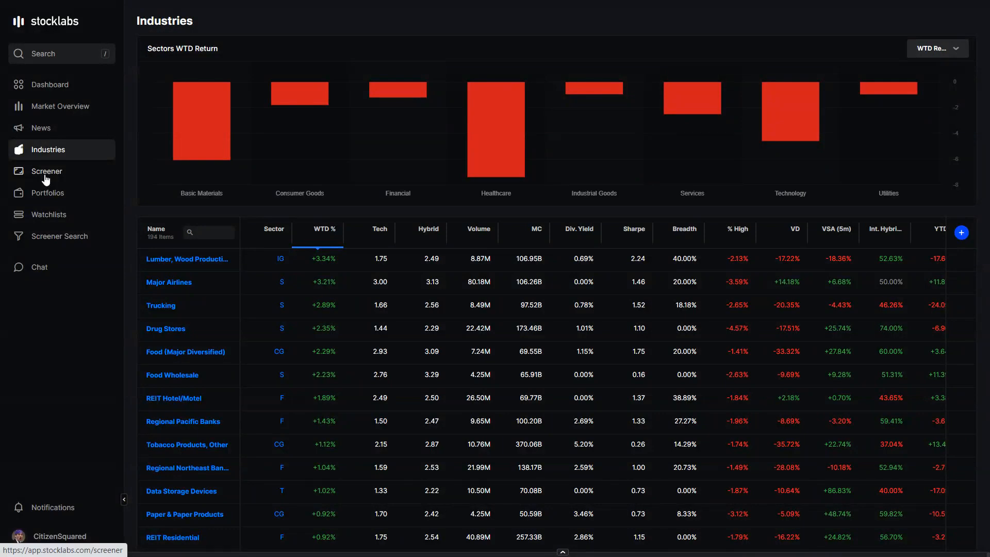
pyautogui.click(46, 170)
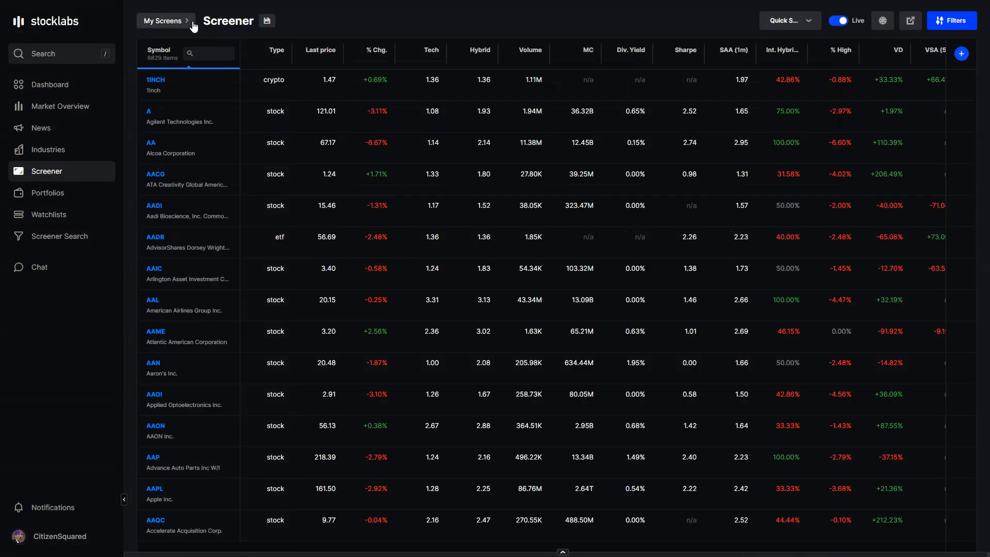
pyautogui.click(162, 21)
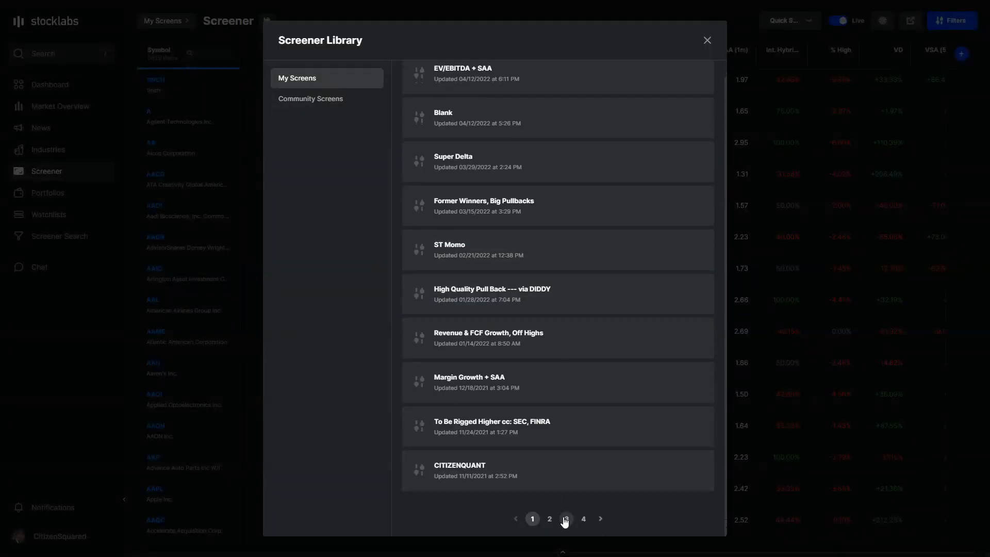
pyautogui.click(565, 518)
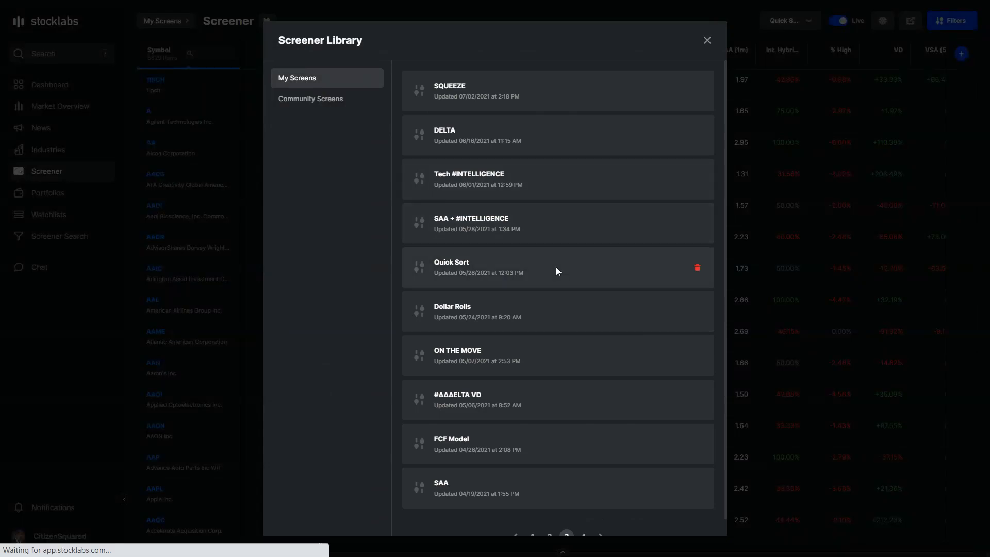
pyautogui.click(477, 267)
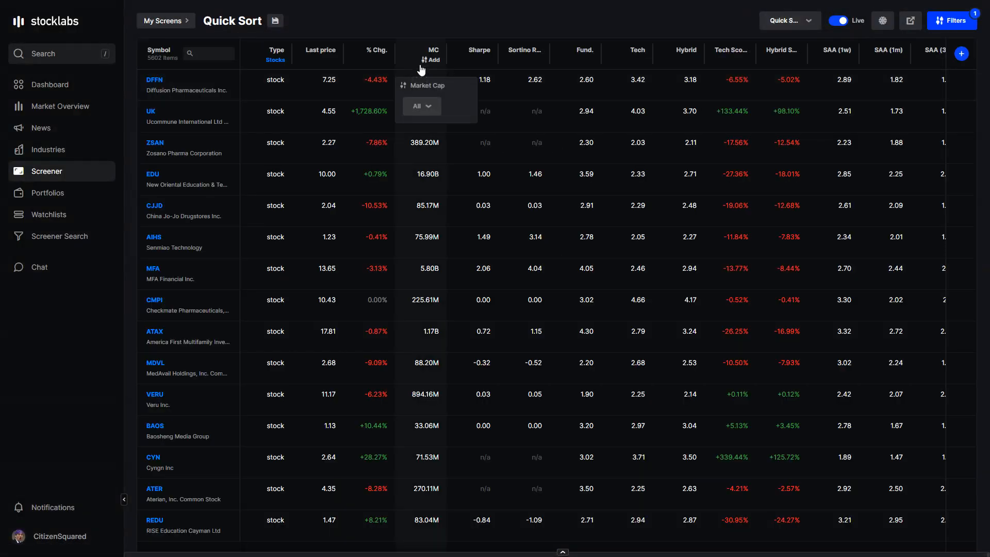
pyautogui.click(420, 106)
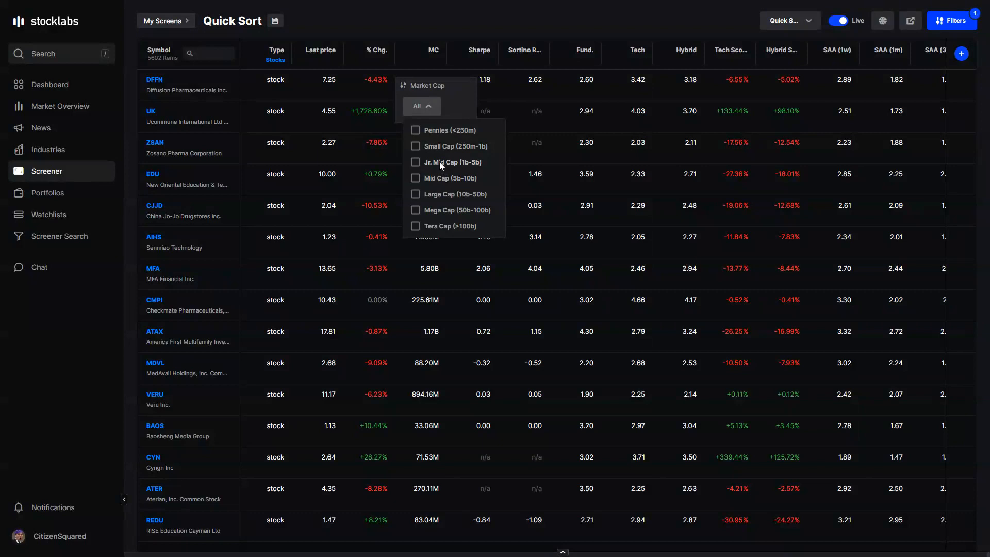
pyautogui.click(415, 162)
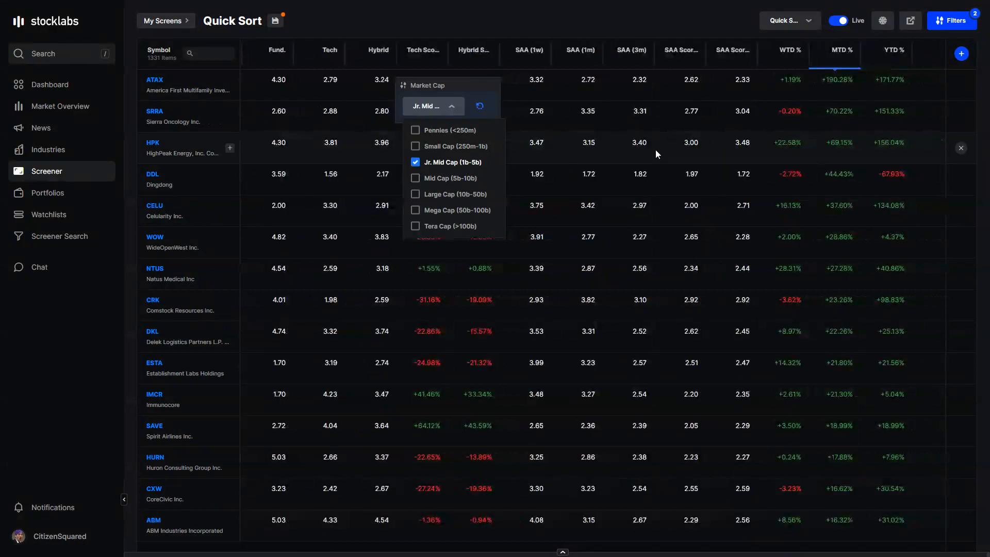
pyautogui.scroll(-3)
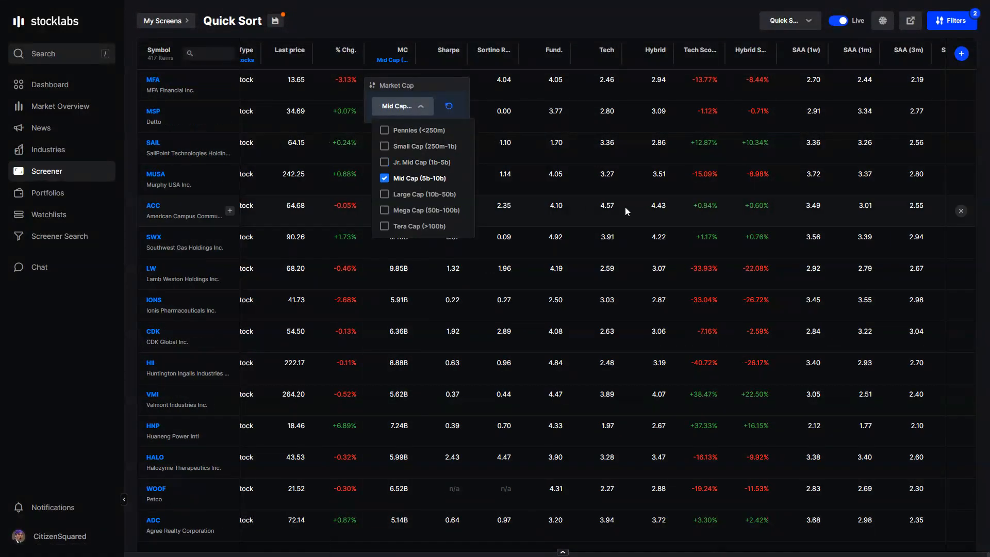
pyautogui.scroll(-3)
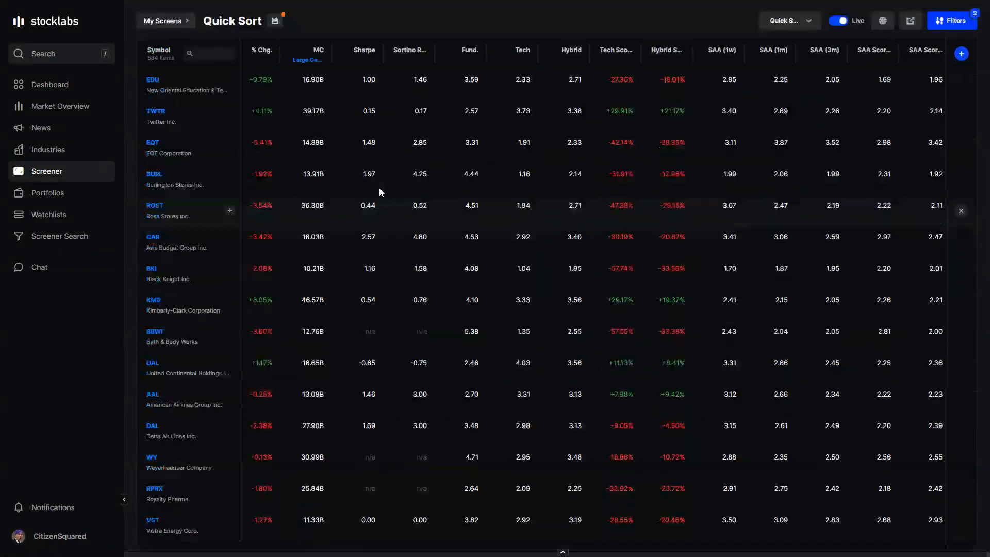
pyautogui.click(312, 54)
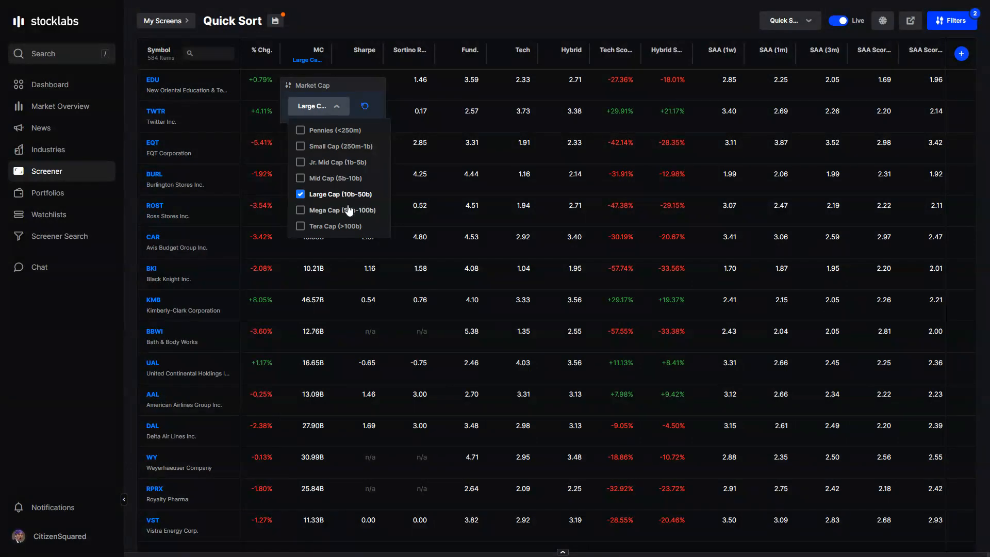
pyautogui.scroll(-3)
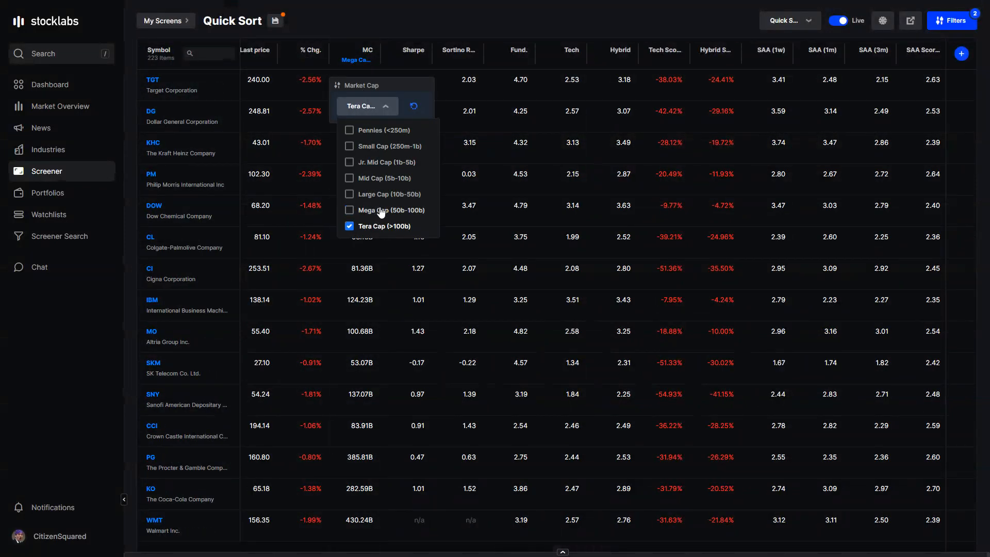
pyautogui.scroll(-3)
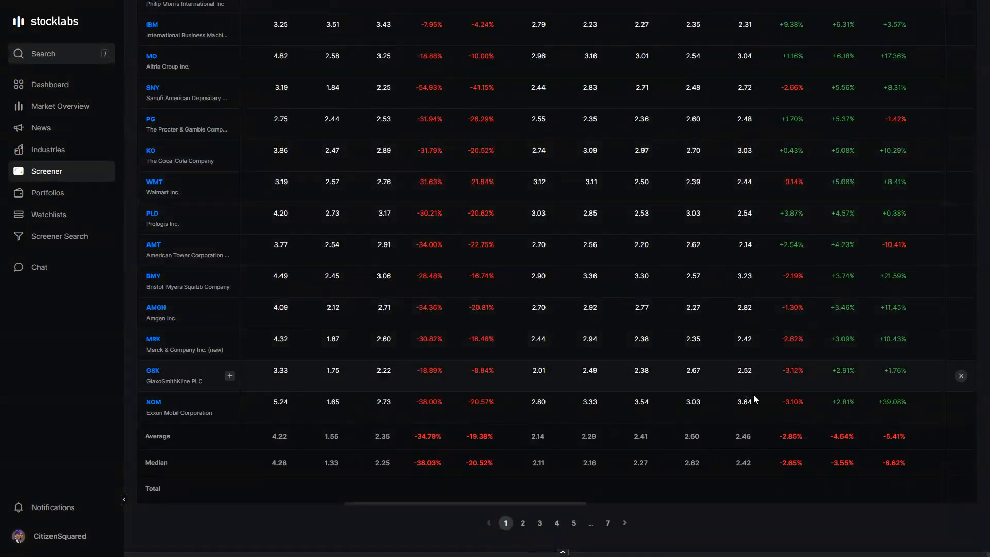
pyautogui.moveTo(755, 380)
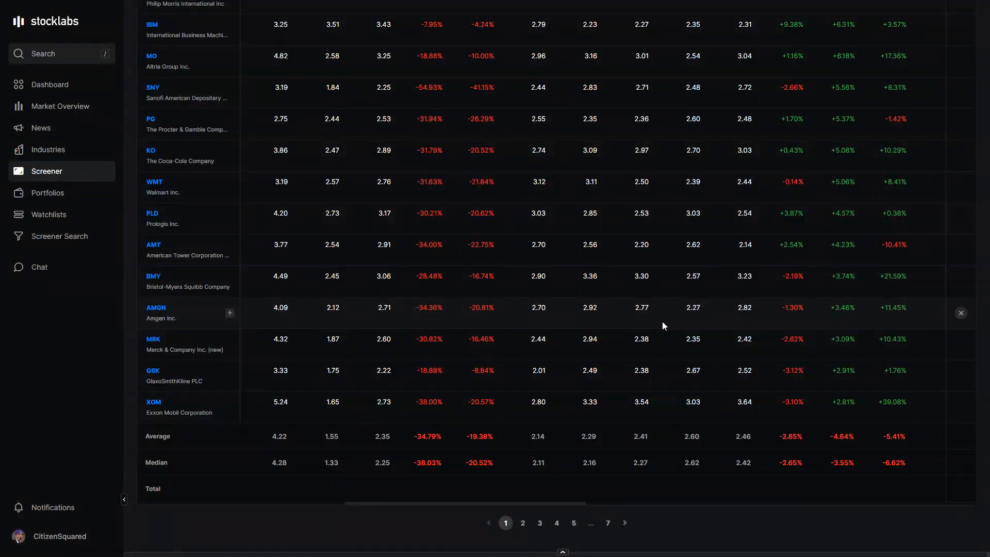
pyautogui.moveTo(702, 309)
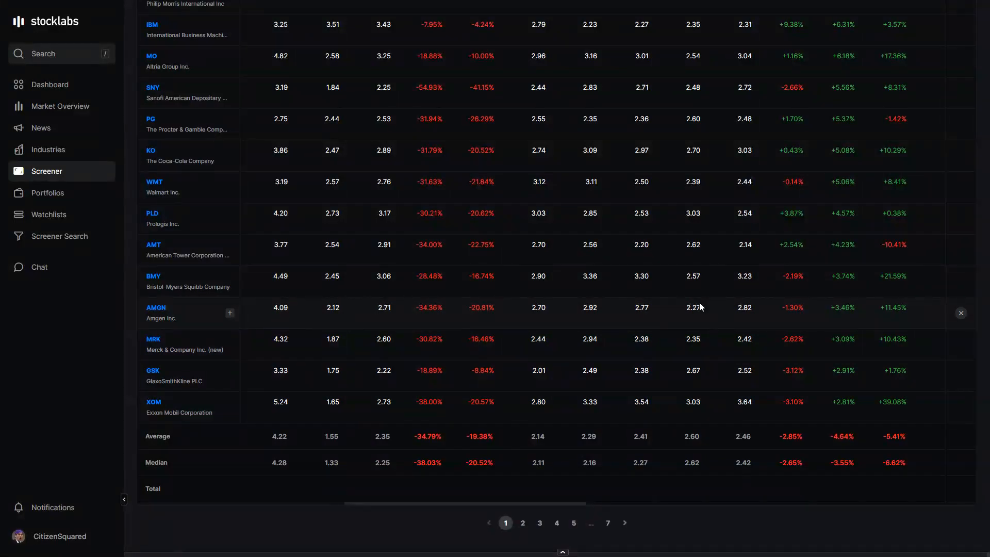
pyautogui.moveTo(367, 244)
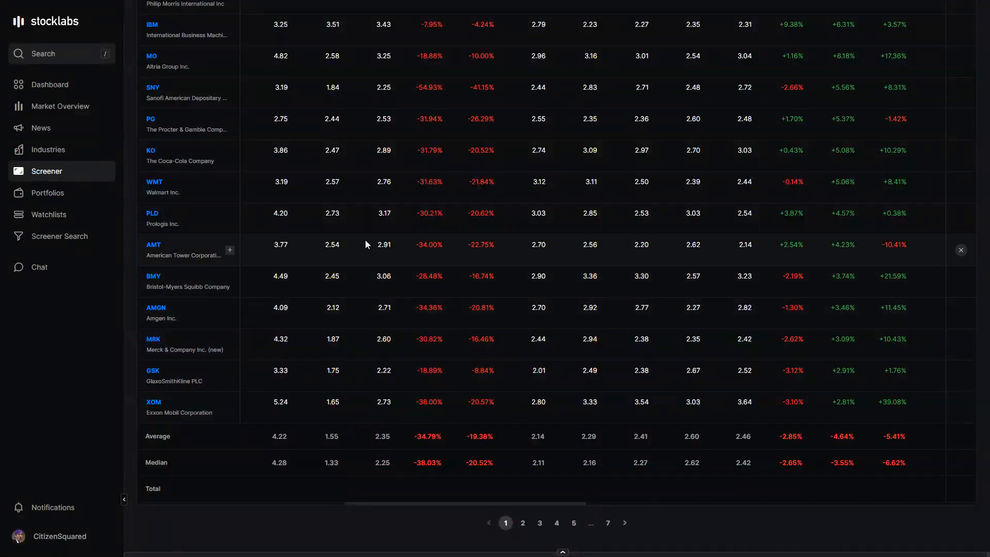
pyautogui.scroll(3)
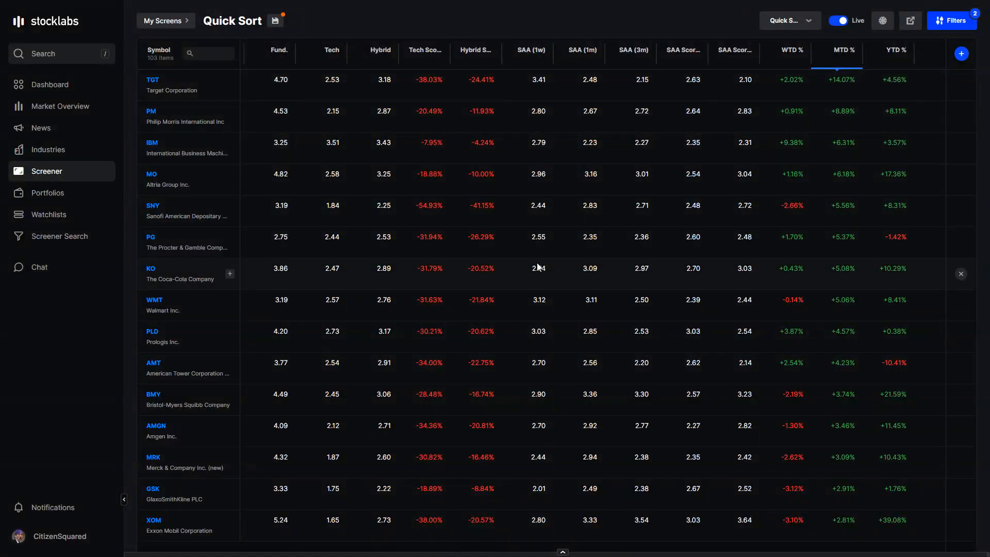
pyautogui.moveTo(530, 263)
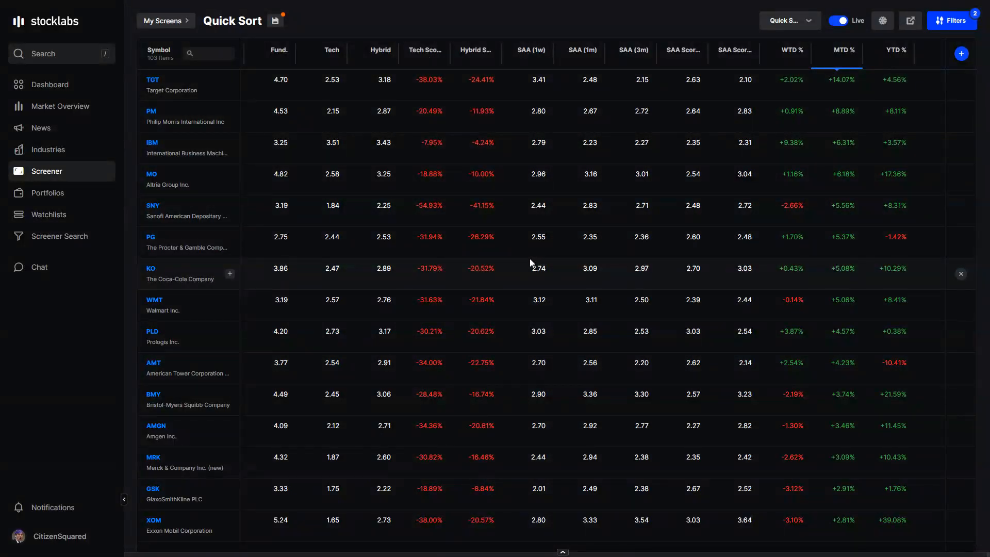
pyautogui.moveTo(467, 174)
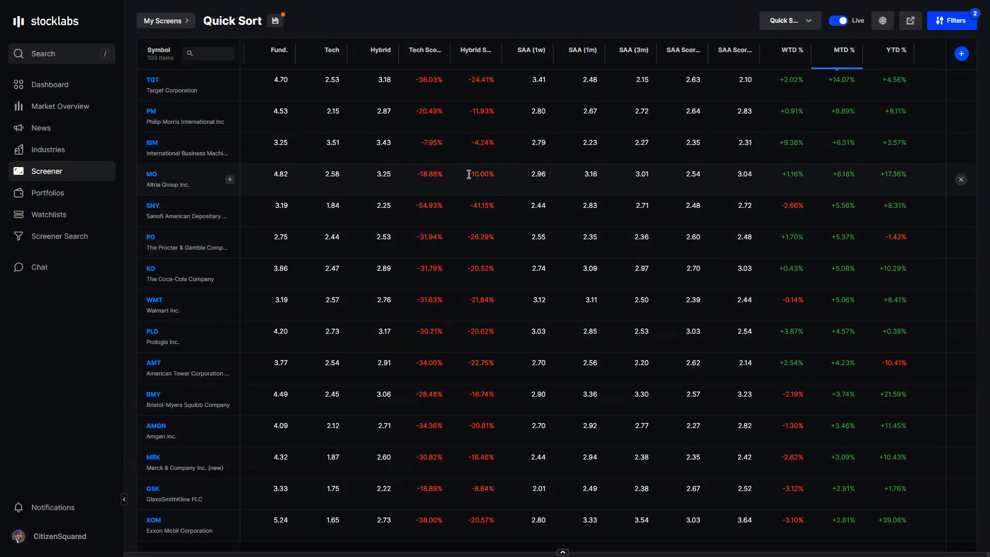
pyautogui.moveTo(416, 152)
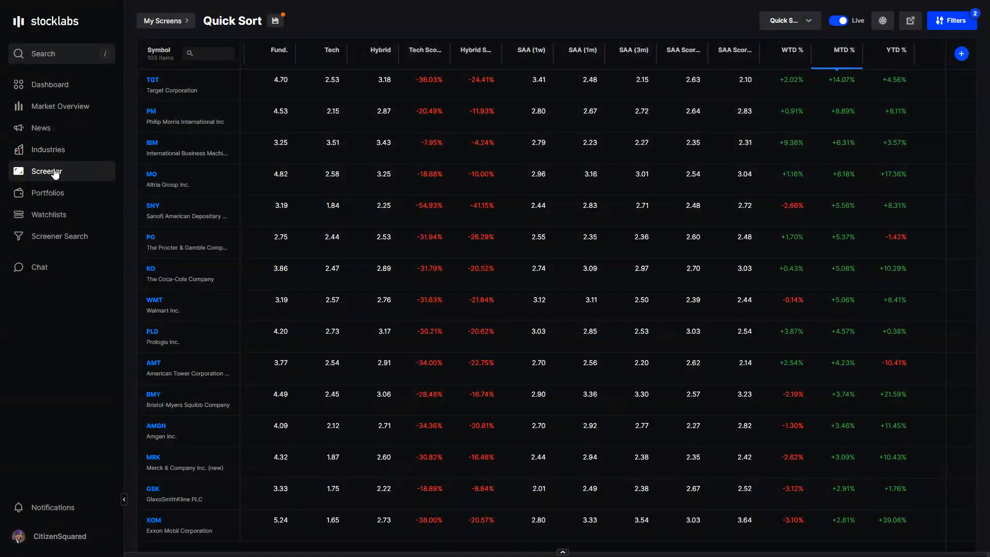
# Load the Intelligence ETFs screen from page 2 of the Screener Library
pyautogui.click(272, 21)
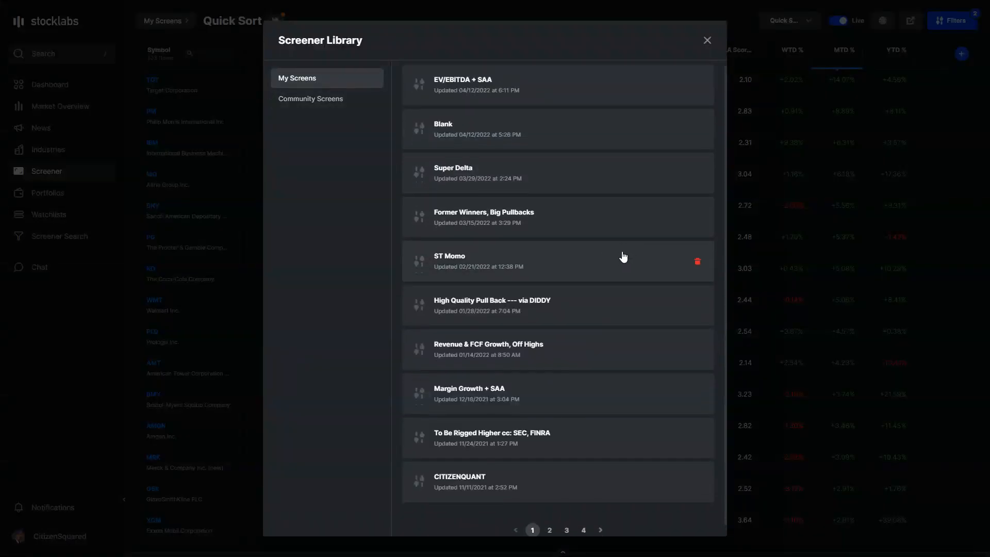
pyautogui.click(549, 530)
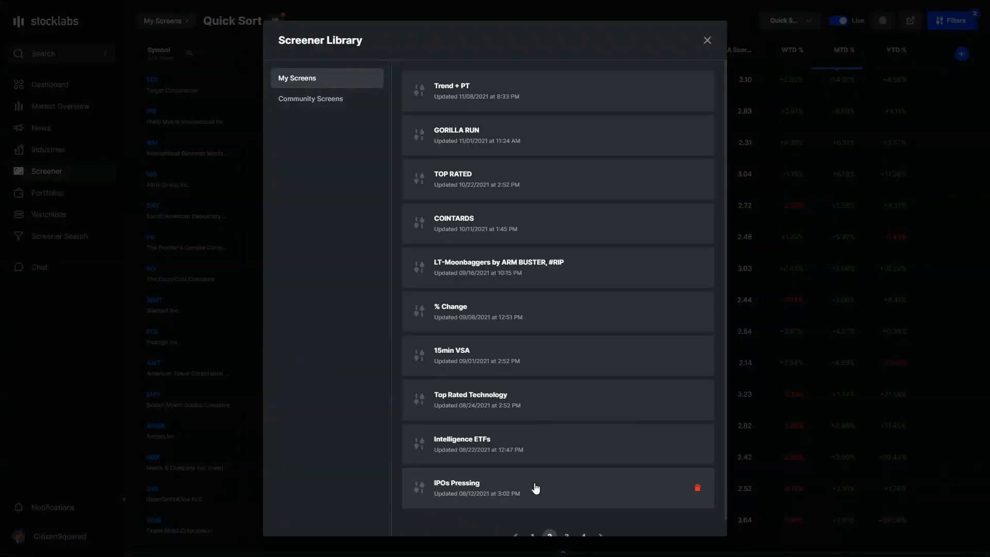
pyautogui.moveTo(544, 443)
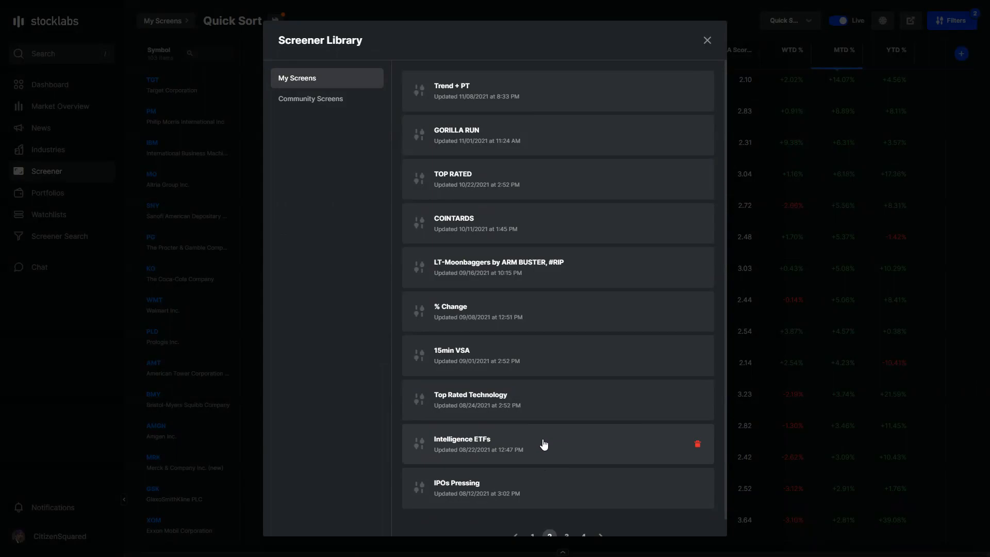
pyautogui.click(462, 439)
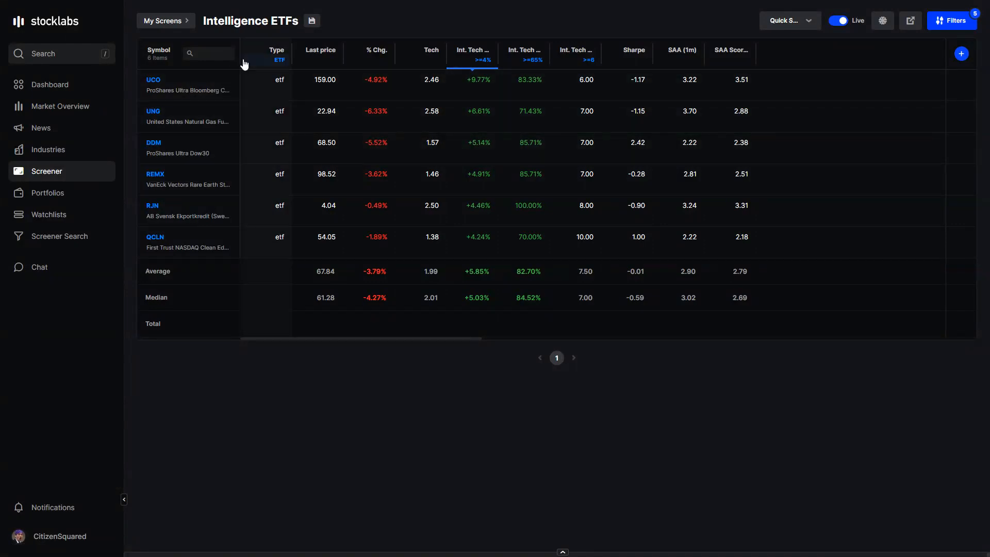
# Widen the Symbol column so the full ETF names show
pyautogui.moveTo(246, 56); pyautogui.dragTo(271, 56)
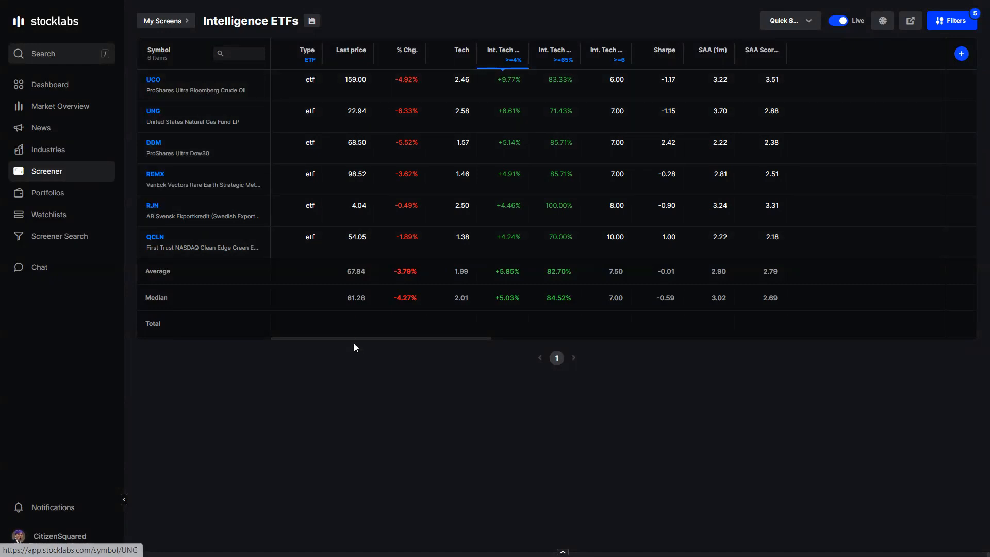
pyautogui.moveTo(319, 302)
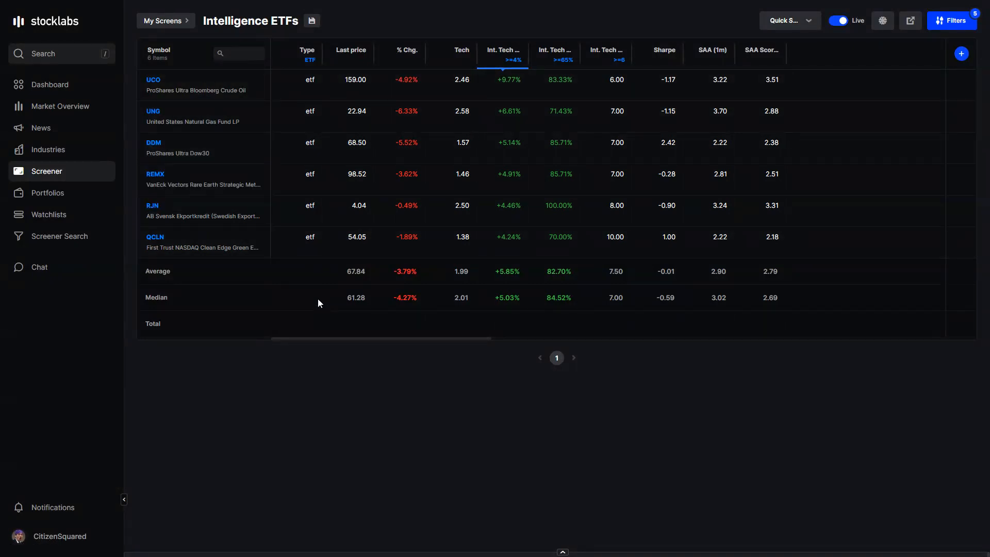
pyautogui.moveTo(301, 286)
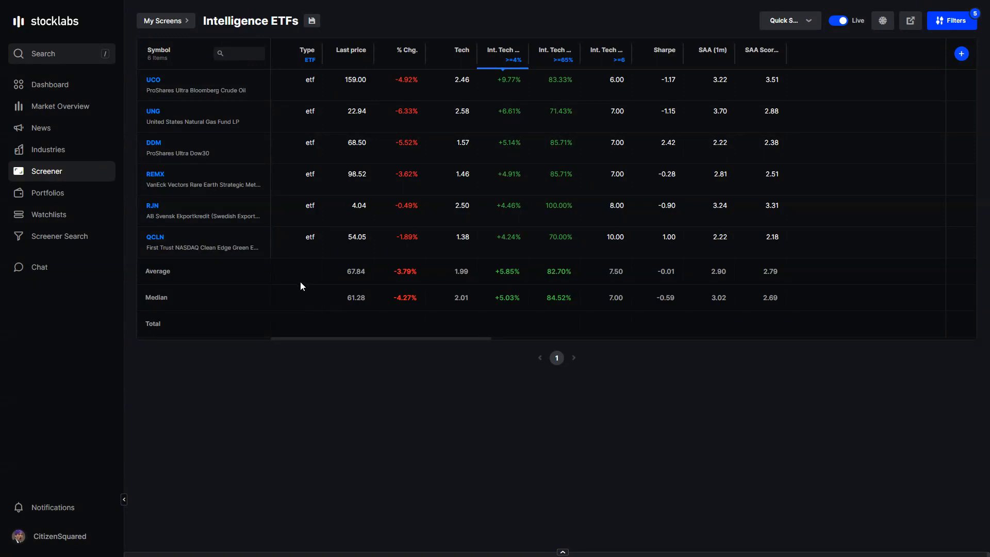
pyautogui.moveTo(263, 268)
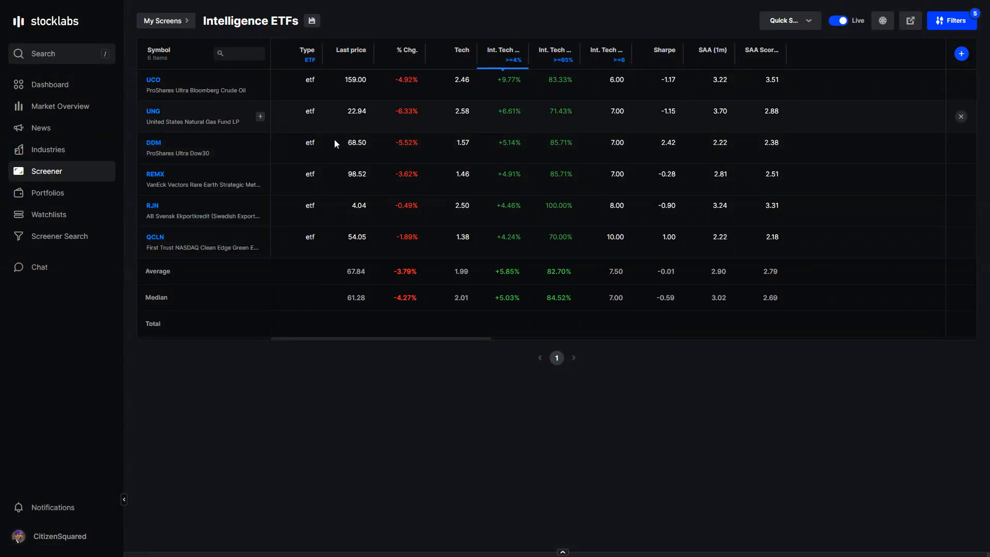
pyautogui.moveTo(256, 138)
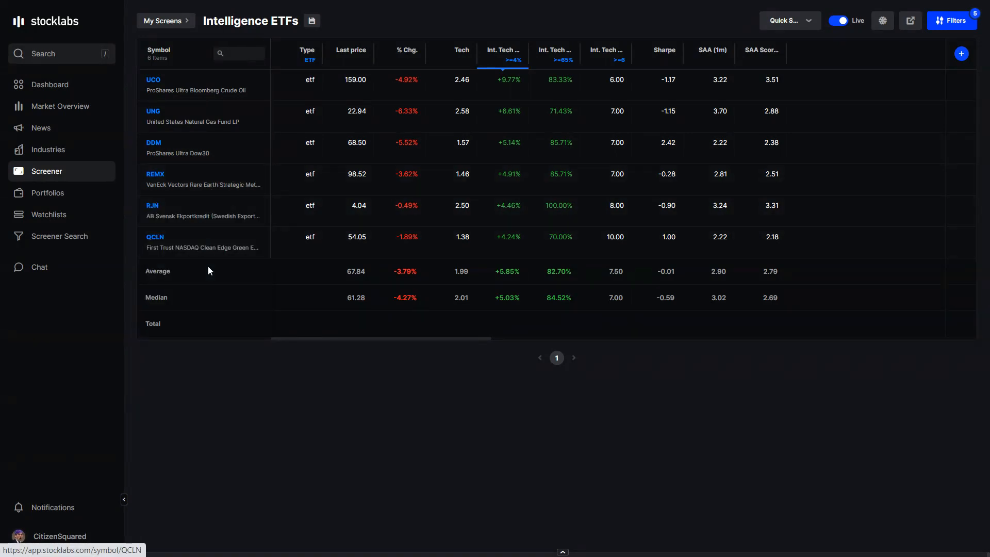
pyautogui.moveTo(203, 247)
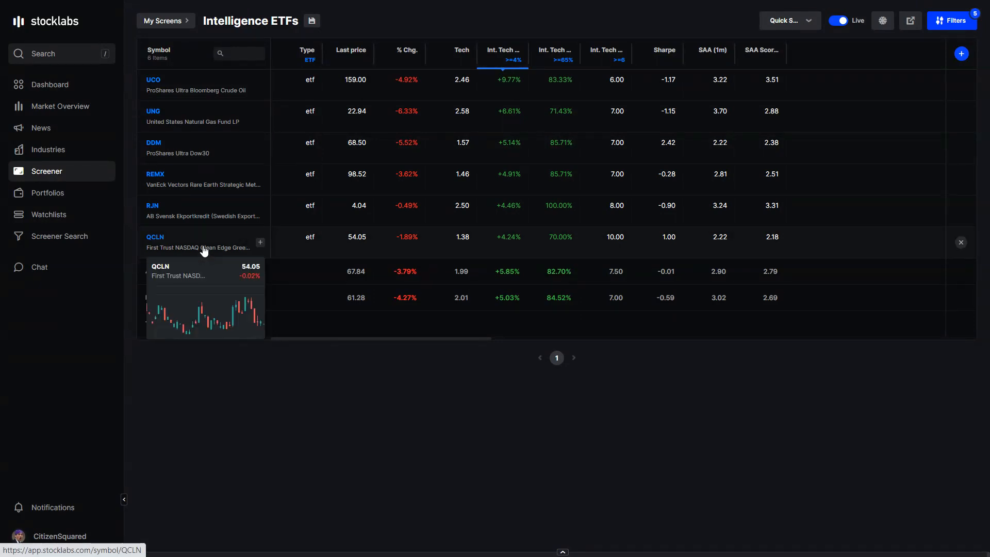
pyautogui.moveTo(214, 247)
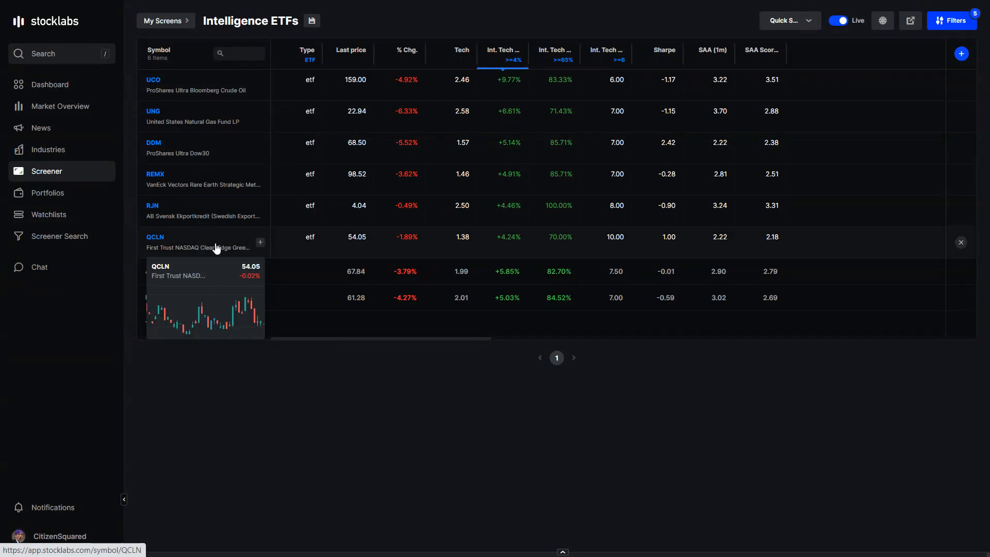
pyautogui.moveTo(203, 232)
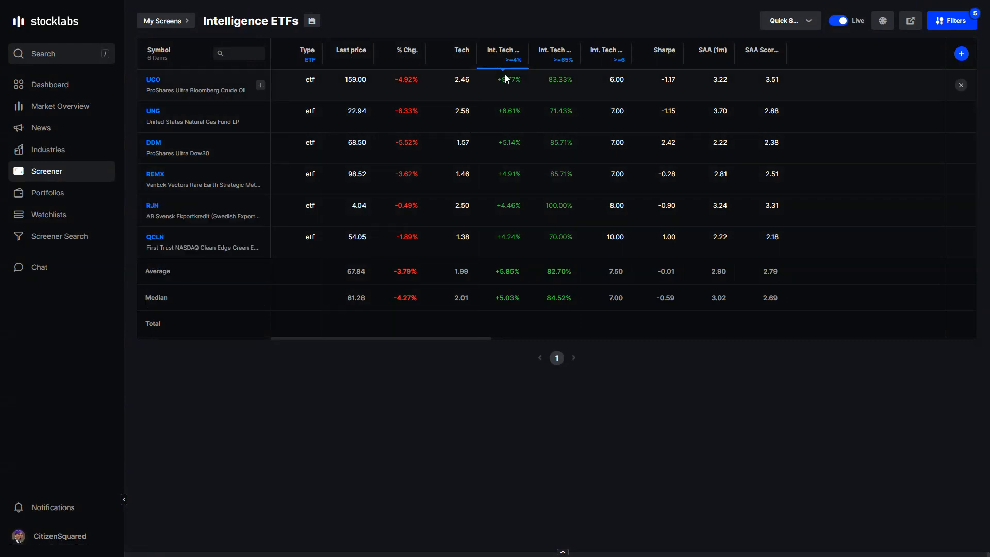
pyautogui.click(502, 55)
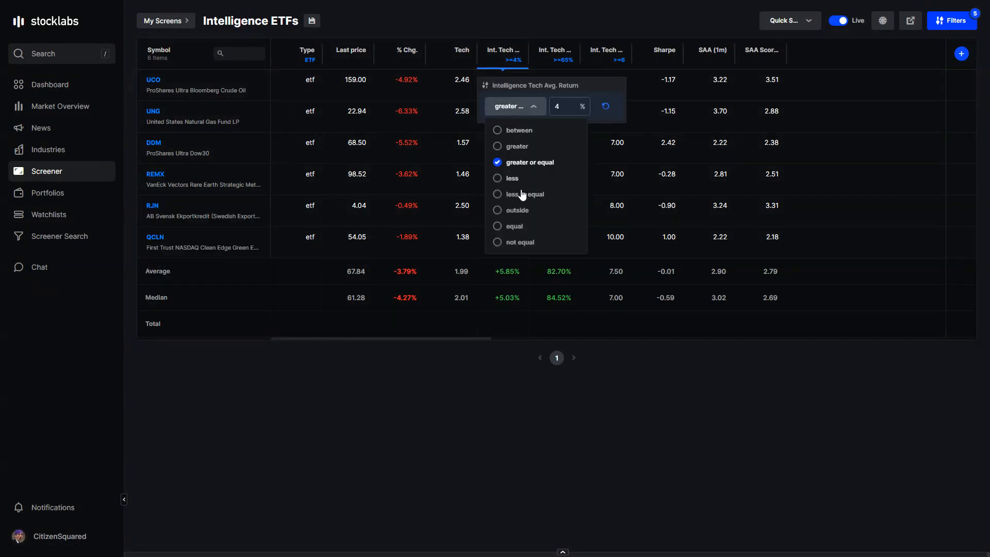
# Set Int. Tech Avg. Return to less or equal -4 and Int. Tech % Up to less or equal
pyautogui.click(524, 194)
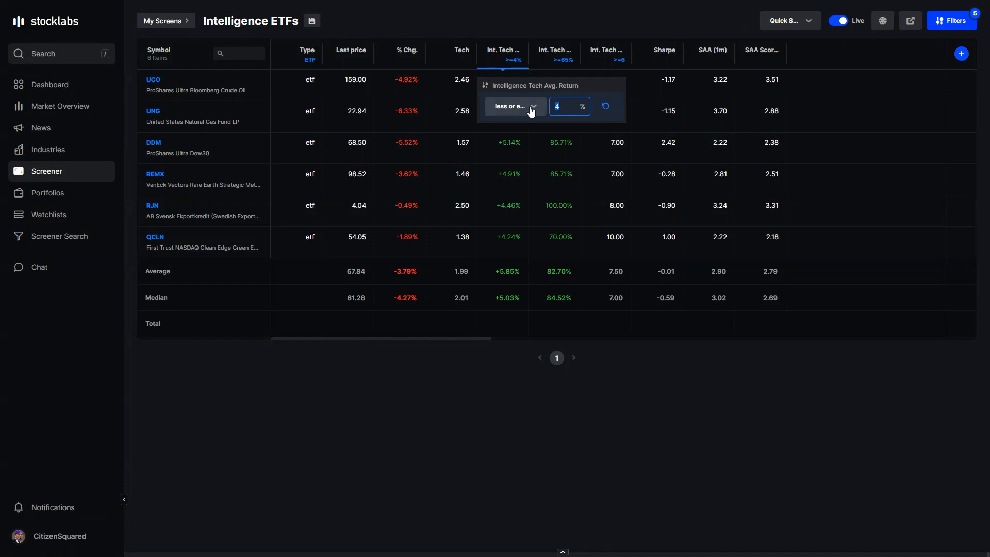
pyautogui.write('-')
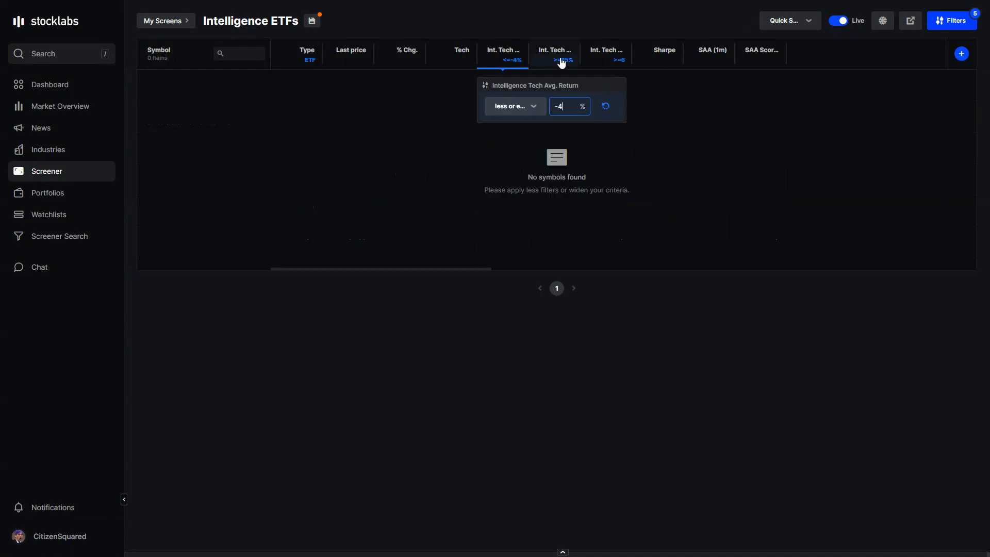
pyautogui.click(555, 53)
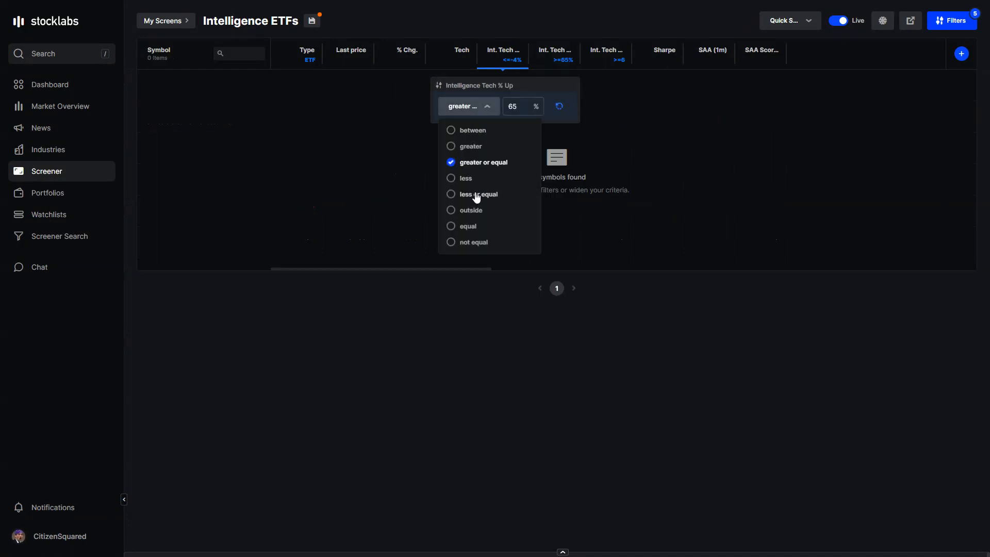
pyautogui.click(477, 194)
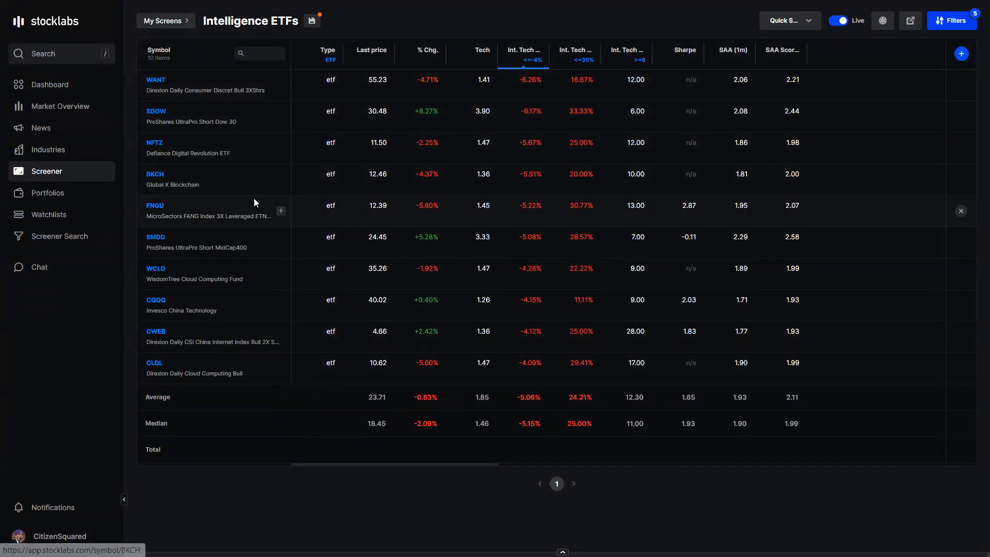
pyautogui.moveTo(155, 117)
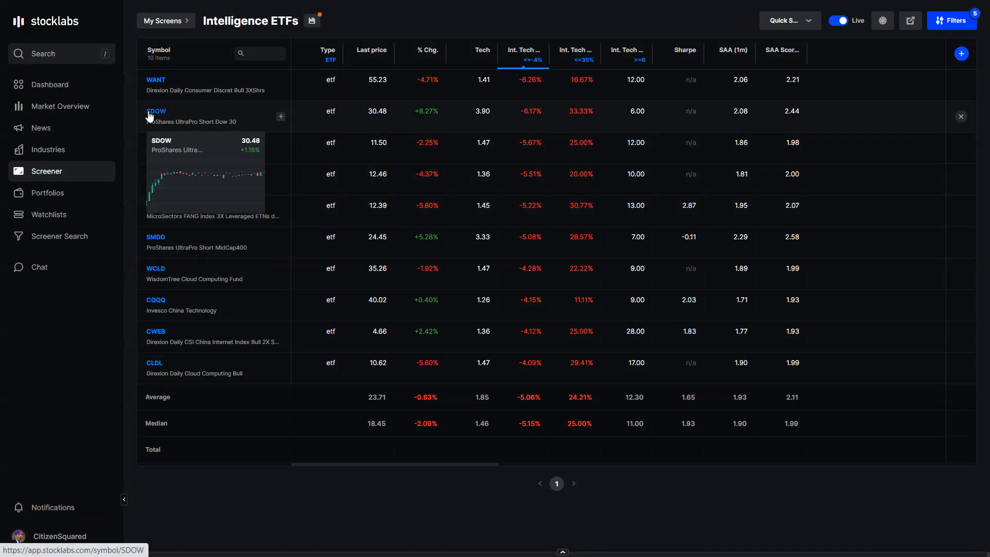
pyautogui.moveTo(178, 119)
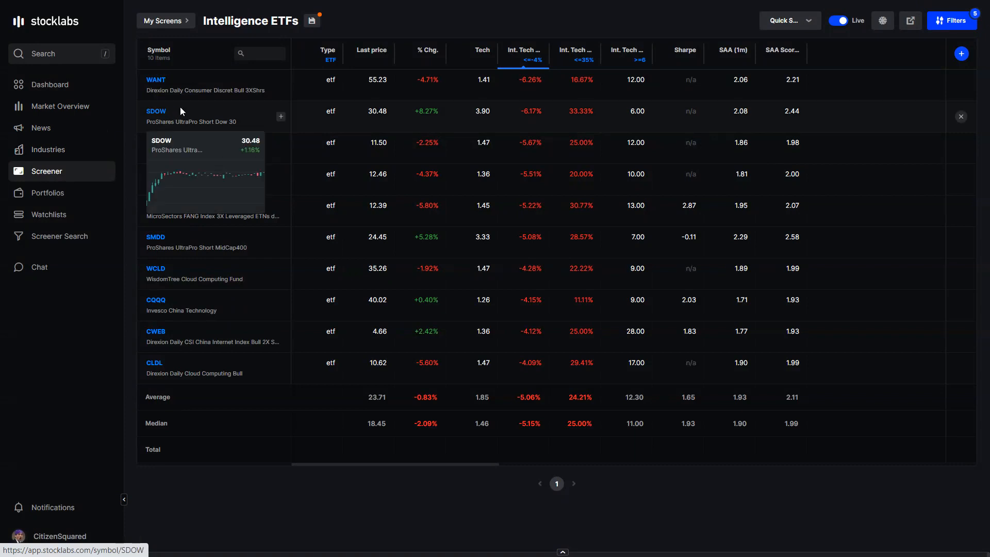
# Bring up the Screener Library of saved screens
pyautogui.doubleClick(234, 21)
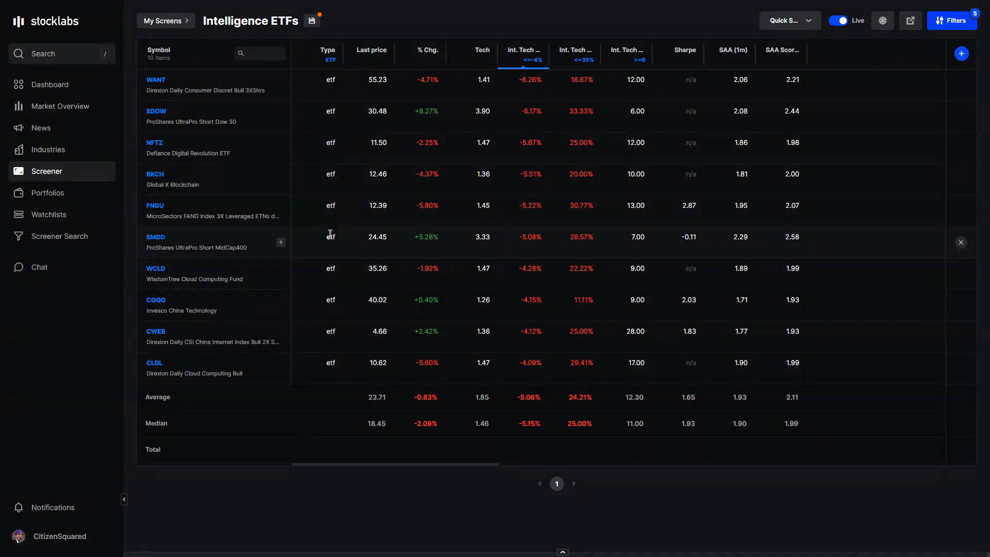
pyautogui.moveTo(358, 221)
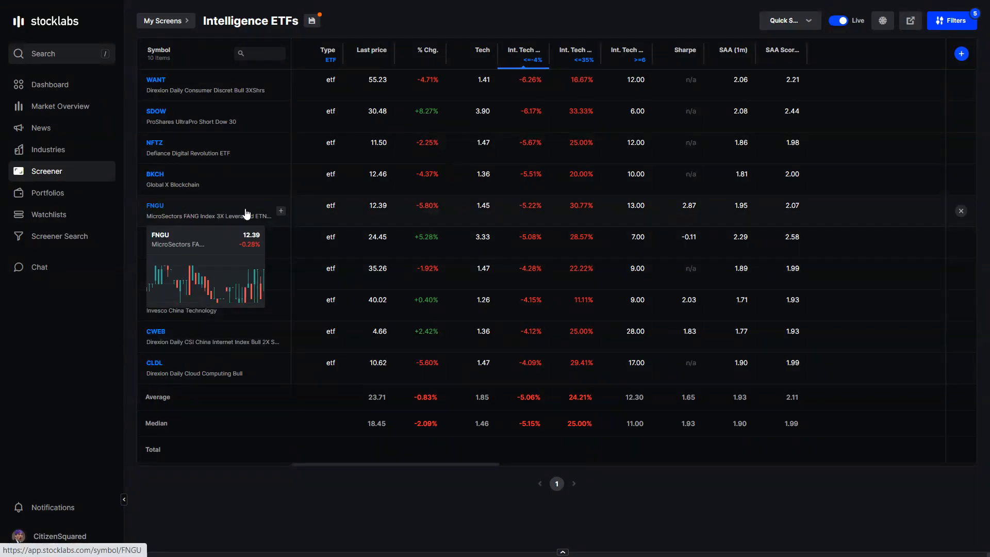
pyautogui.moveTo(207, 212)
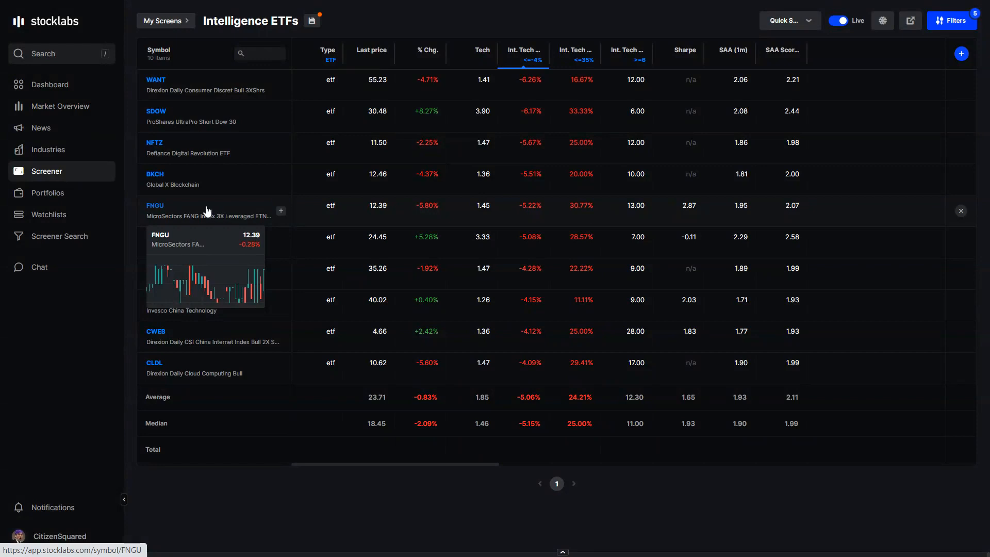
pyautogui.moveTo(279, 215)
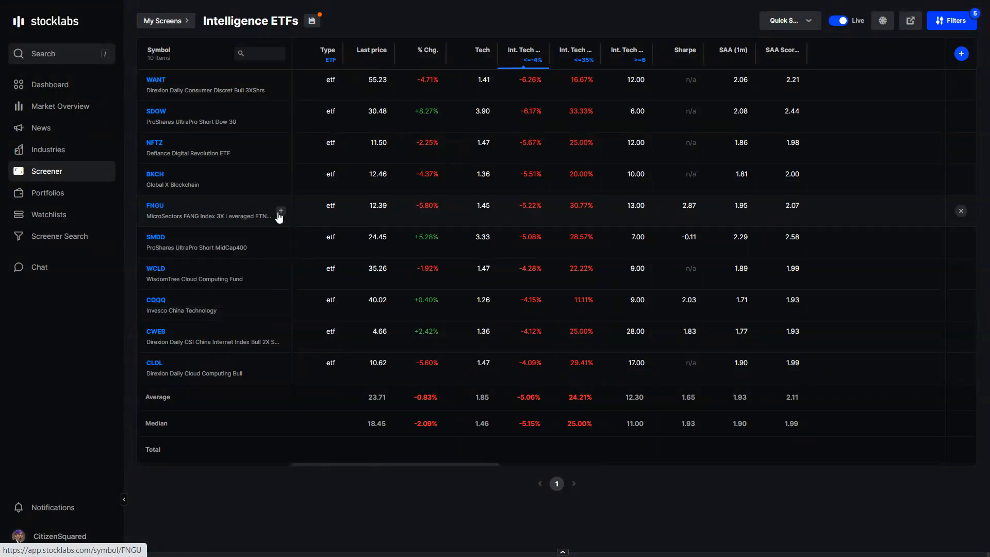
pyautogui.moveTo(322, 376)
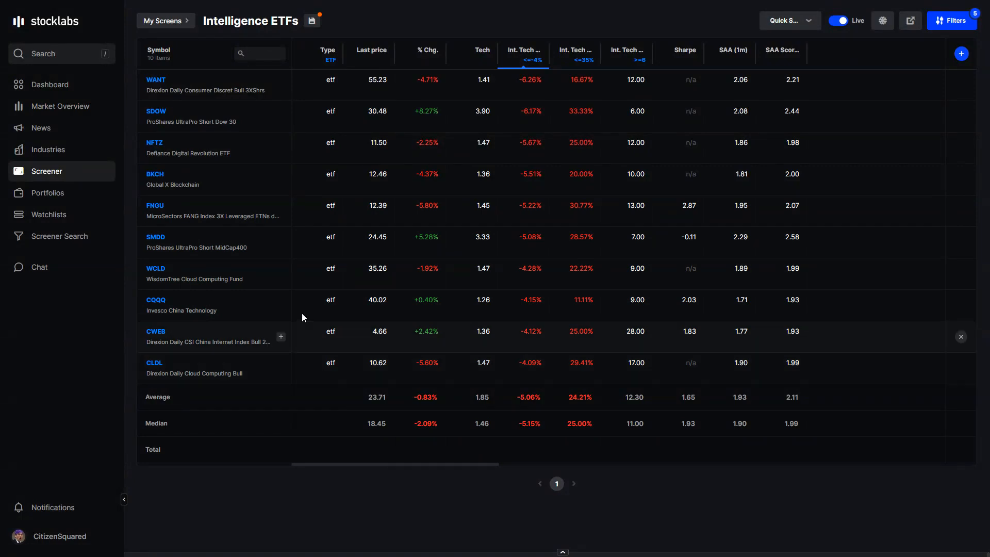
pyautogui.moveTo(156, 206)
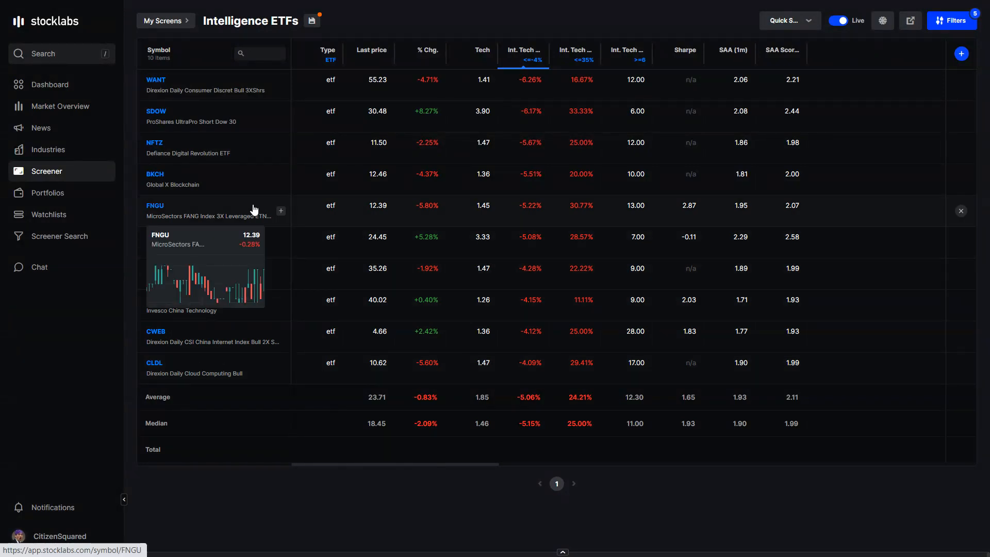
pyautogui.moveTo(251, 408)
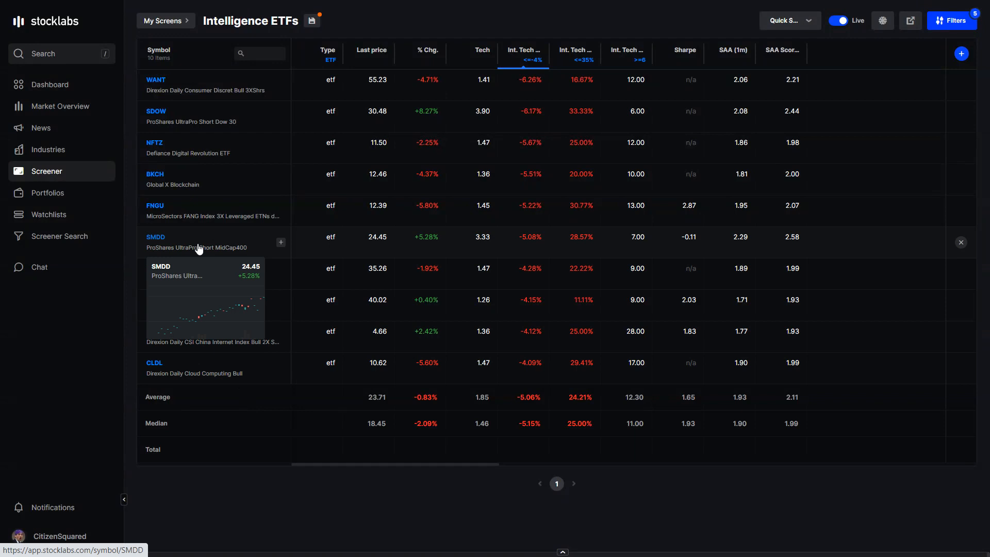
pyautogui.moveTo(214, 238)
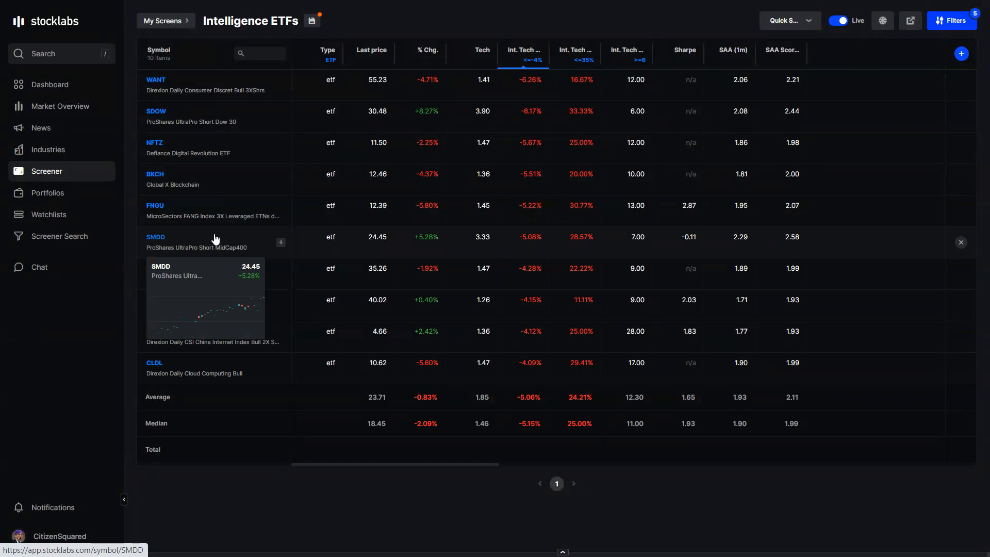
pyautogui.moveTo(233, 406)
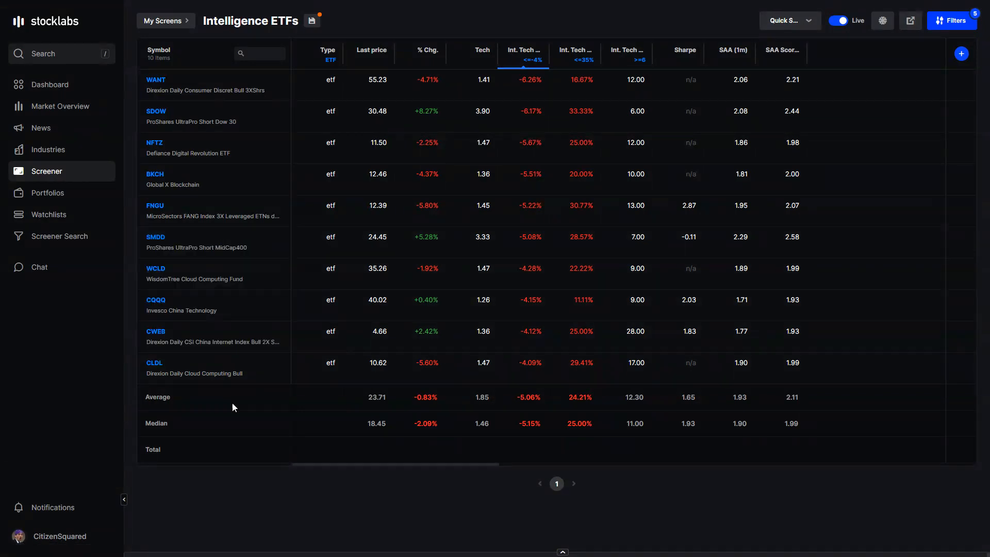
pyautogui.moveTo(232, 279)
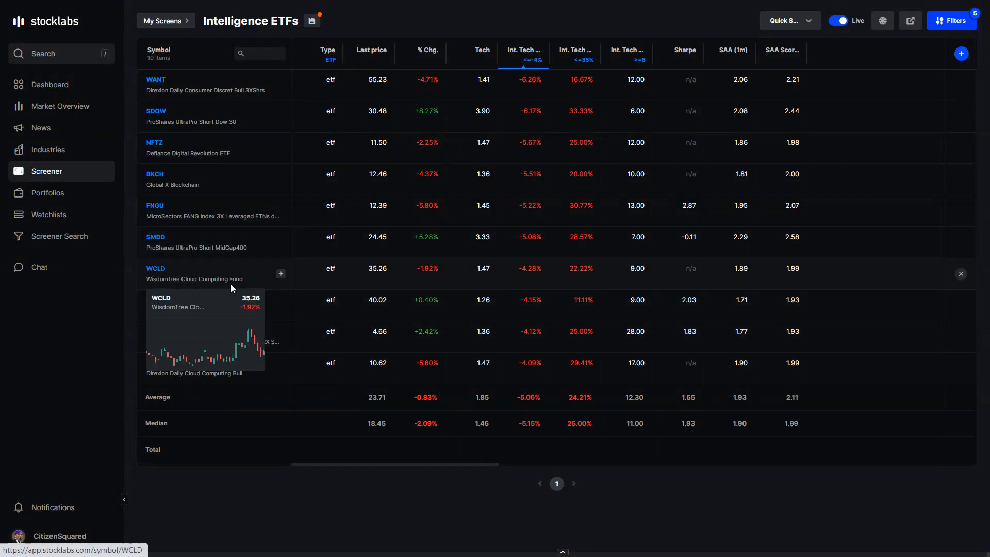
pyautogui.moveTo(218, 279)
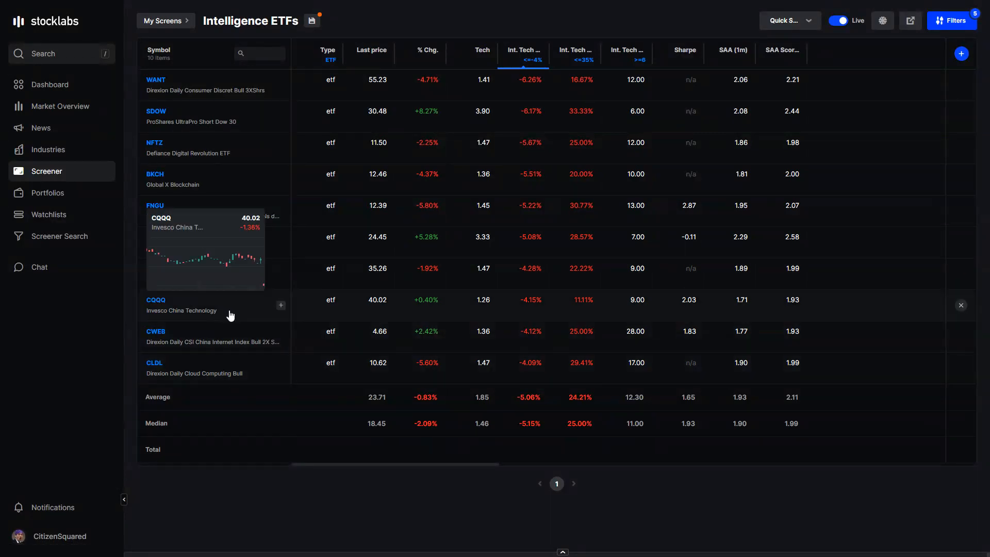
pyautogui.moveTo(253, 414)
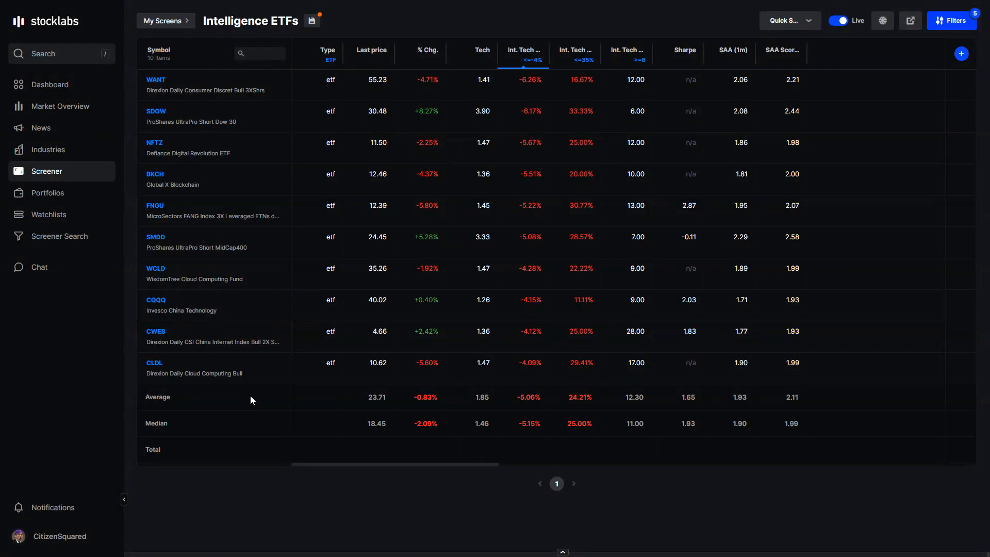
pyautogui.moveTo(249, 389)
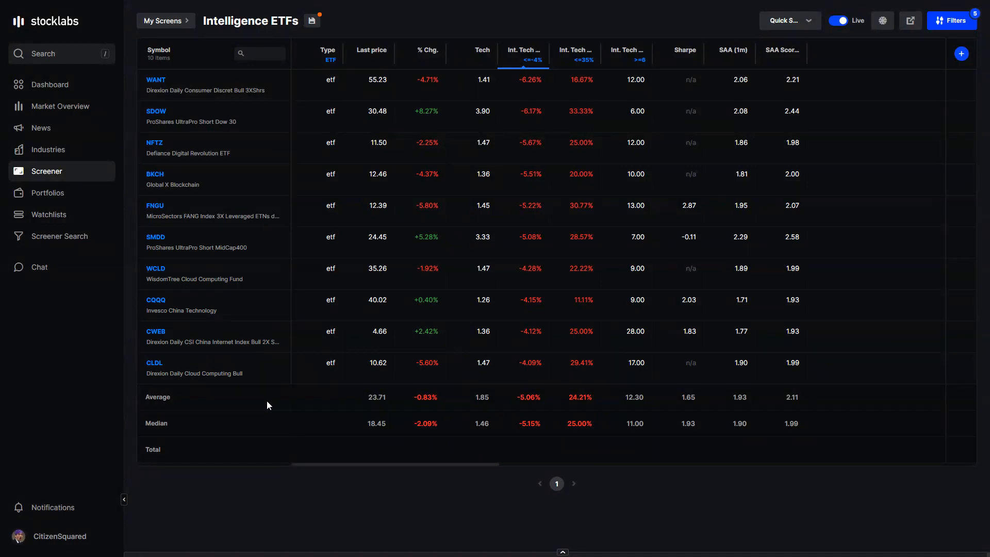
pyautogui.moveTo(245, 291)
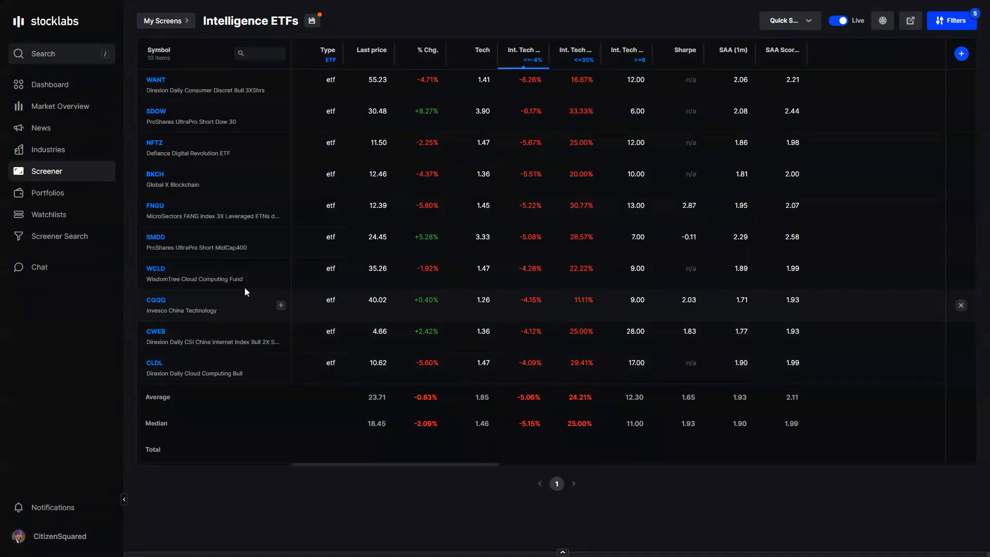
pyautogui.moveTo(266, 419)
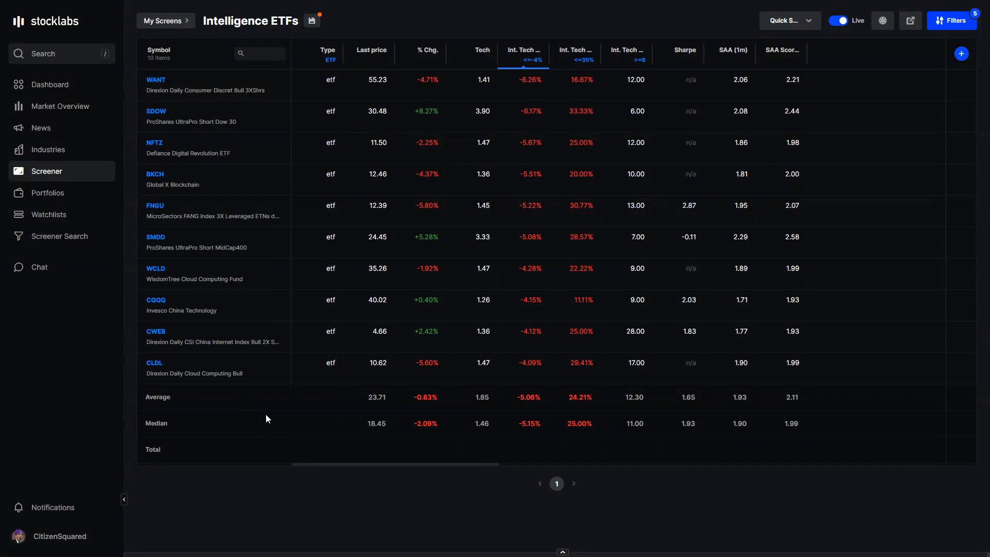
pyautogui.moveTo(273, 392)
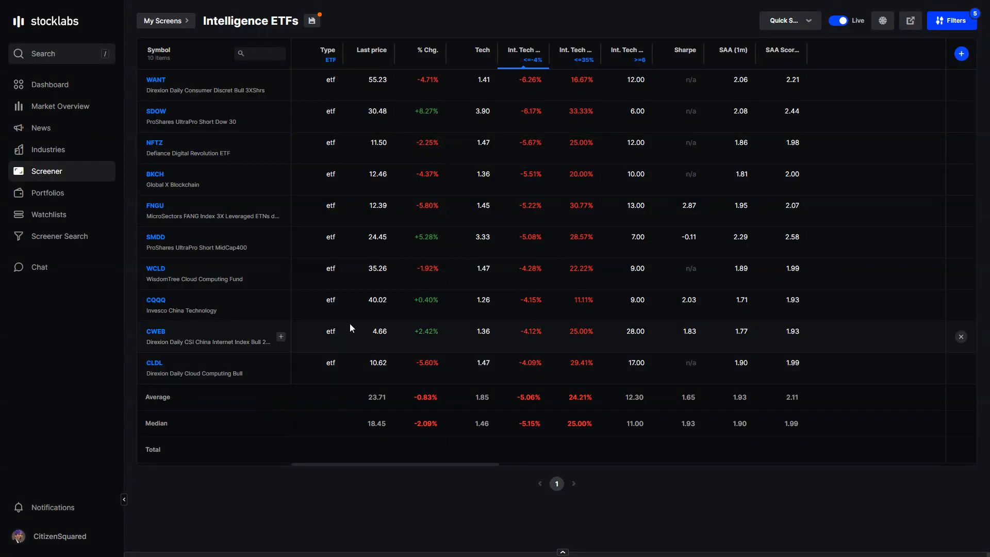
pyautogui.moveTo(339, 260)
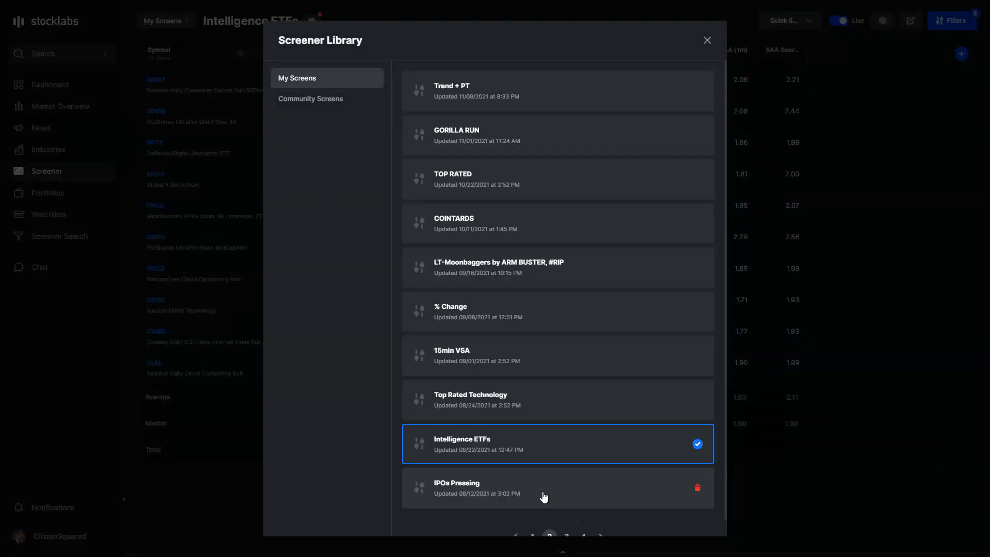
# Reload the saved Intelligence ETFs screen, restoring its original six-ETF results
pyautogui.click(705, 40)
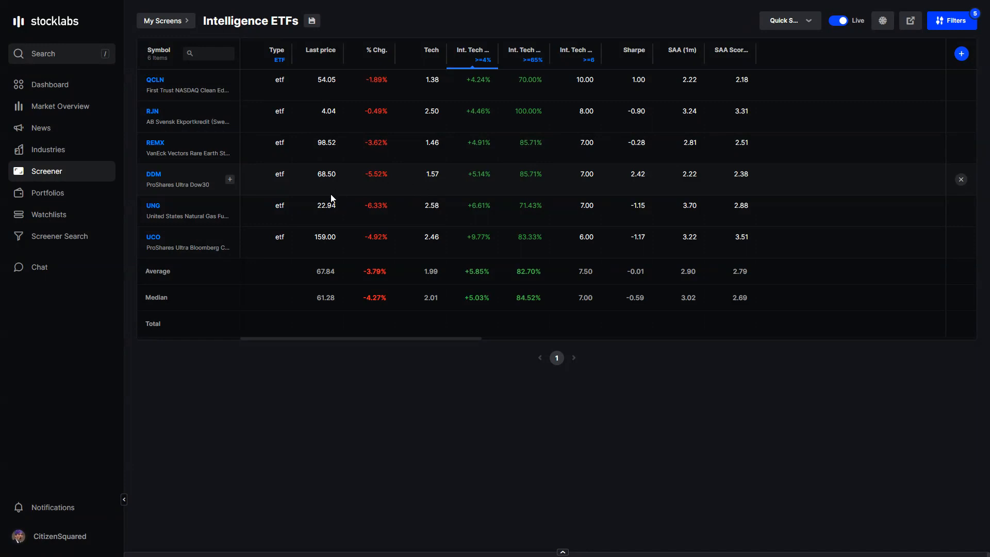
pyautogui.moveTo(281, 173)
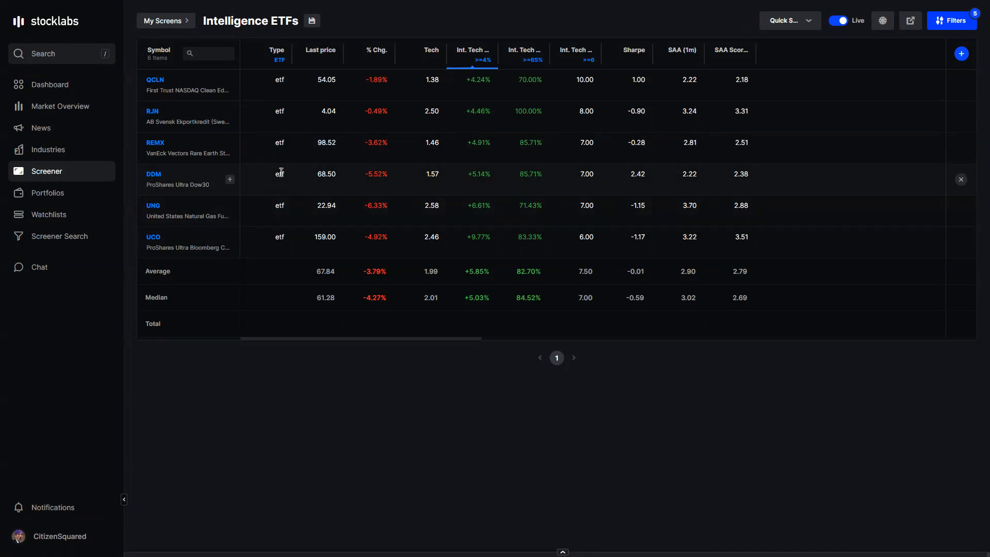
# Show the Market Overview Livefloor with the OBOS hybrid, tech and fundamental score chart
pyautogui.click(61, 105)
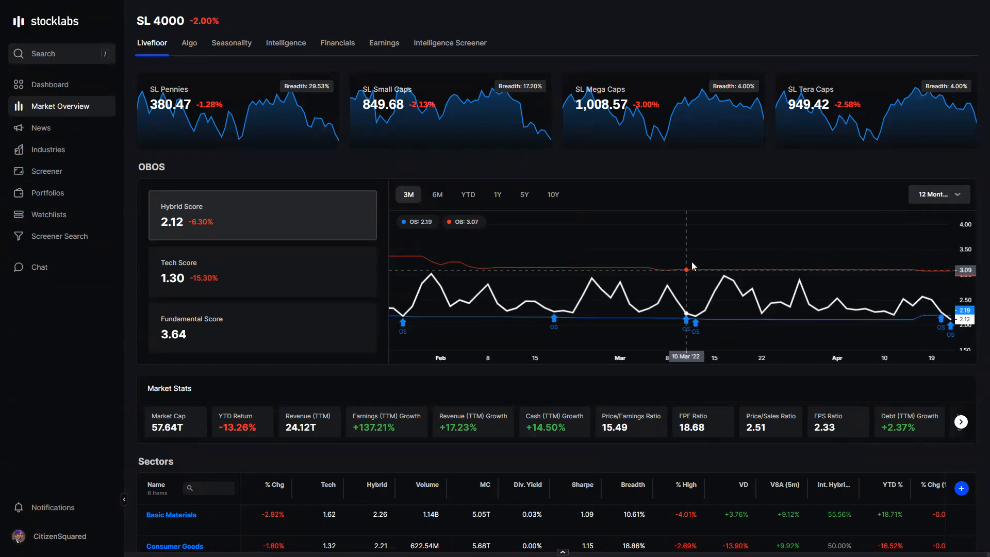
pyautogui.moveTo(950, 323)
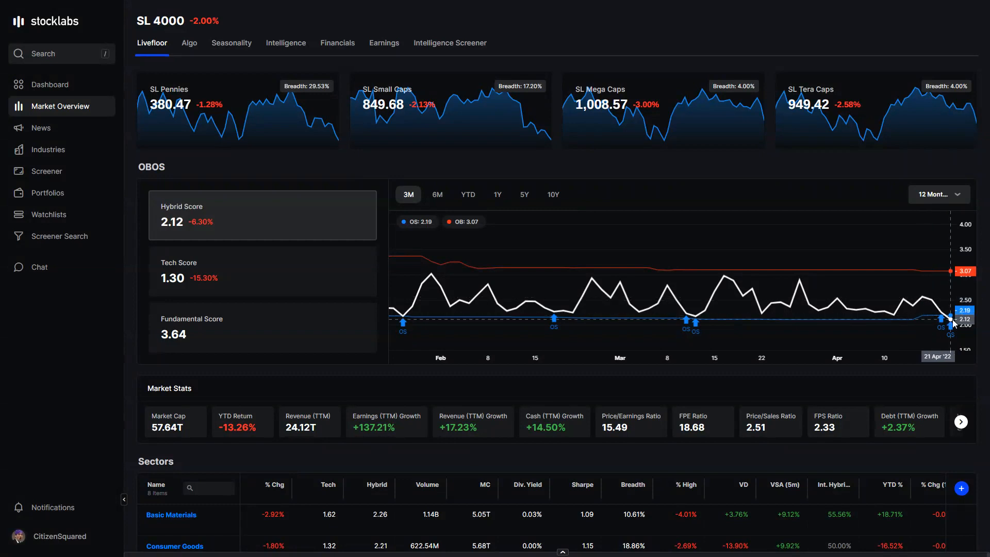
pyautogui.moveTo(235, 223)
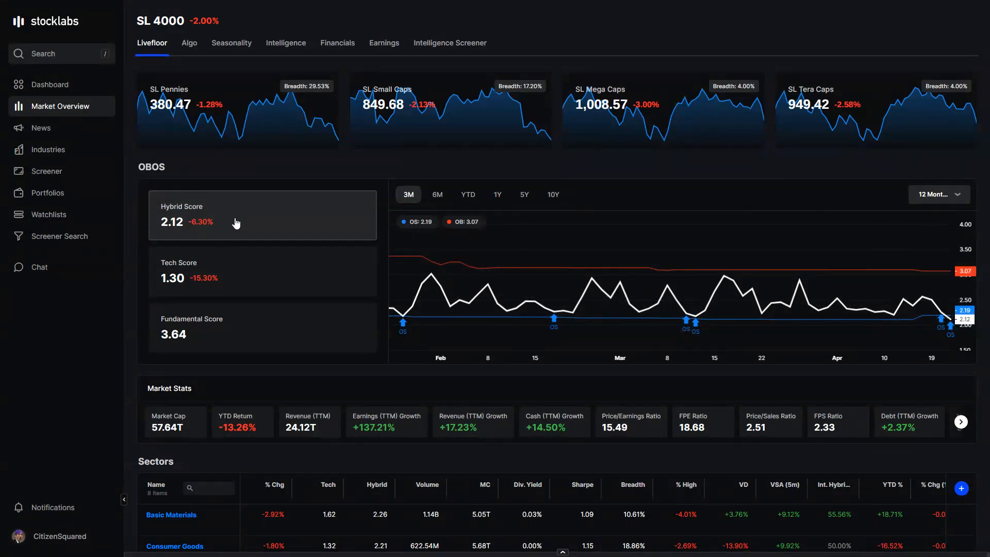
pyautogui.moveTo(597, 263)
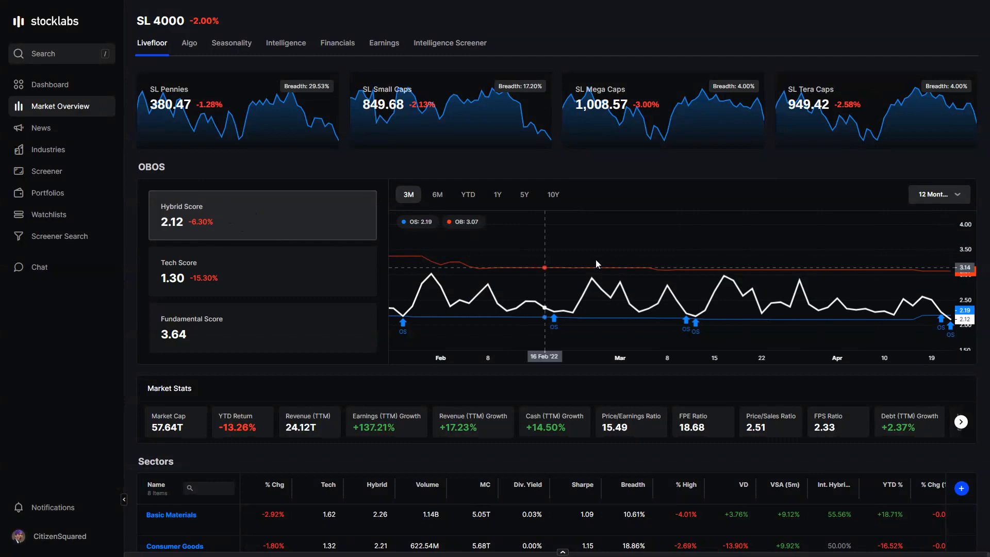
pyautogui.moveTo(592, 278)
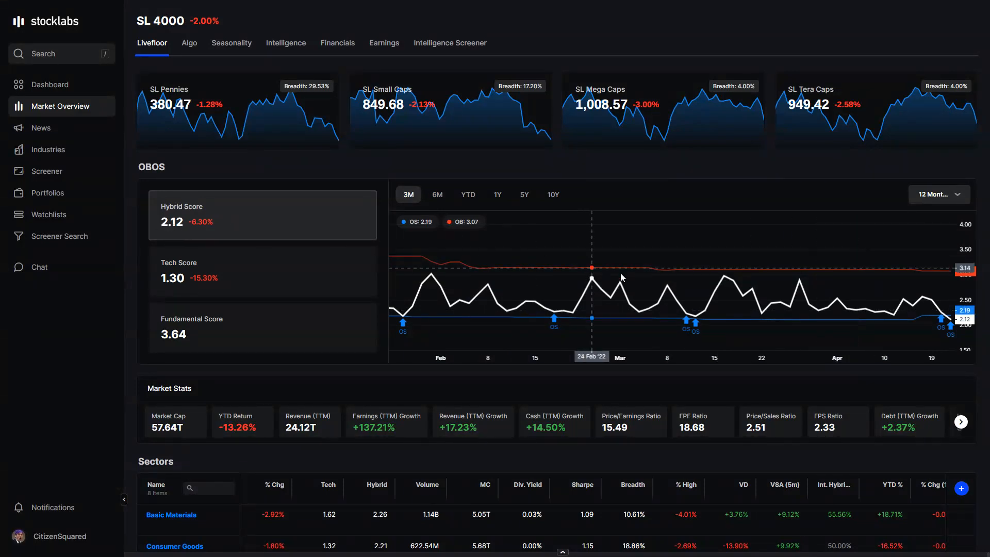
pyautogui.moveTo(465, 168)
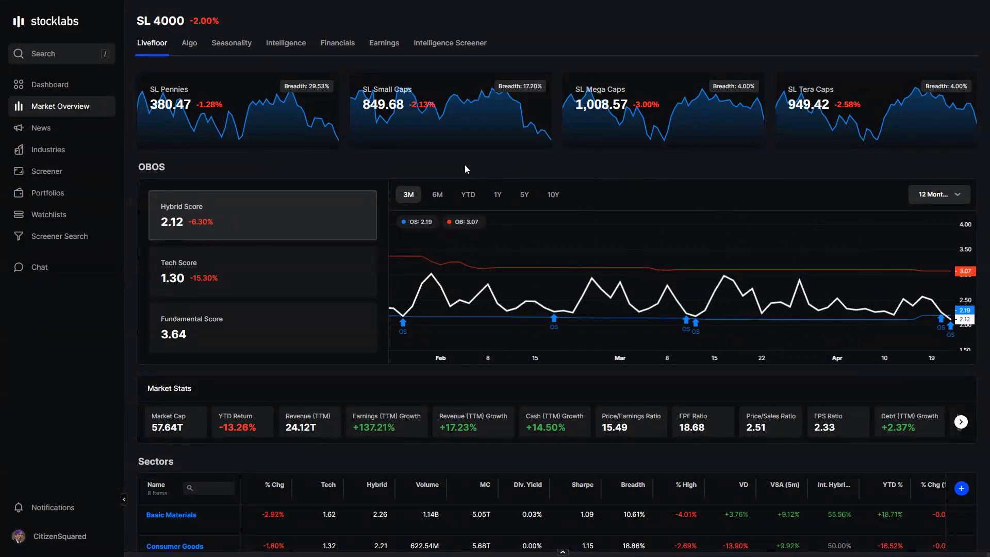
# Show the Intelligence OBOS backtest for tech and hybrid scores with a 12m lookback
pyautogui.click(285, 43)
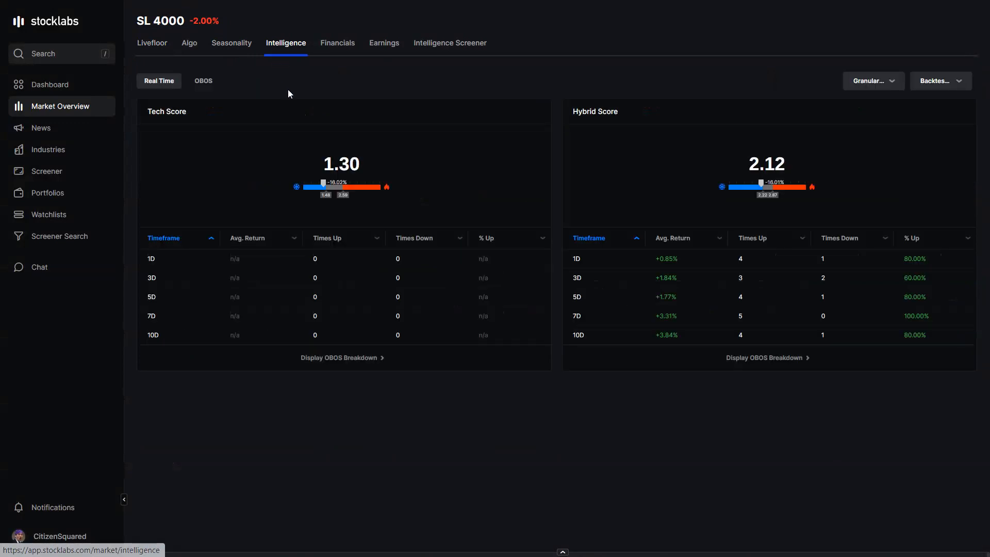
pyautogui.click(203, 81)
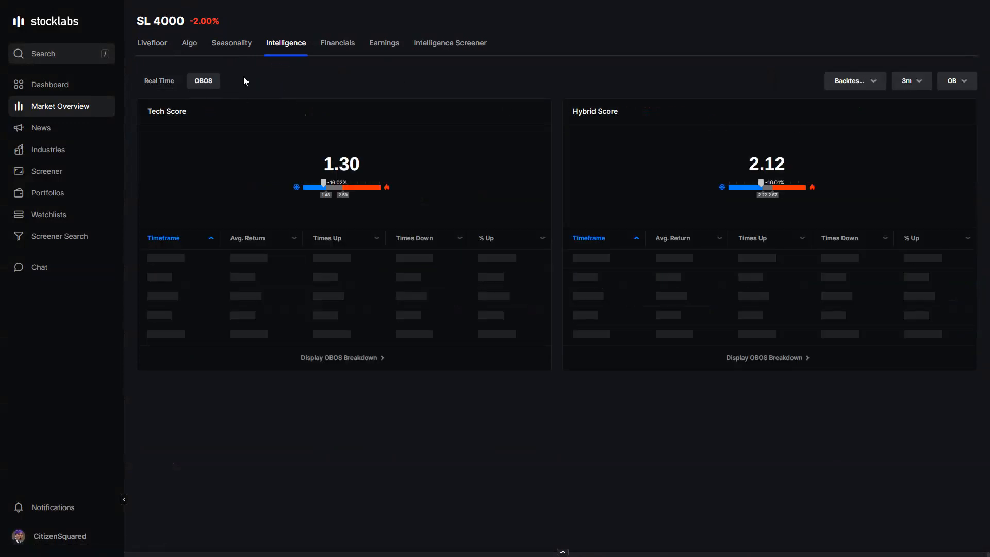
pyautogui.click(910, 81)
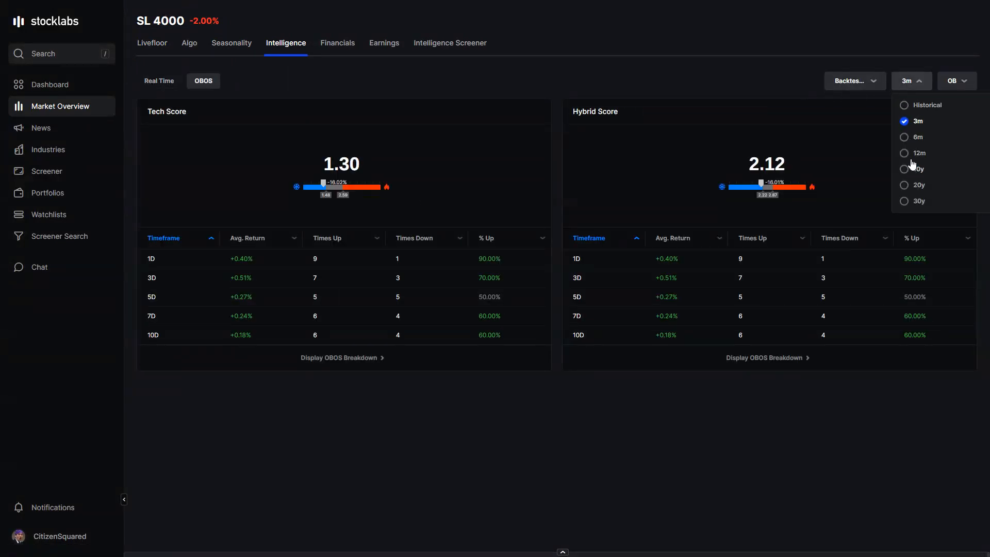
pyautogui.click(918, 153)
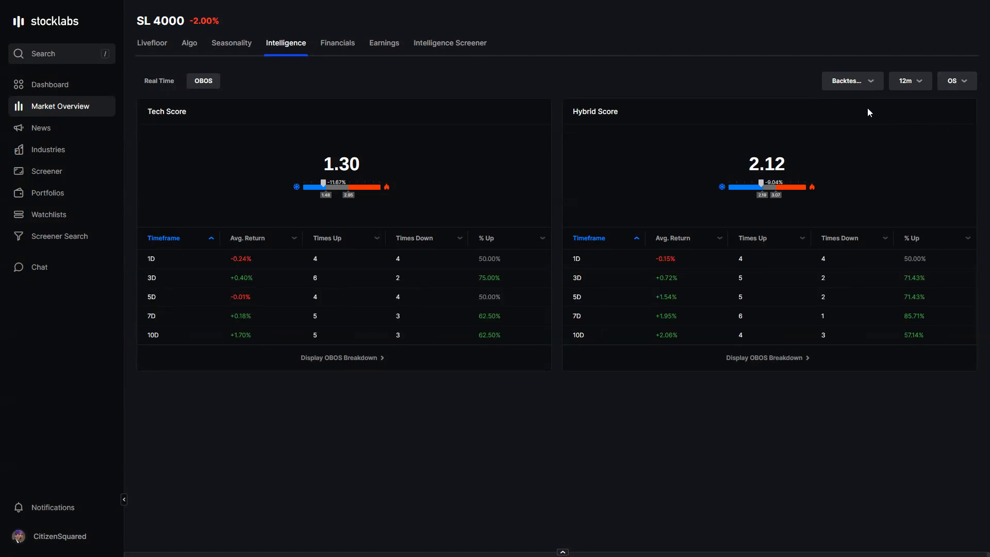
pyautogui.moveTo(539, 80)
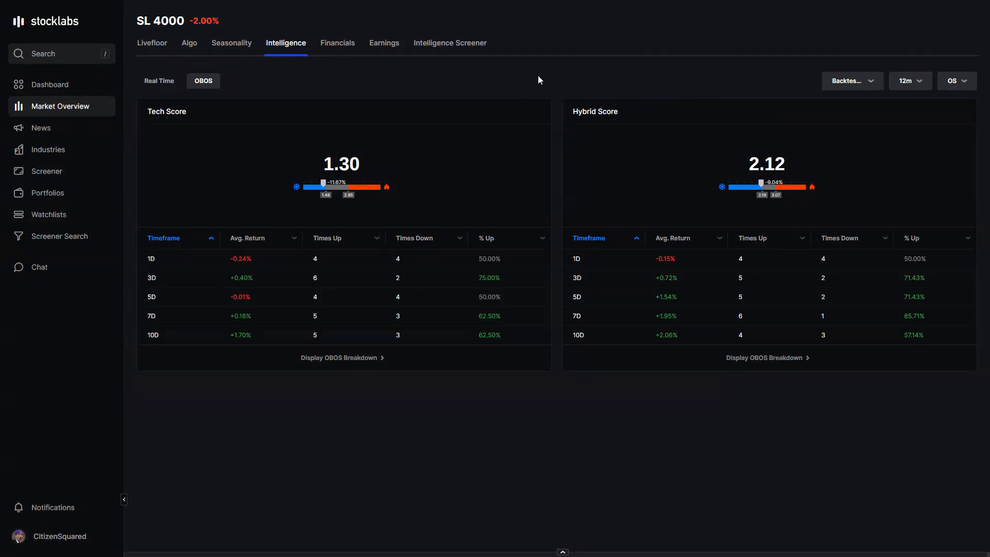
pyautogui.moveTo(956, 81)
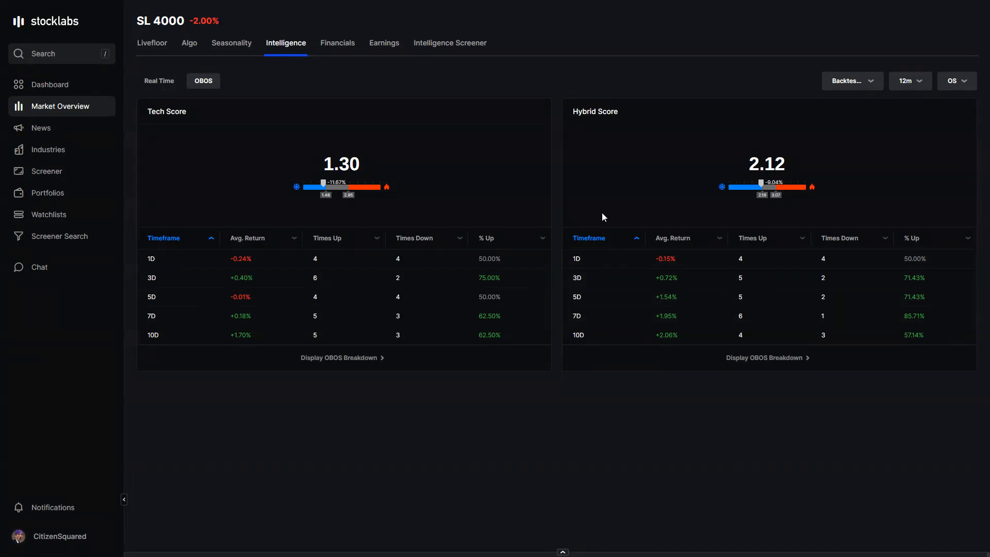
pyautogui.moveTo(851, 86)
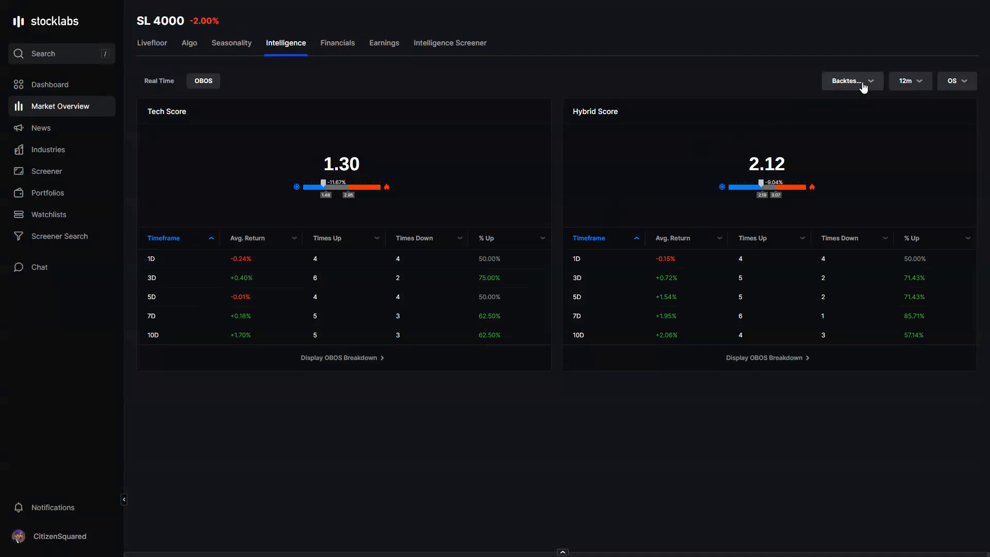
pyautogui.click(231, 43)
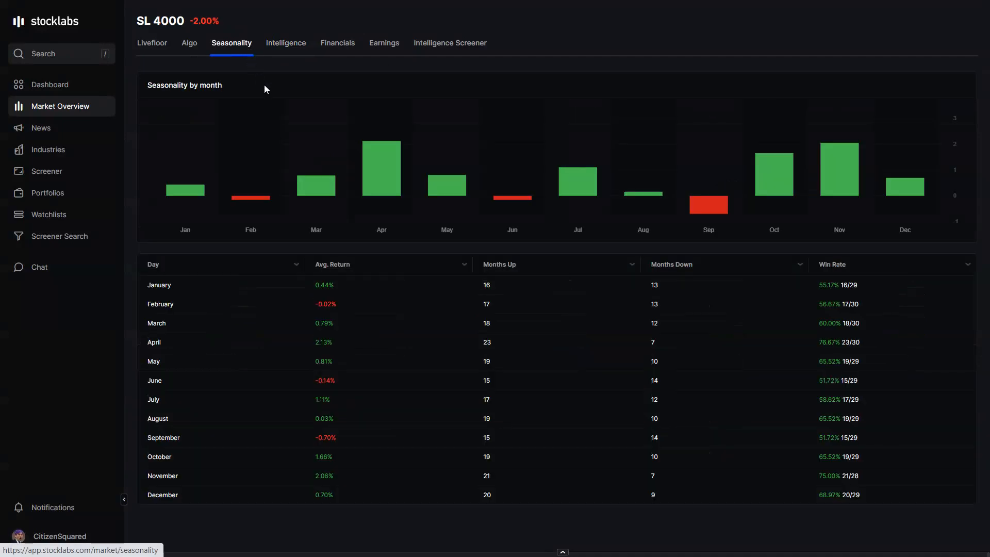
pyautogui.moveTo(381, 183)
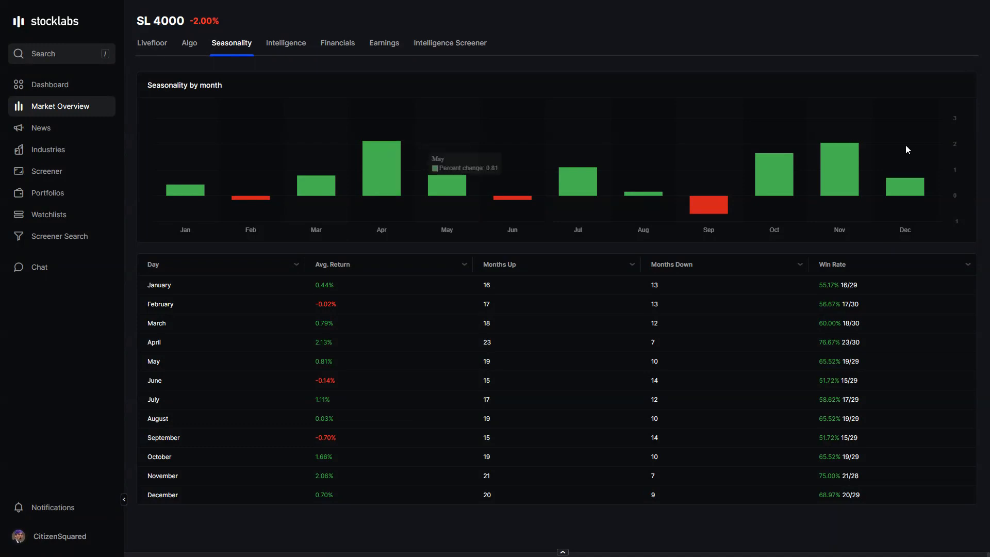
pyautogui.moveTo(404, 175)
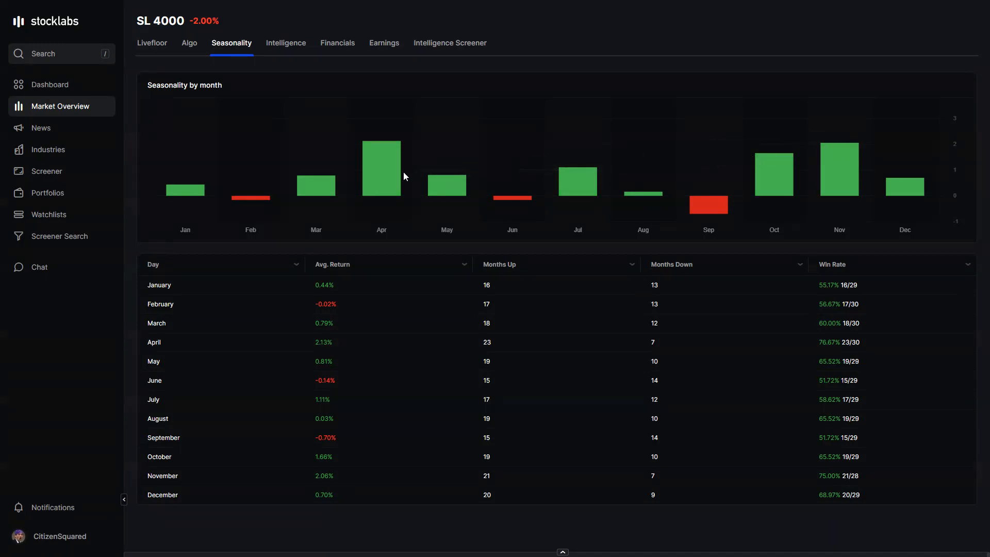
pyautogui.moveTo(380, 170)
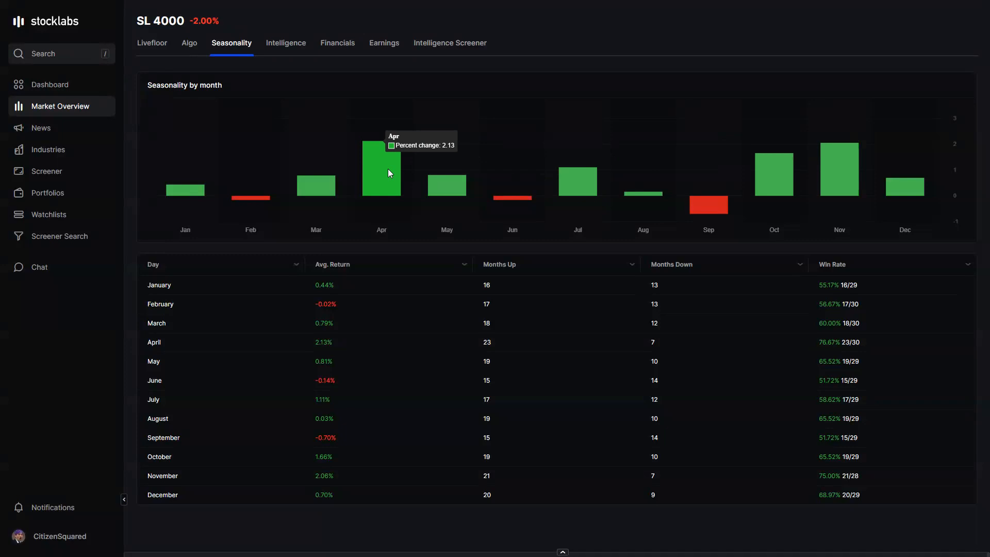
pyautogui.moveTo(238, 163)
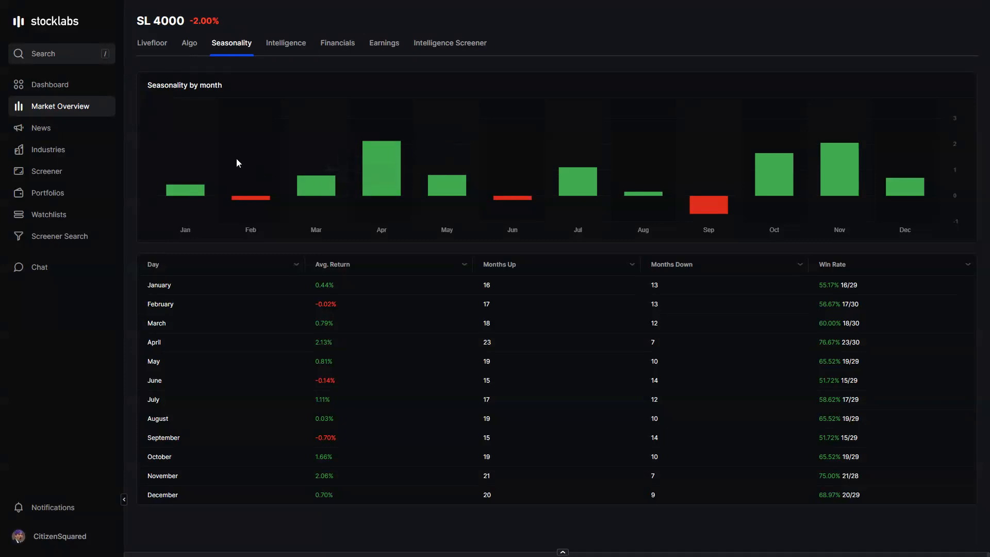
pyautogui.moveTo(284, 143)
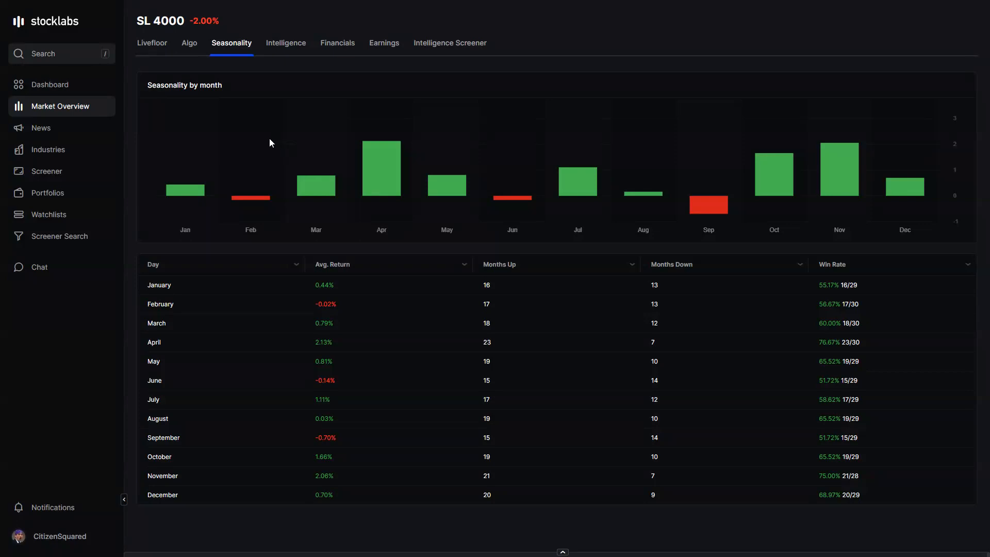
pyautogui.moveTo(263, 143)
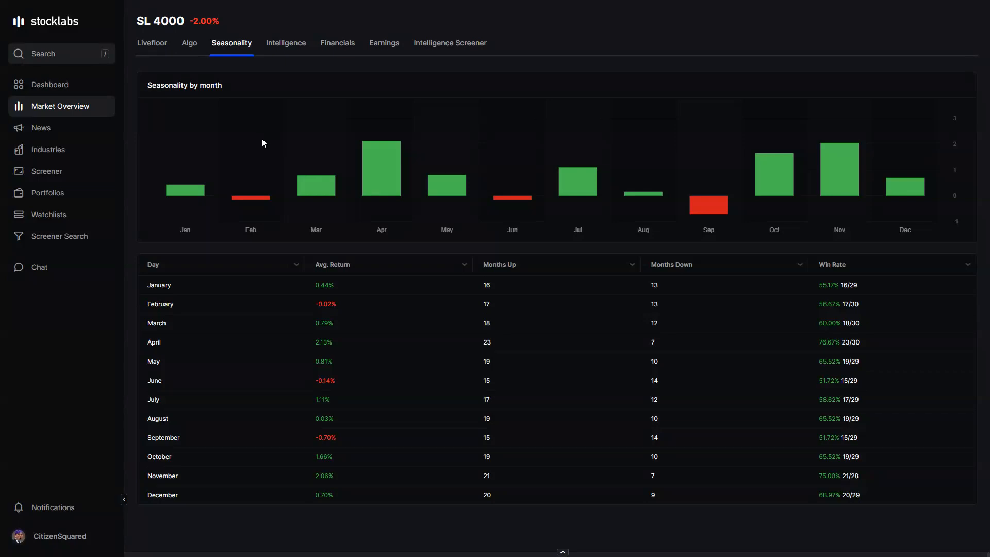
pyautogui.moveTo(291, 132)
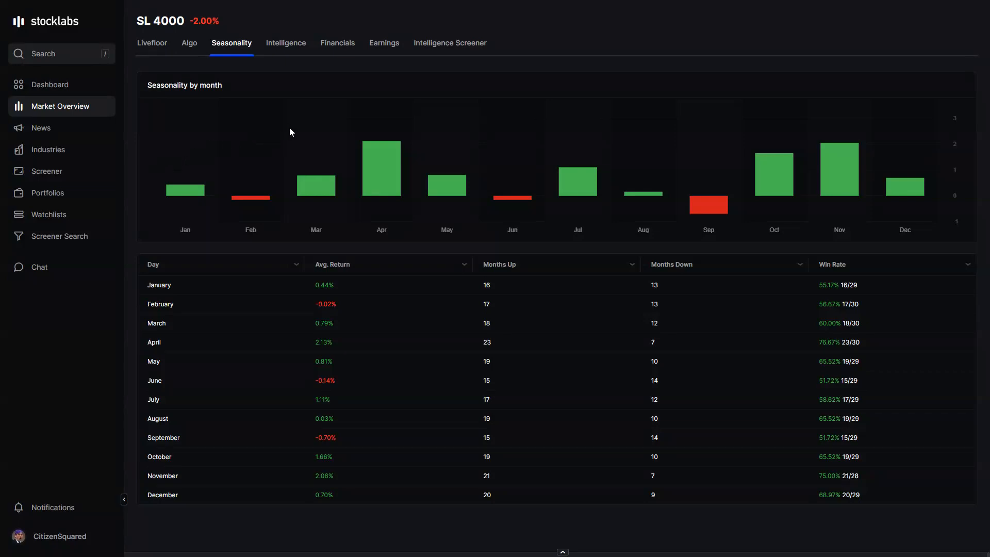
pyautogui.moveTo(356, 139)
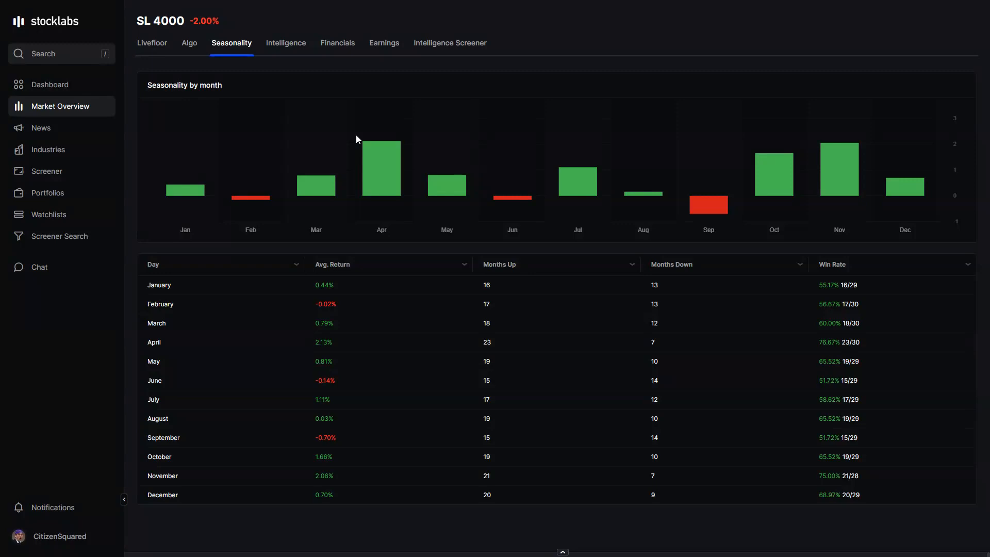
pyautogui.moveTo(47, 150)
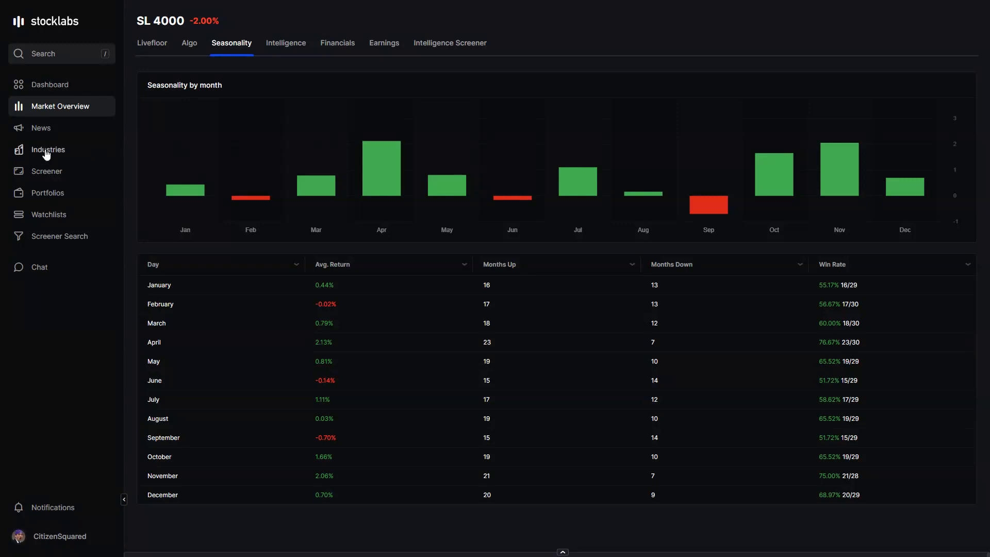
pyautogui.moveTo(251, 125)
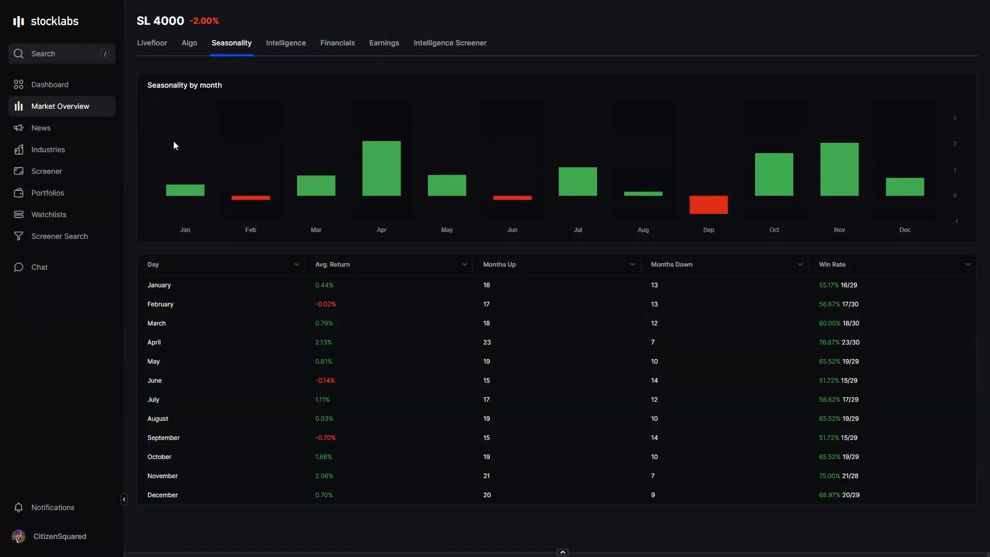
# Show the Dashboard's Portfolios panel on the Contest tab listing portfolios like April Contest
pyautogui.click(50, 83)
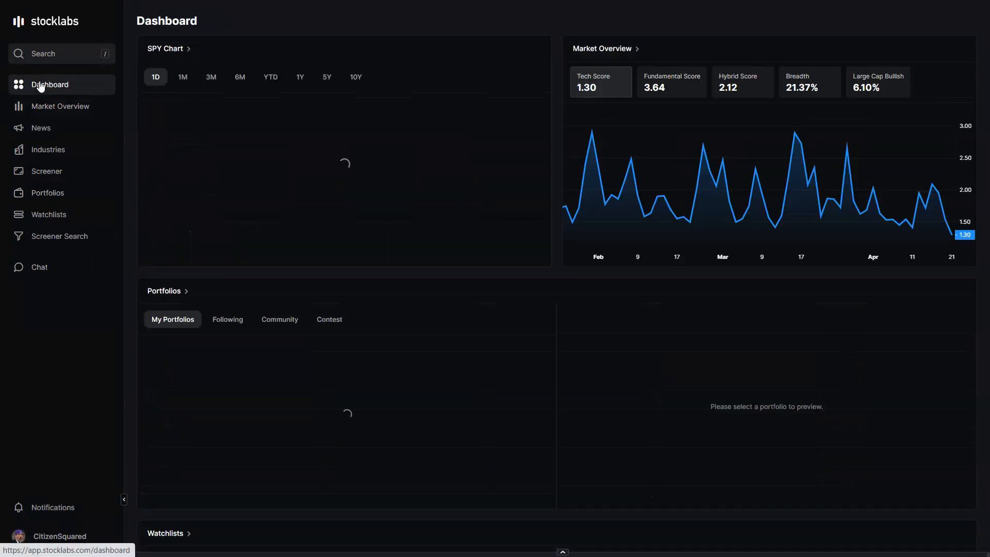
pyautogui.click(328, 318)
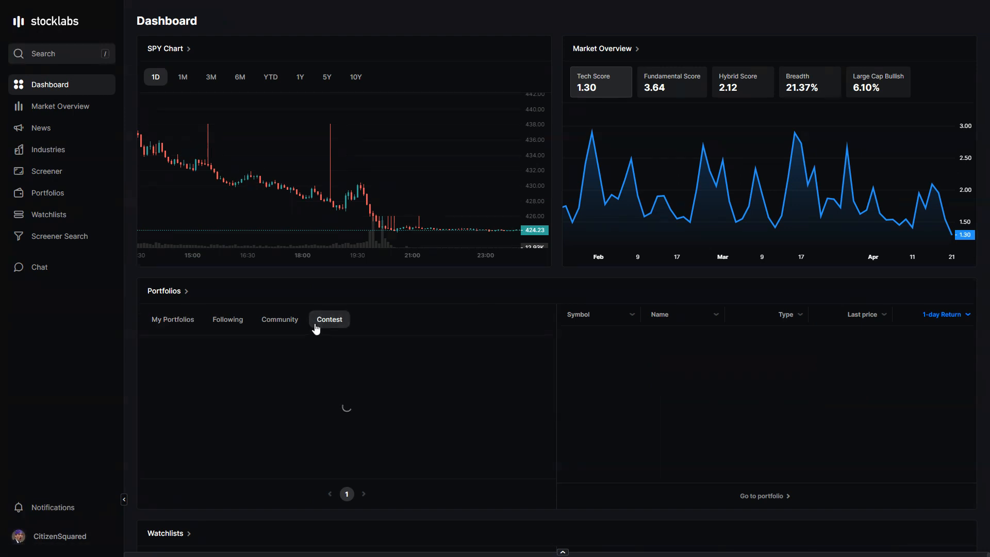
pyautogui.click(328, 319)
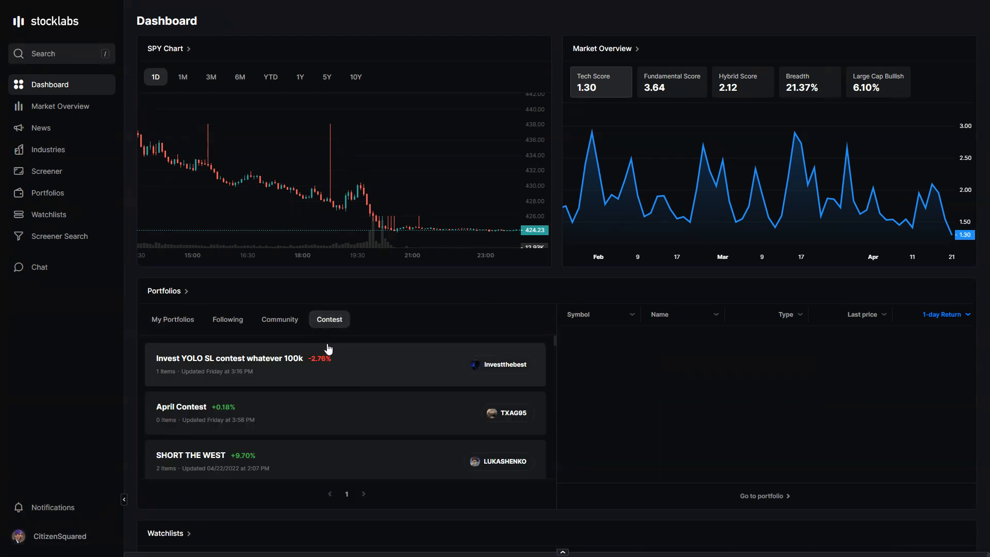
pyautogui.moveTo(416, 385)
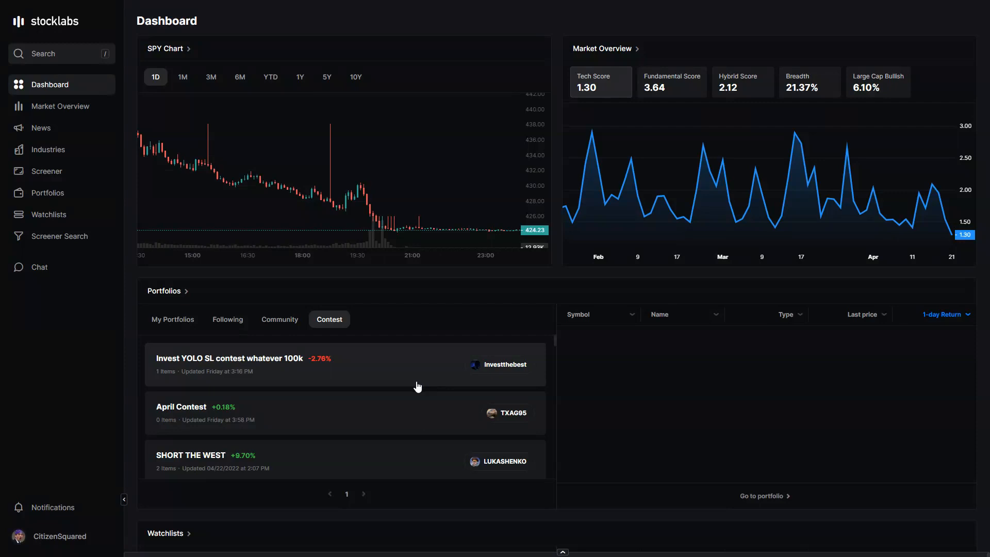
pyautogui.moveTo(600, 362)
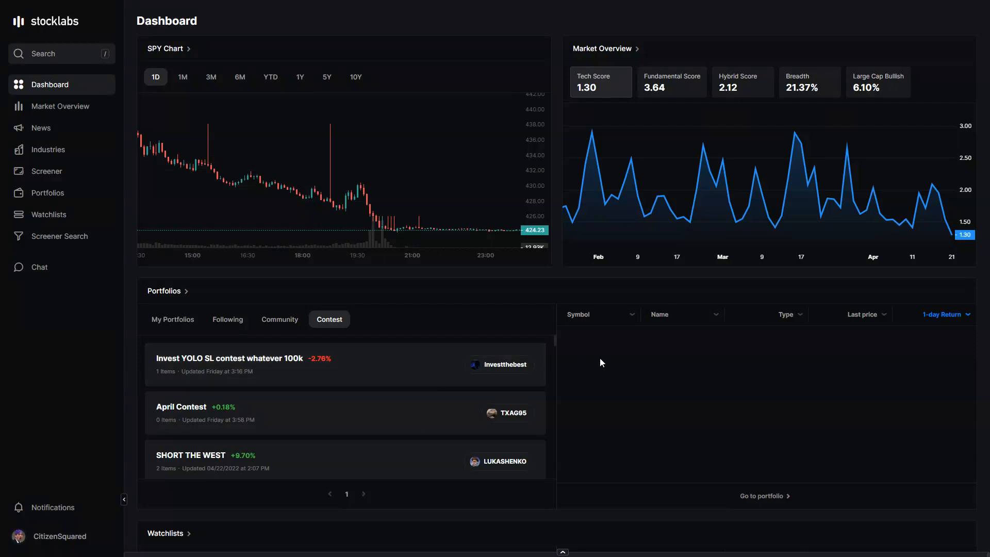
pyautogui.moveTo(554, 364)
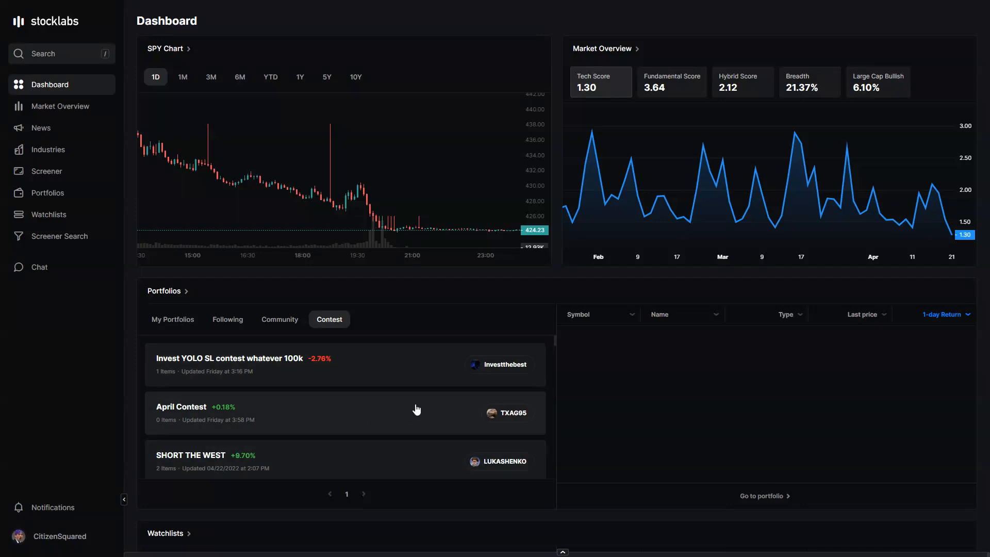
pyautogui.moveTo(380, 460)
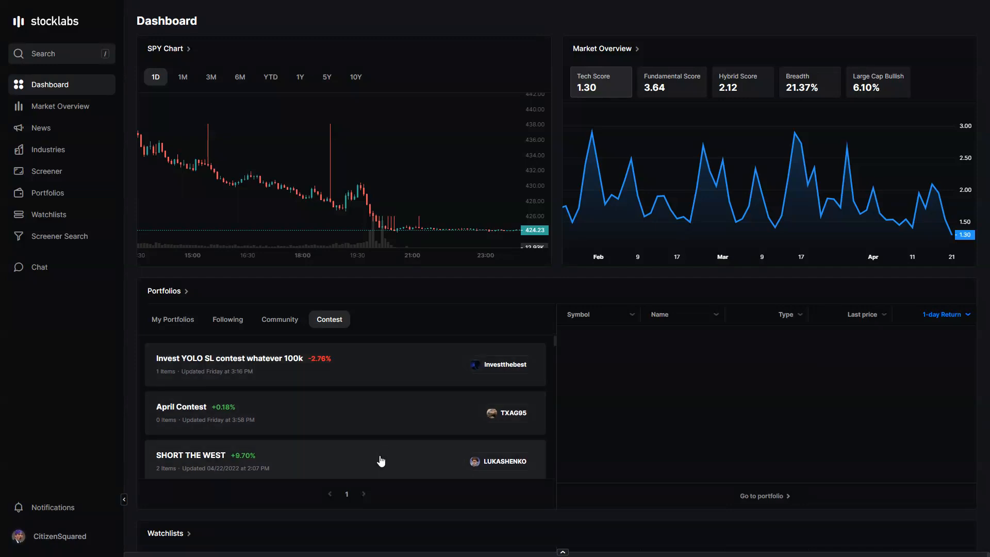
pyautogui.scroll(-3)
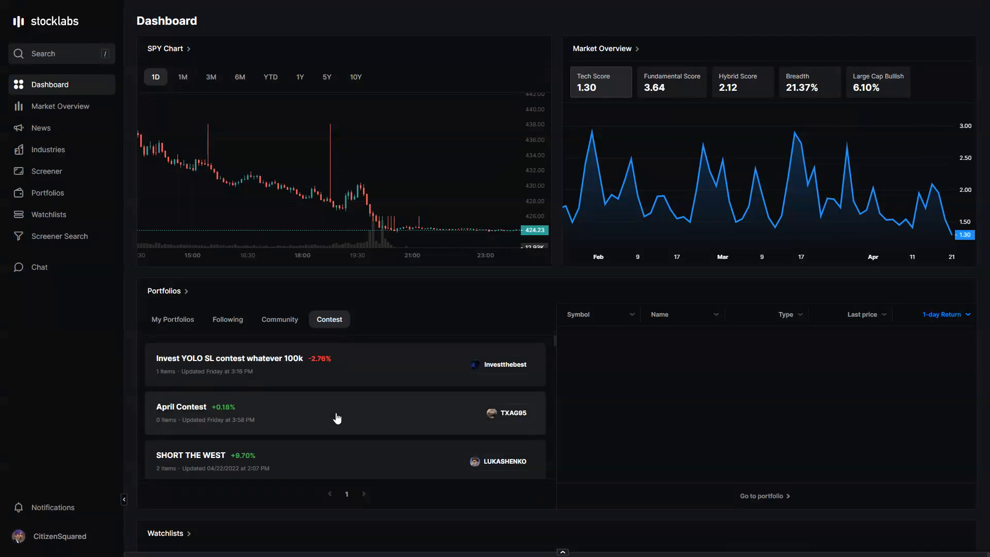
pyautogui.moveTo(557, 403)
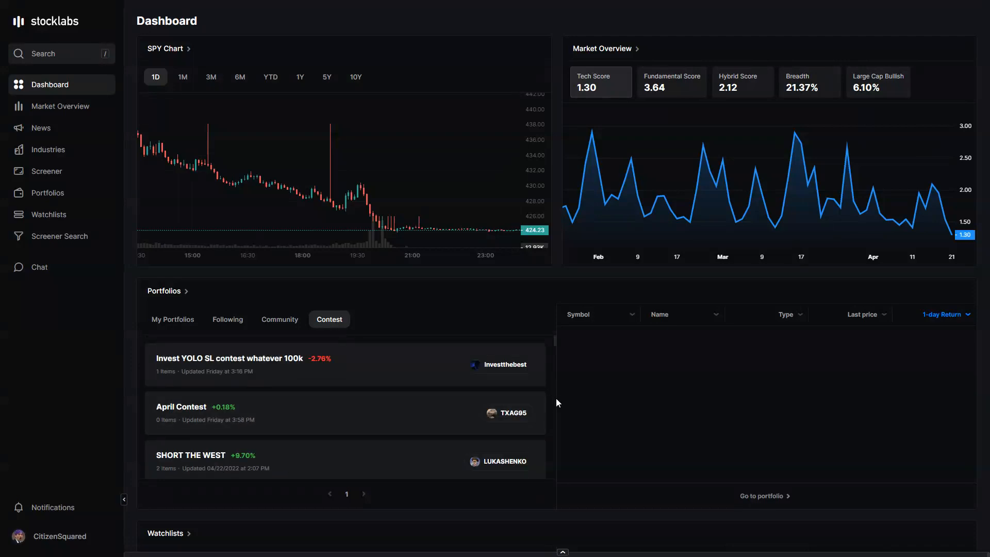
pyautogui.moveTo(389, 421)
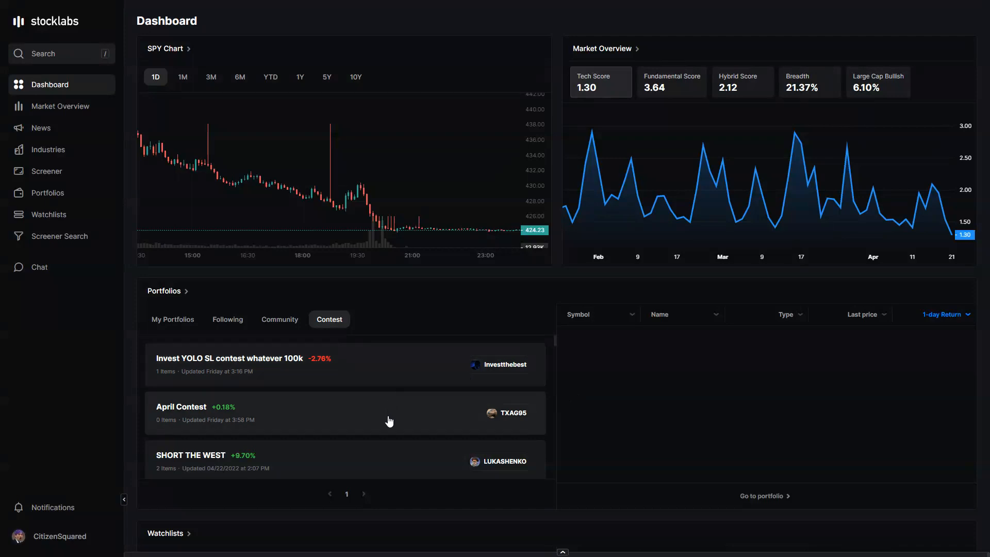
pyautogui.moveTo(375, 455)
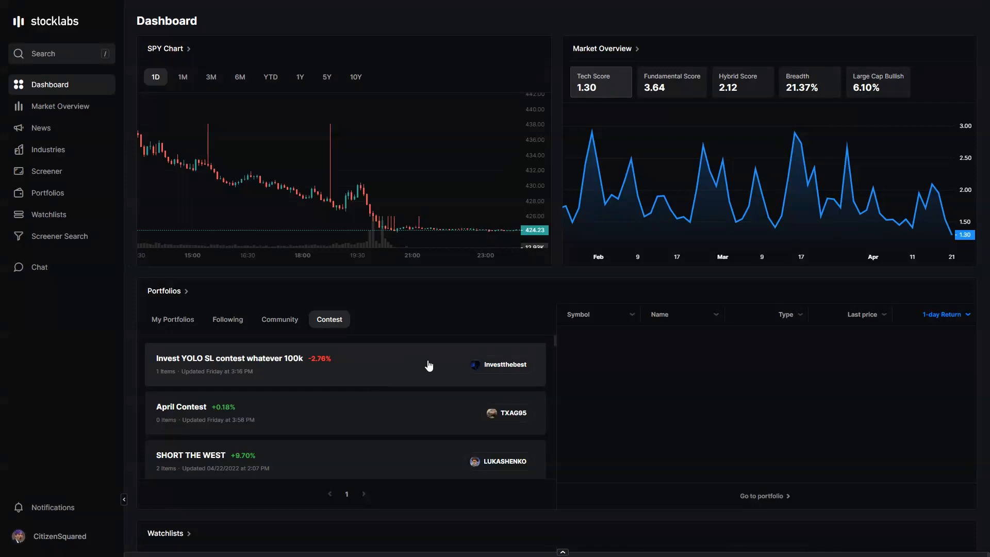
pyautogui.moveTo(280, 209)
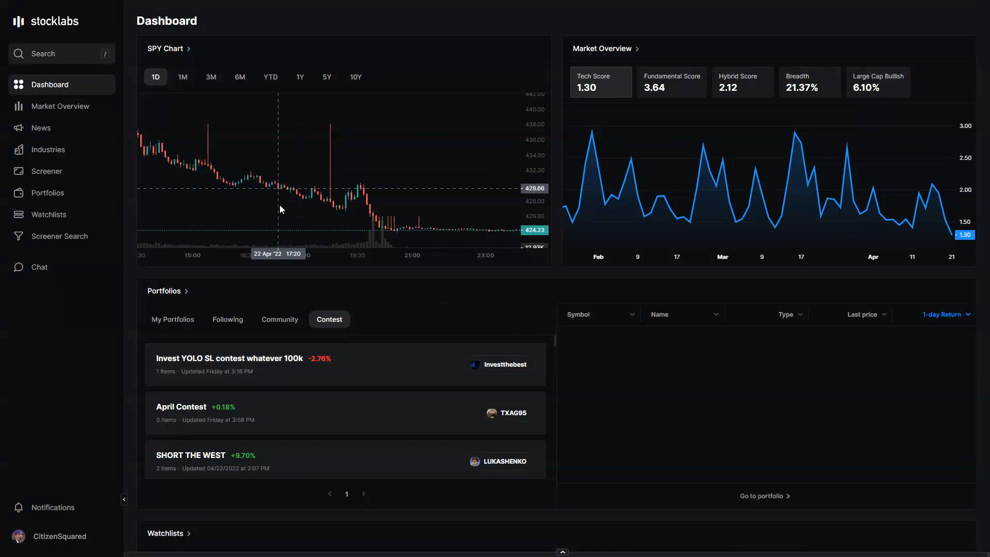
pyautogui.moveTo(97, 139)
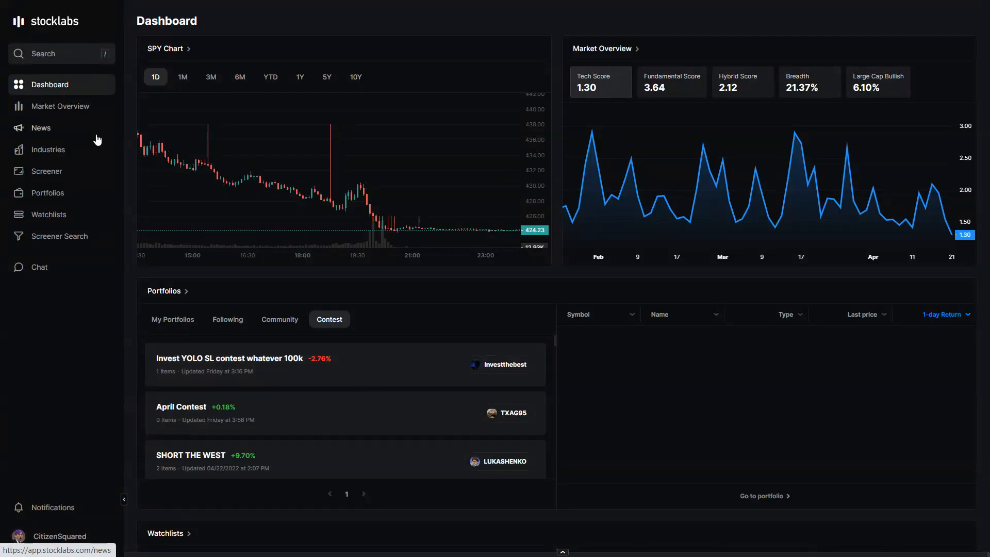
# Return to the SL 4000 Market Overview with its OBOS scores, market stats and sectors table
pyautogui.click(60, 105)
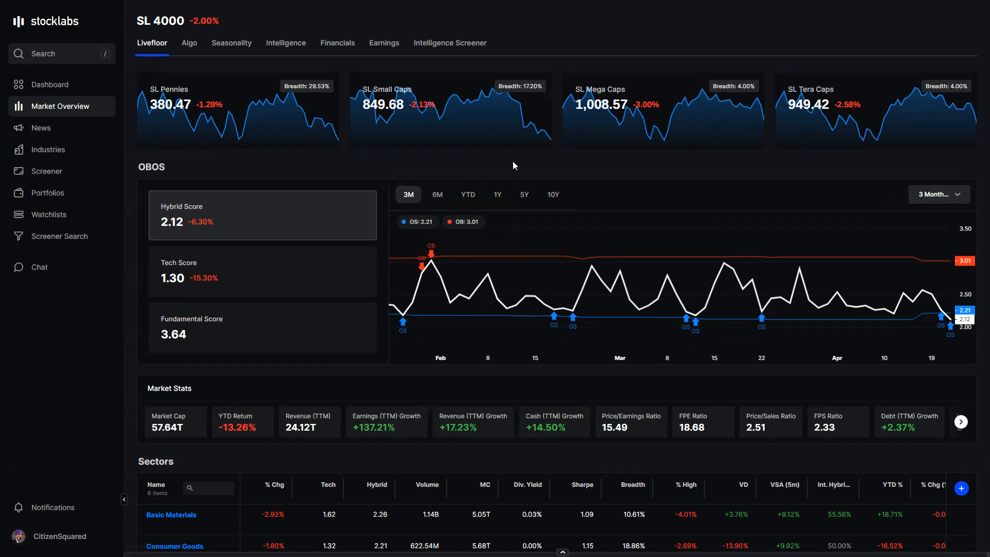
pyautogui.moveTo(514, 165)
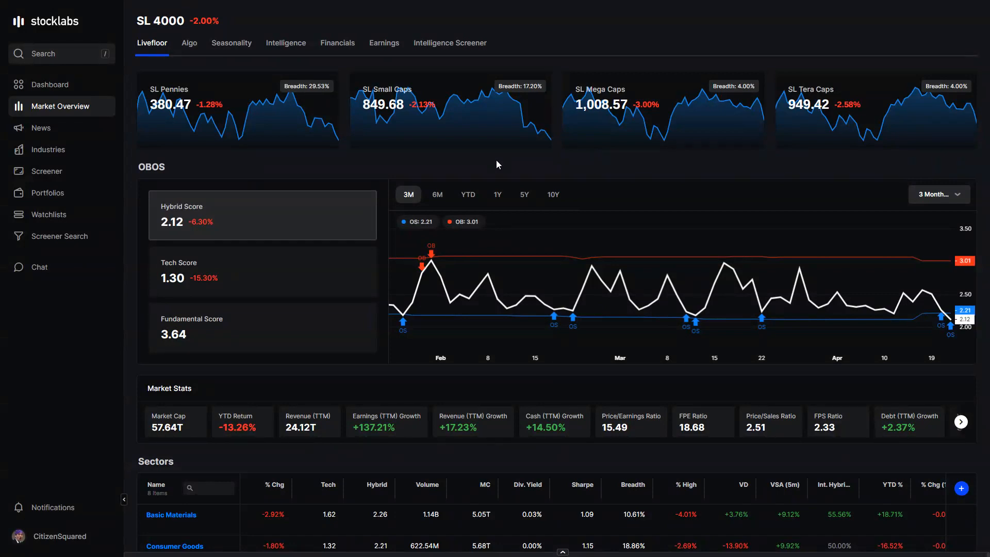
pyautogui.moveTo(517, 167)
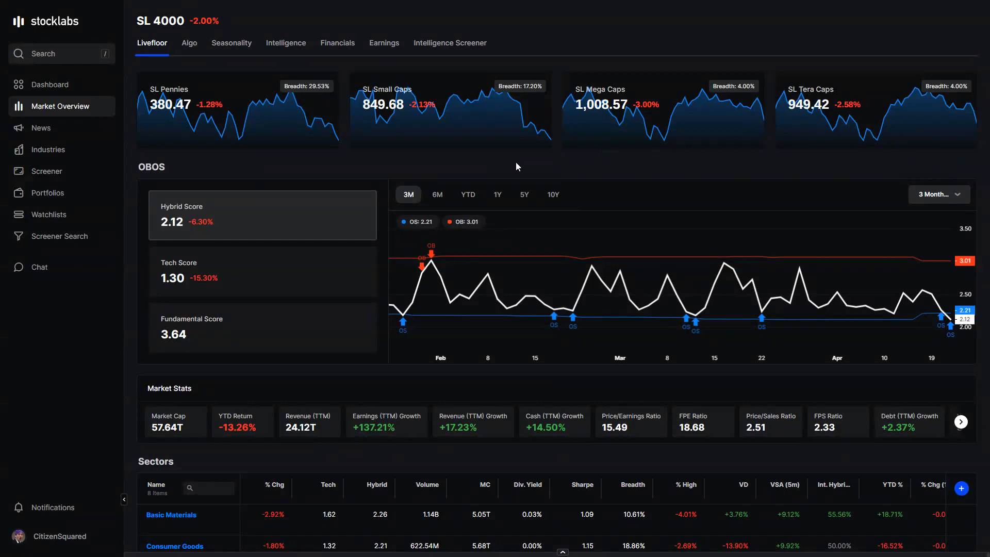